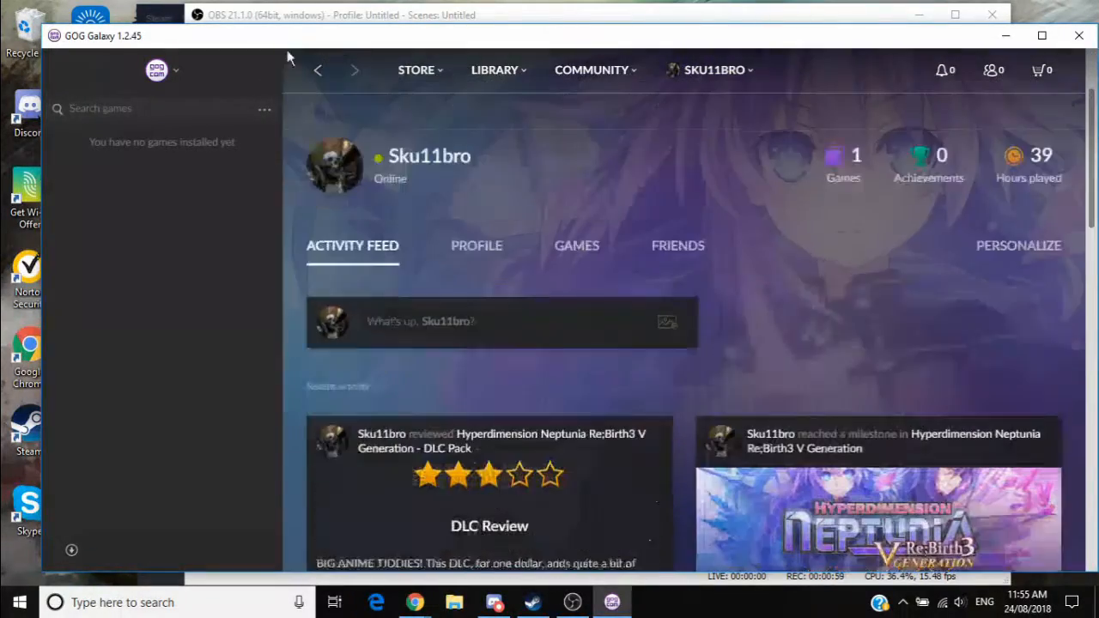
Switch GOG Galaxy from the profile activity feed to the Community section.
left_click(590, 70)
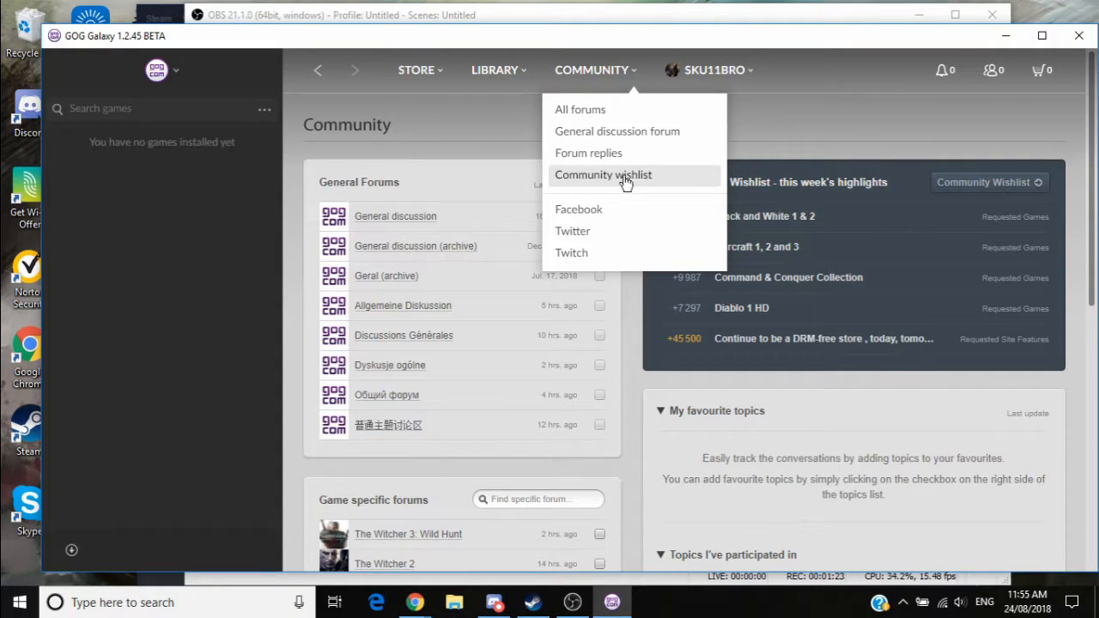
mouse_move(603, 174)
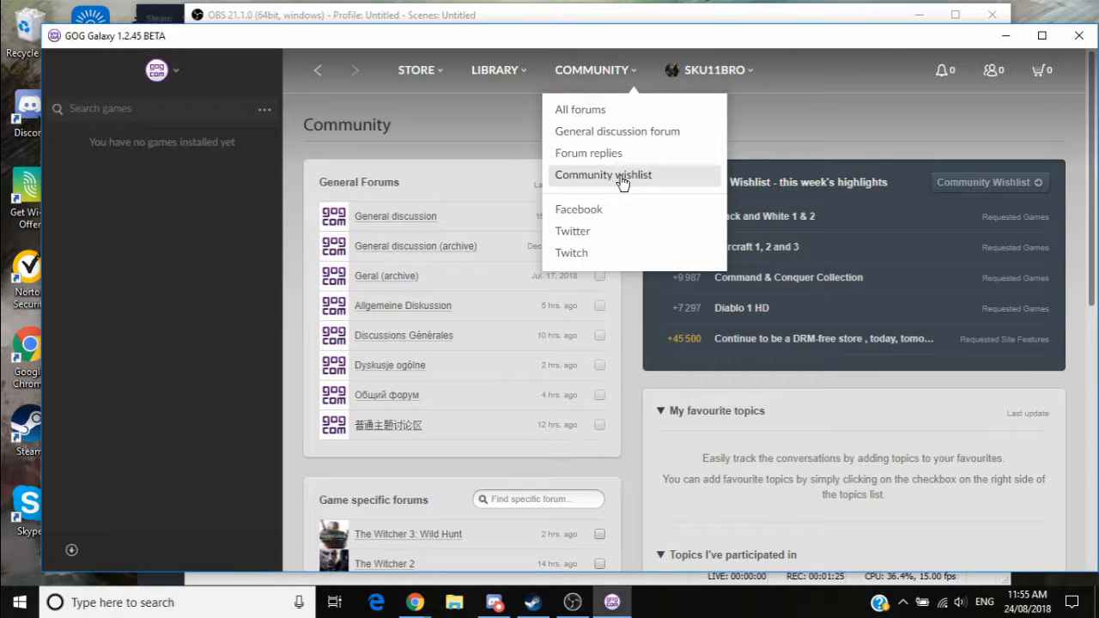
View the Community Wishlist overview and browse down through this week's most-voted game requests.
left_click(604, 174)
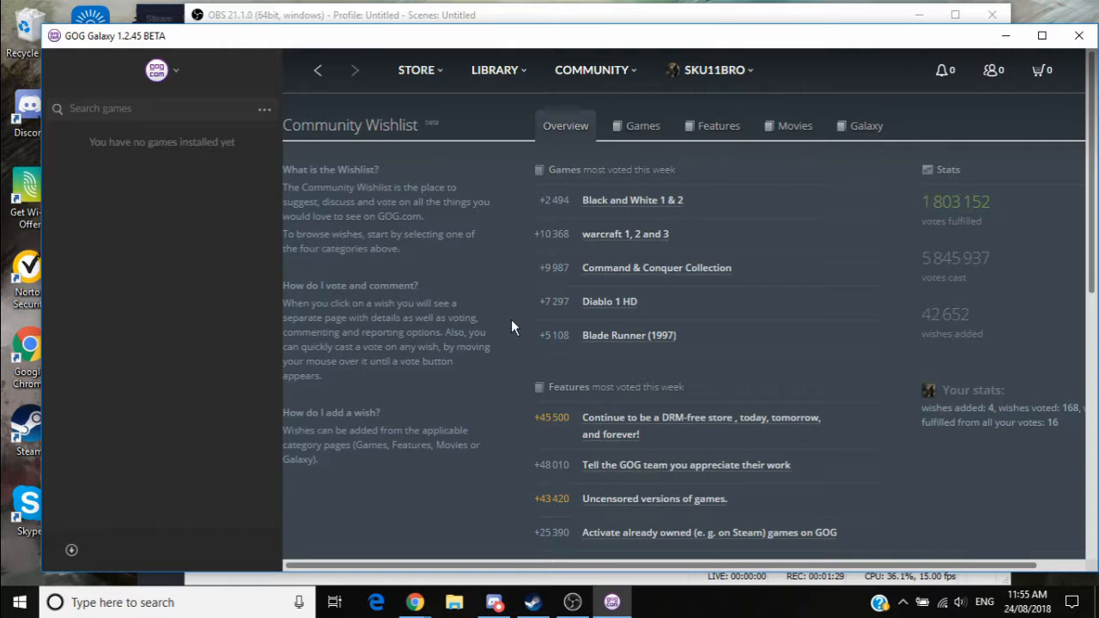
scroll("down", 3)
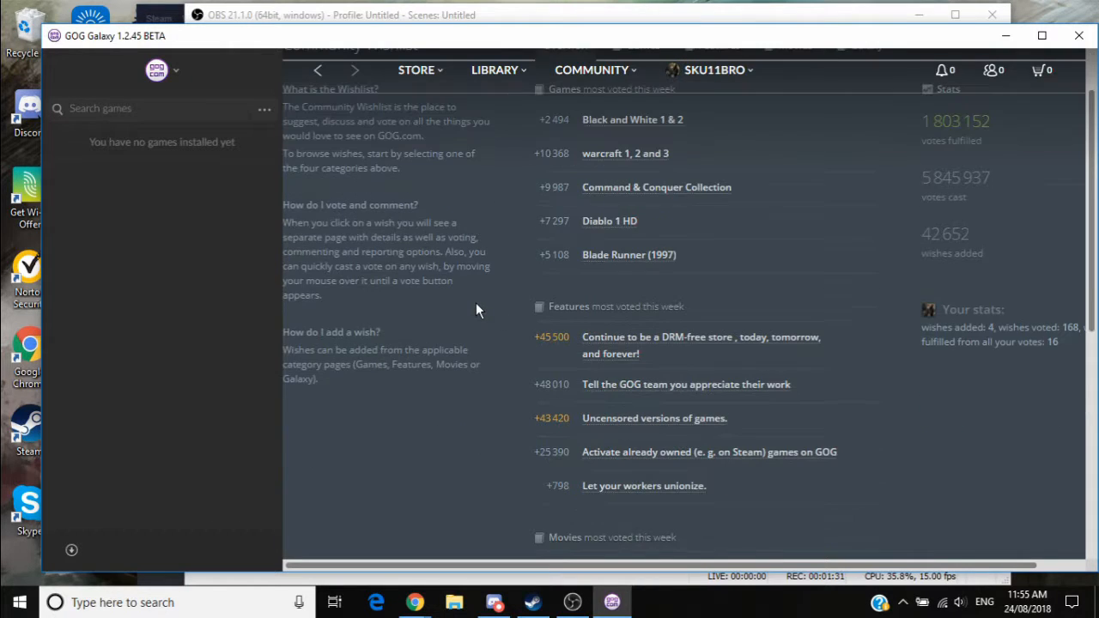
mouse_move(464, 309)
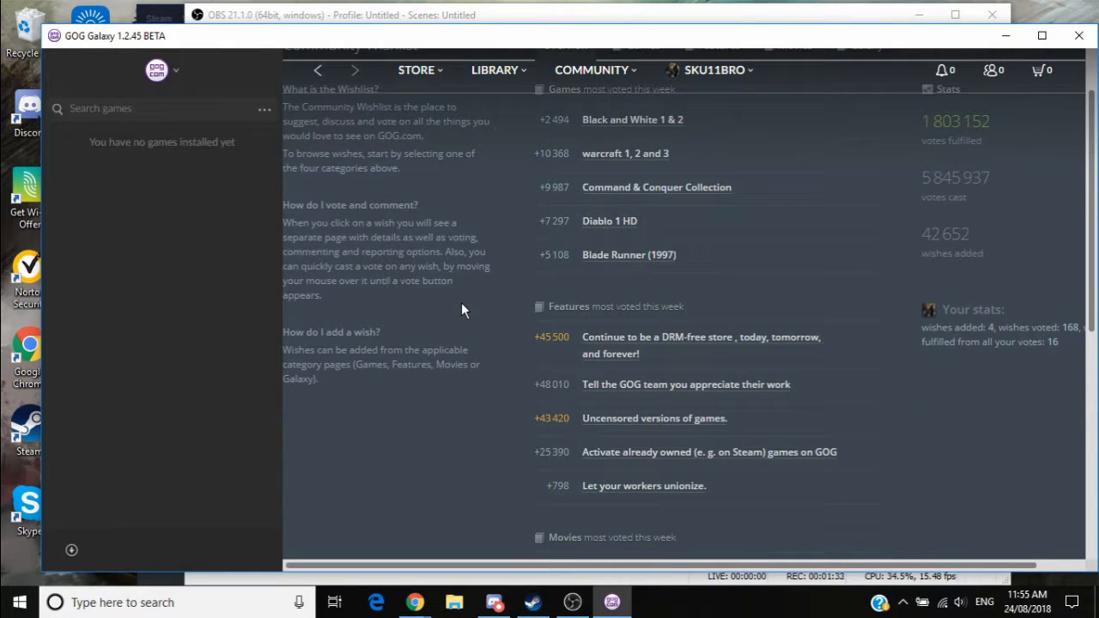
scroll("down", 3)
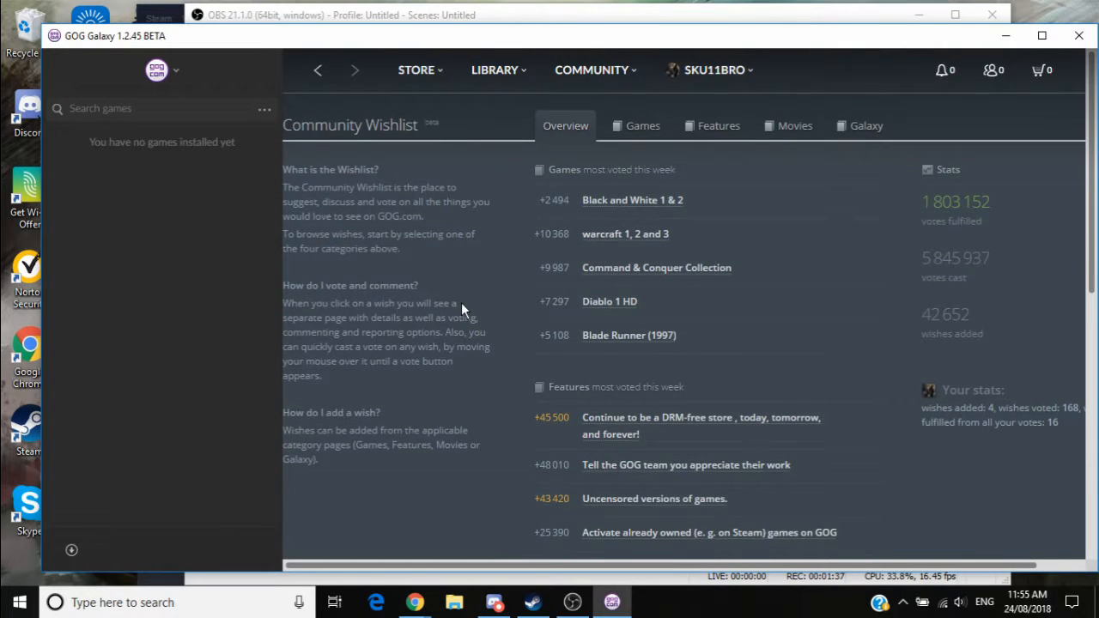
scroll("down", 3)
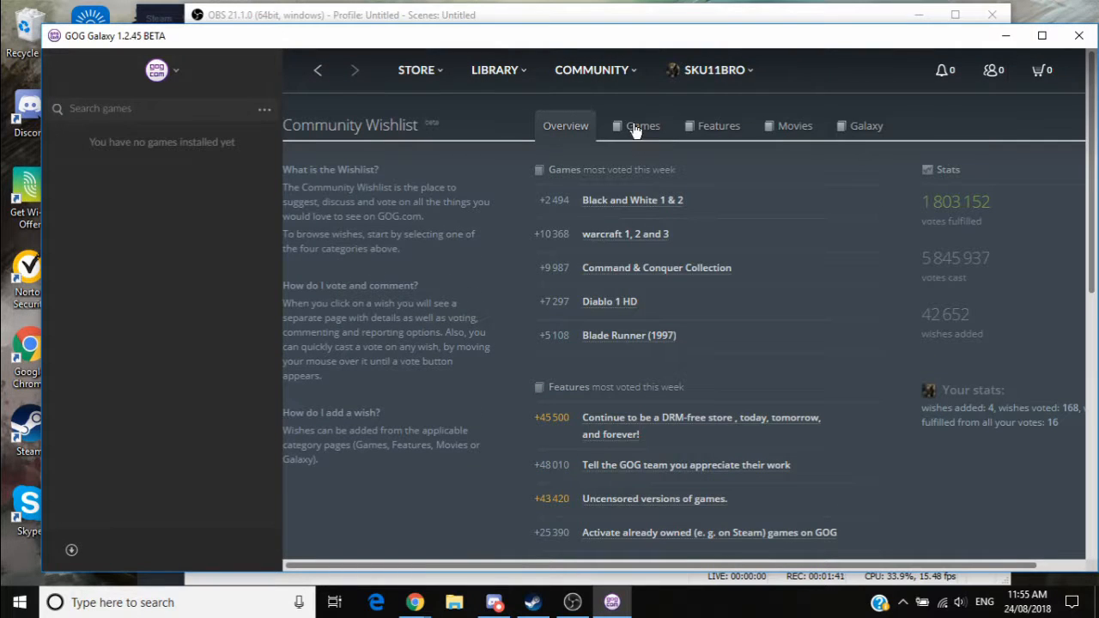
mouse_move(866, 125)
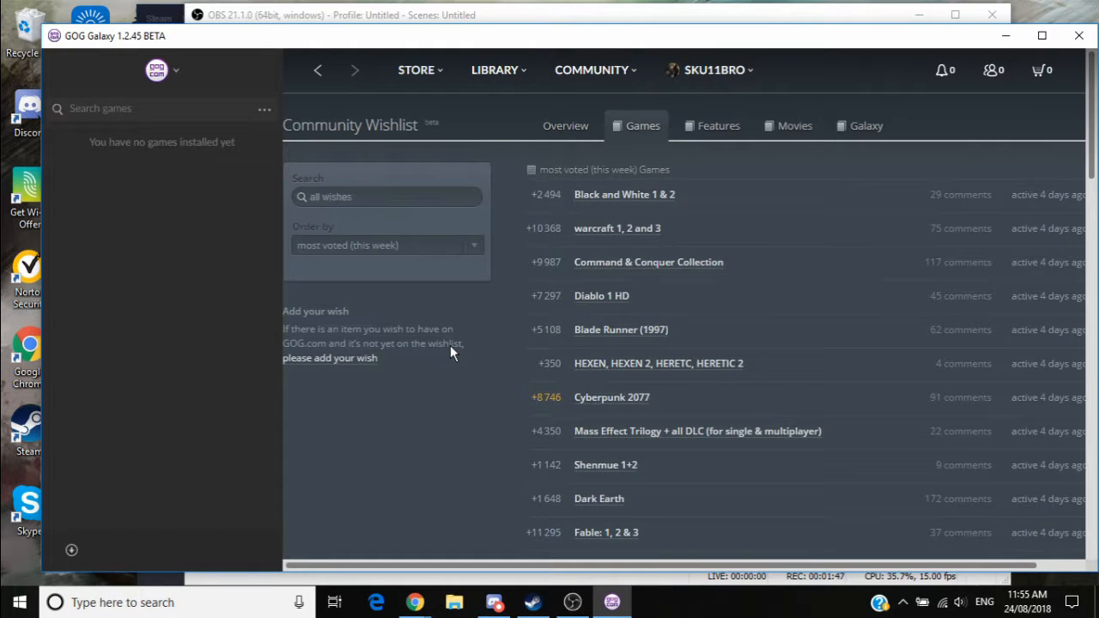
scroll("down", 3)
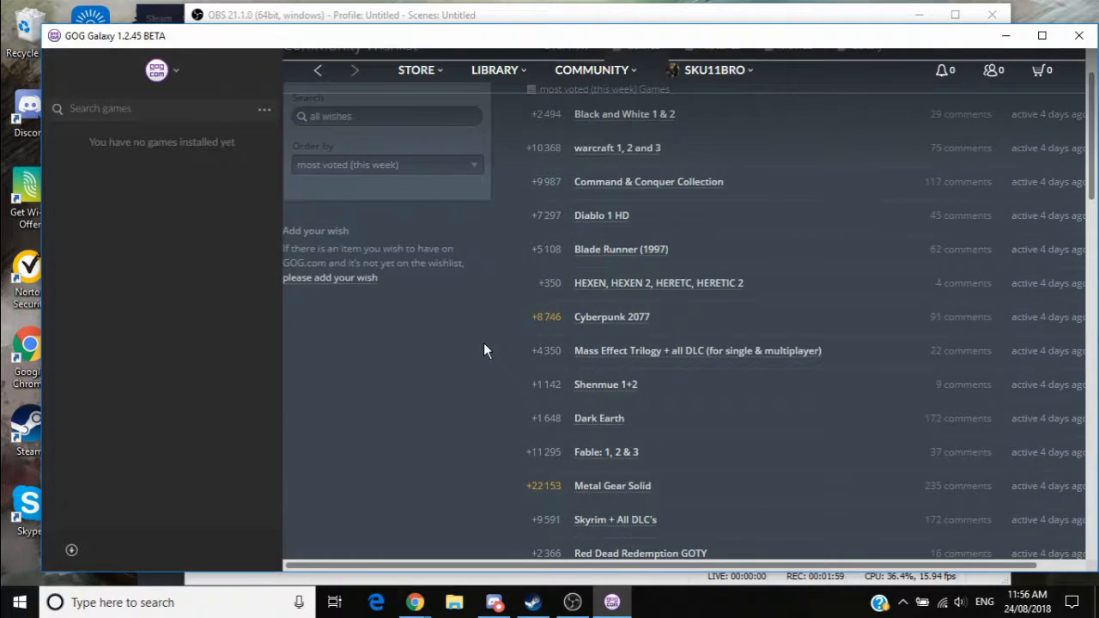
scroll("down", 3)
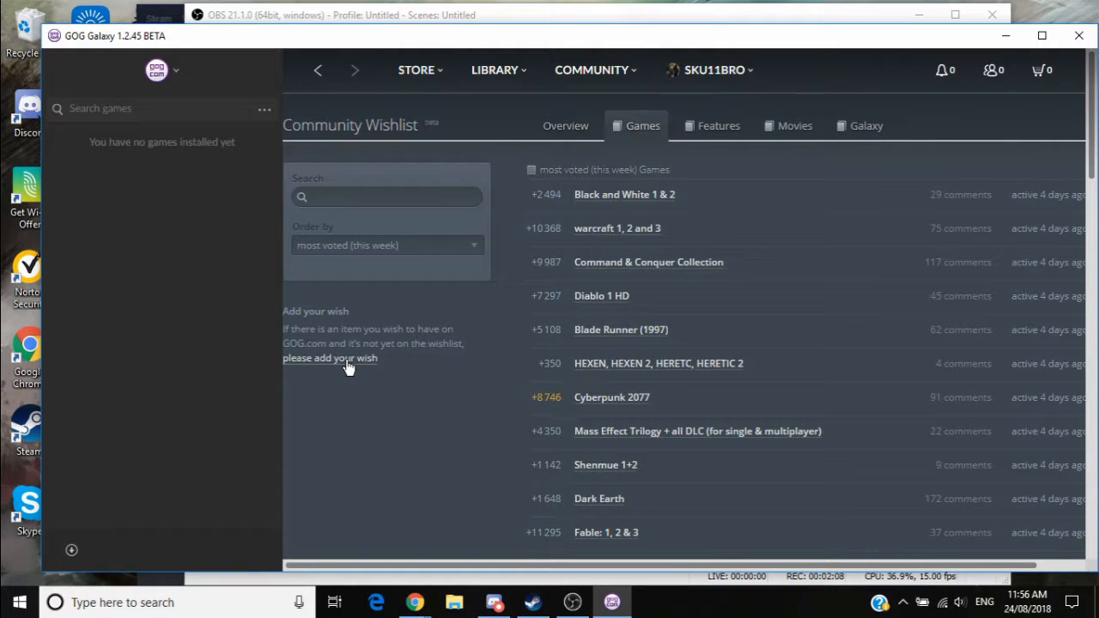
Bring up the 'Request a game' form with its name and description fields.
left_click(329, 358)
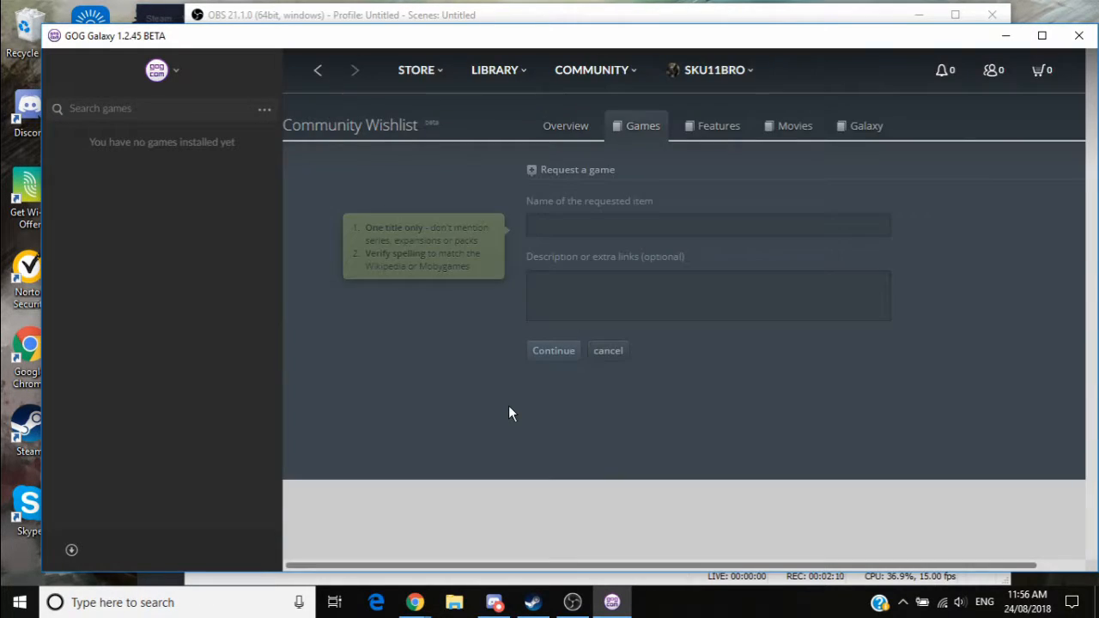
mouse_move(860, 137)
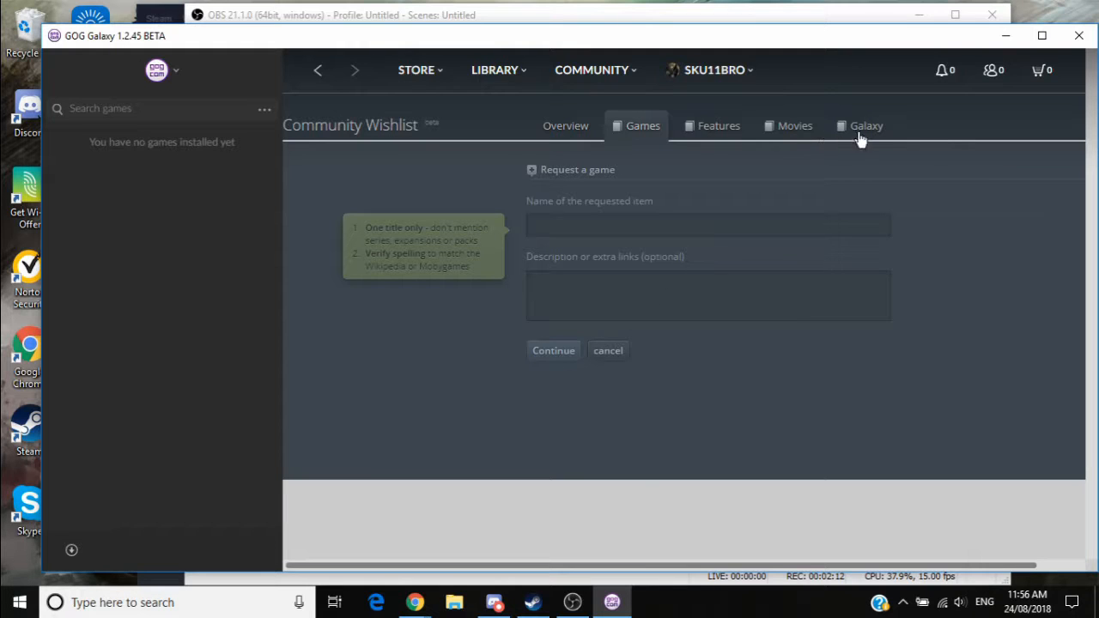
mouse_move(769, 133)
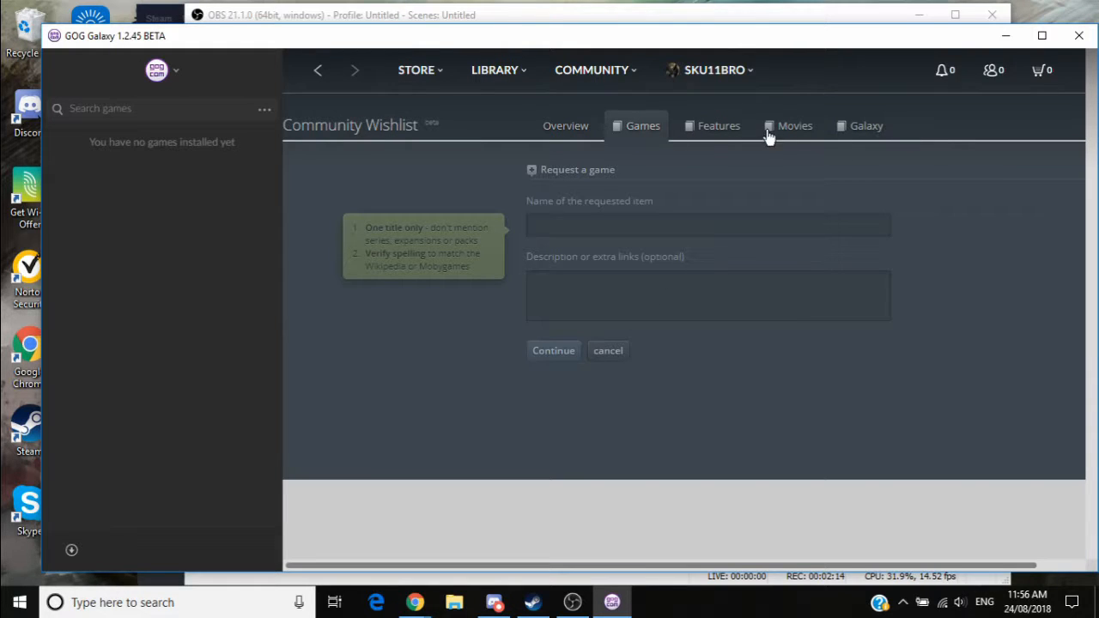
mouse_move(673, 343)
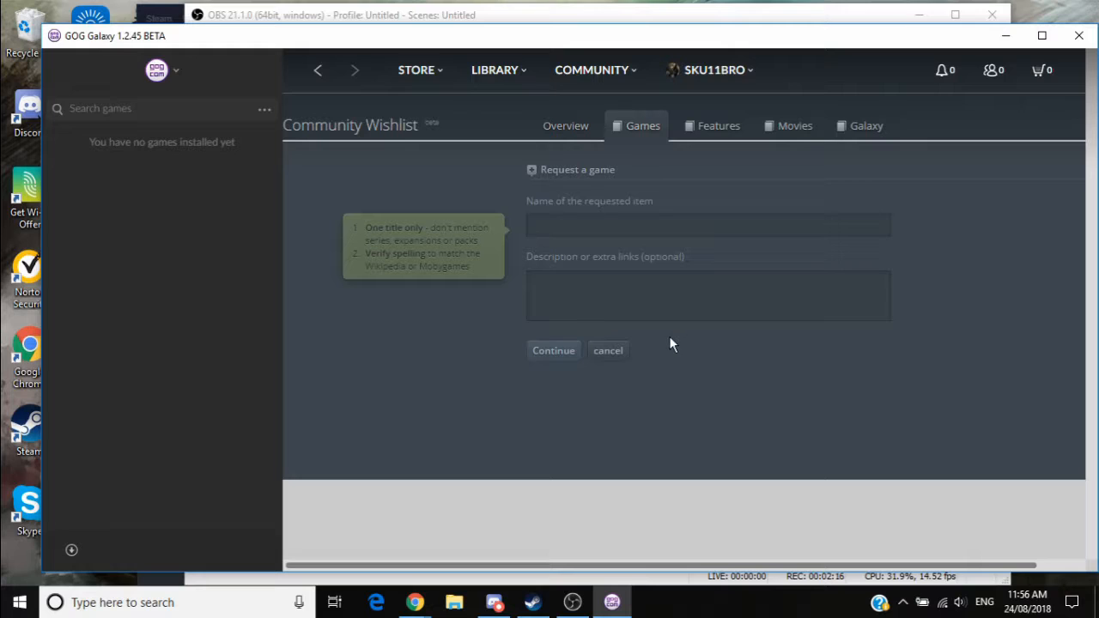
mouse_move(648, 137)
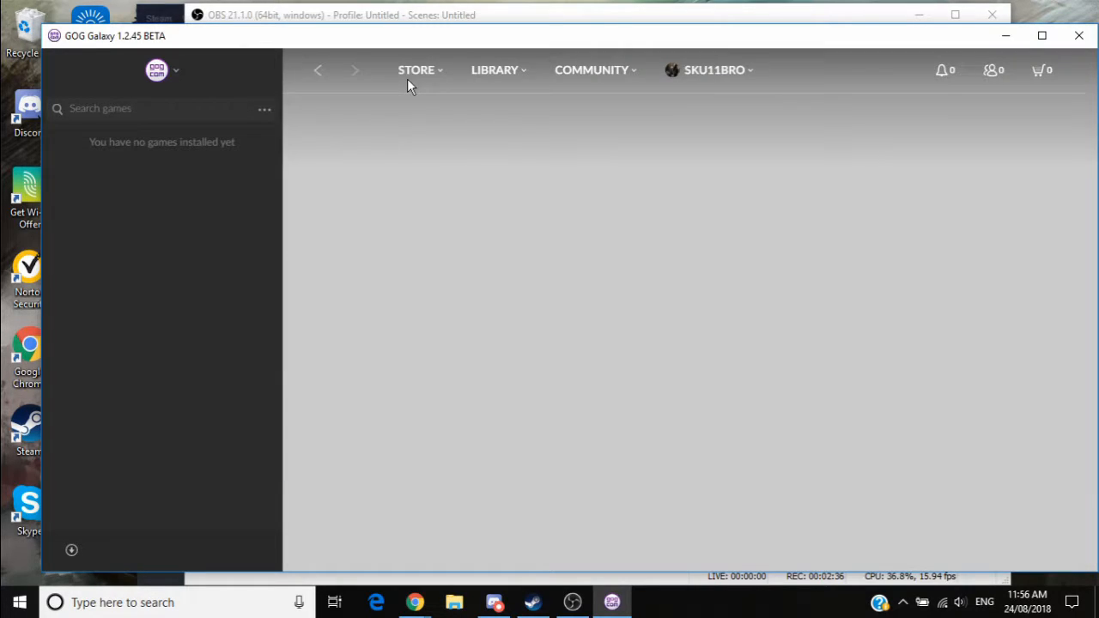
Browse the GOG store front page through popular titles and headlines, then return to its top.
left_click(416, 70)
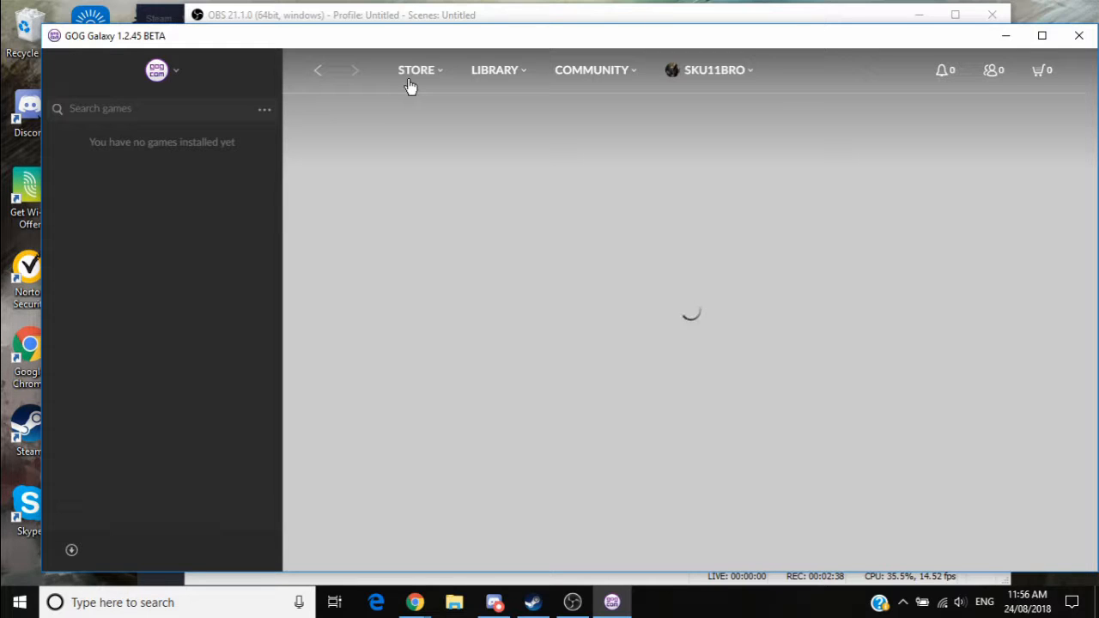
mouse_move(476, 154)
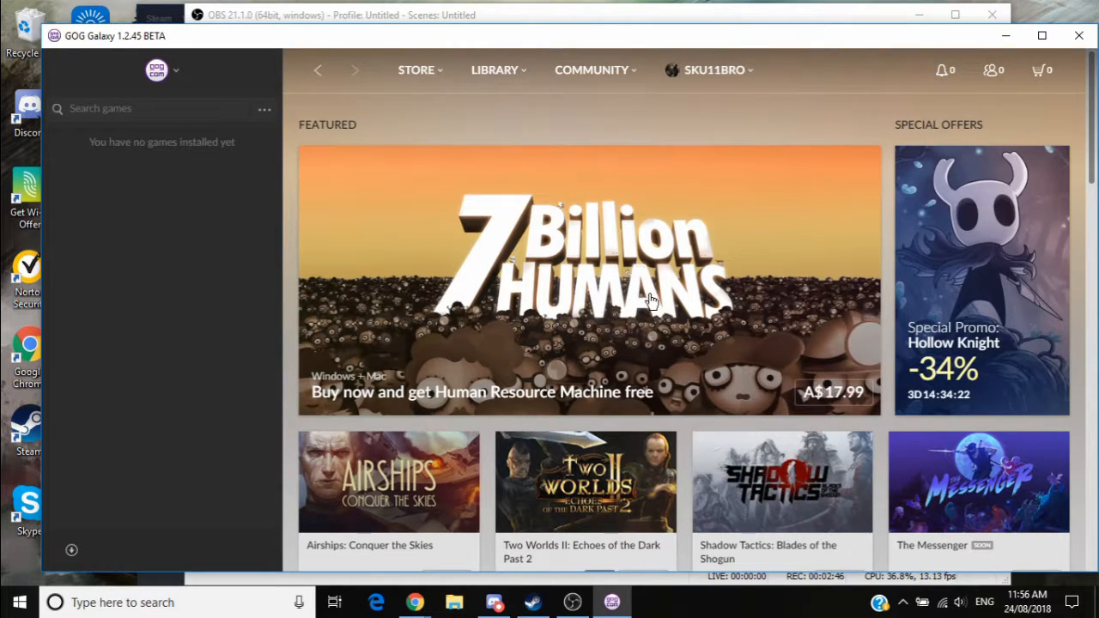
scroll("down", 3)
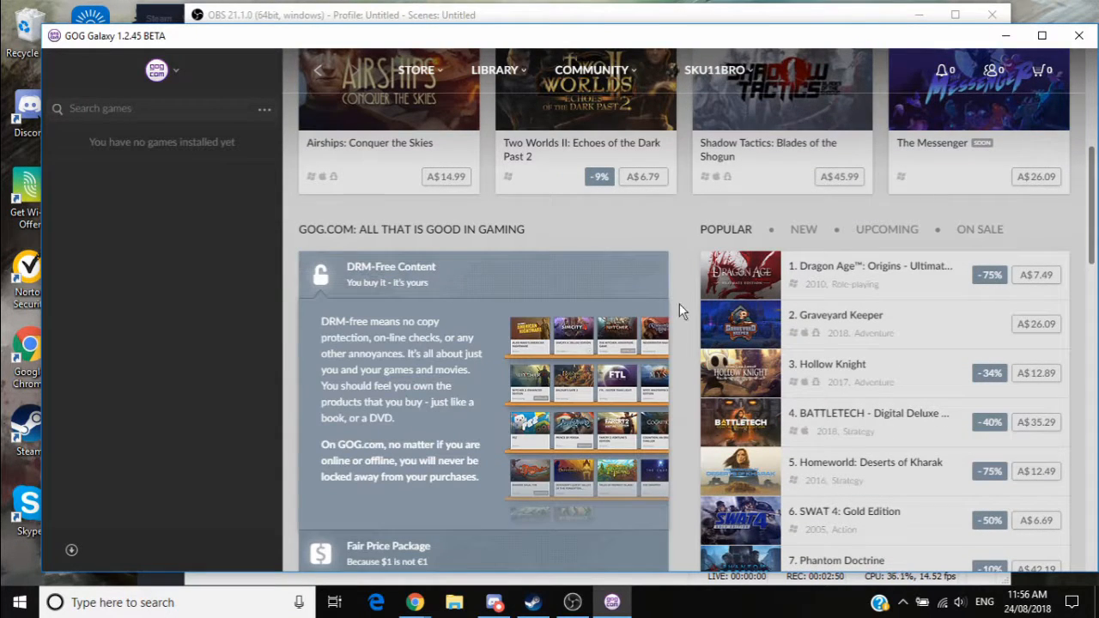
scroll("down", 3)
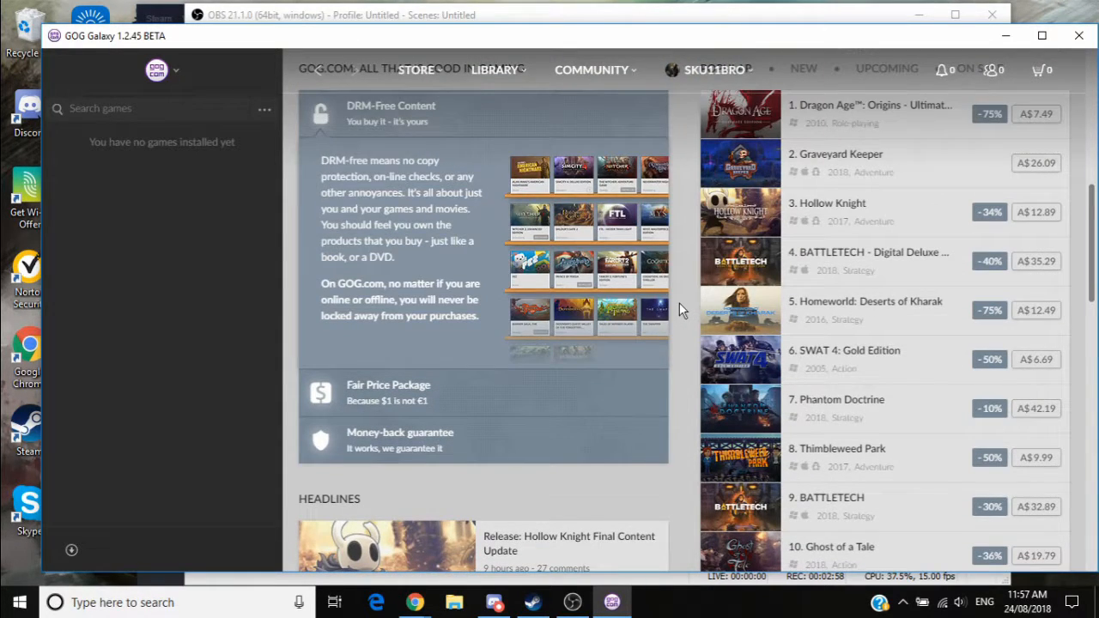
scroll("down", 3)
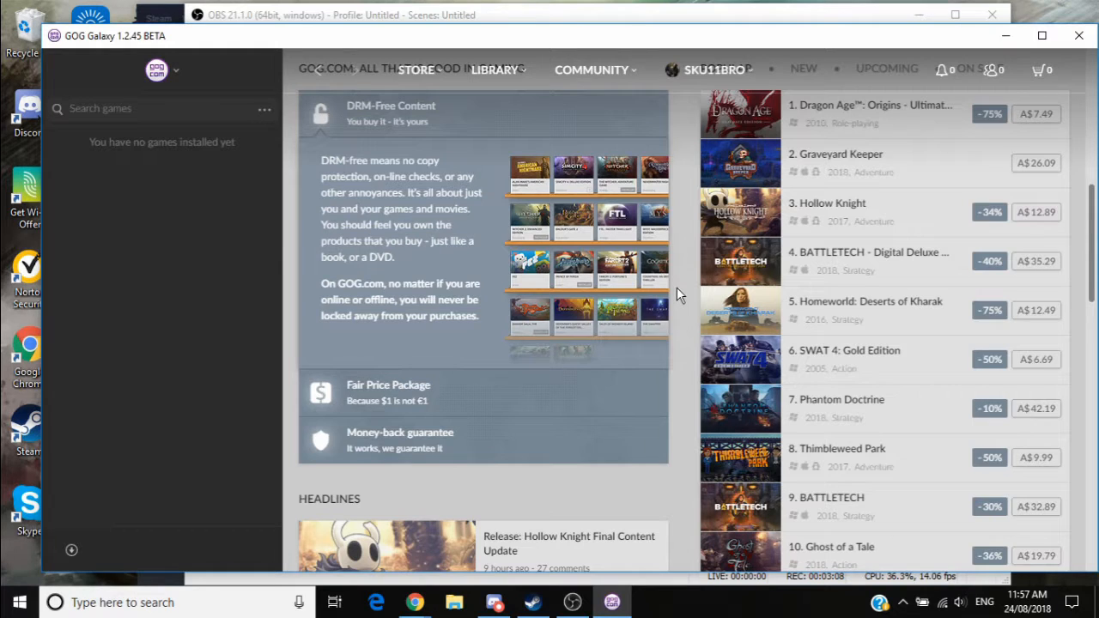
scroll("down", 3)
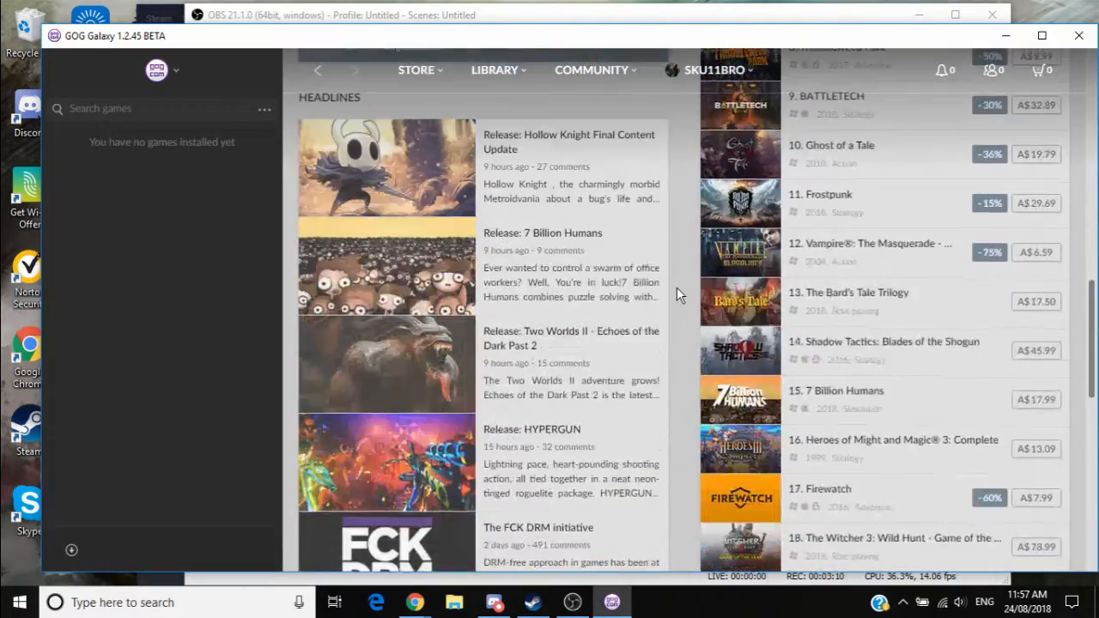
scroll("down", 3)
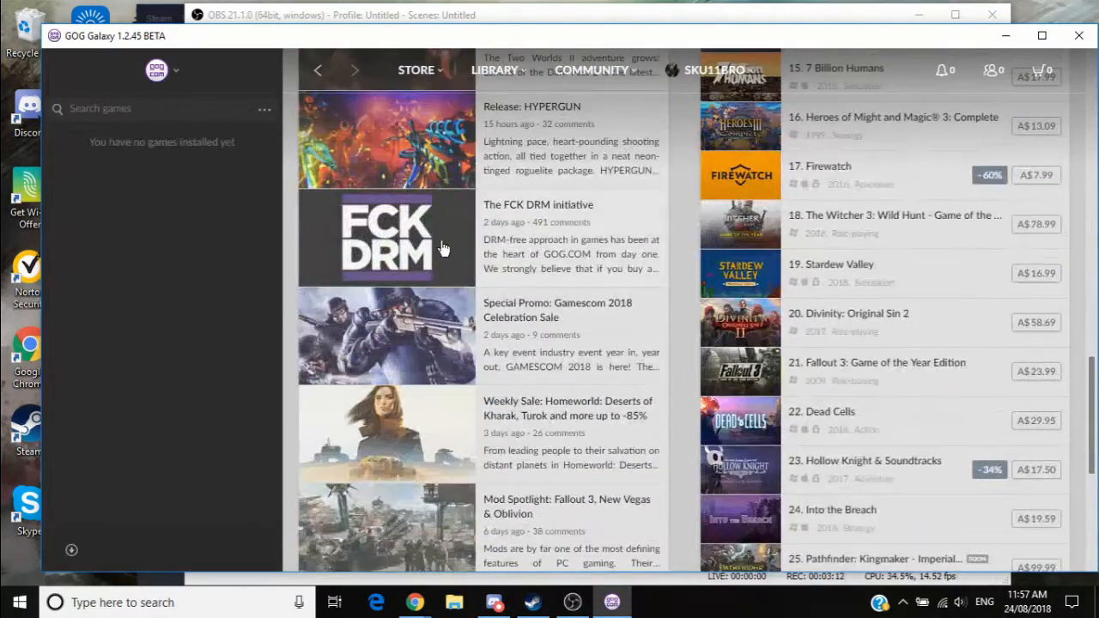
left_click(387, 237)
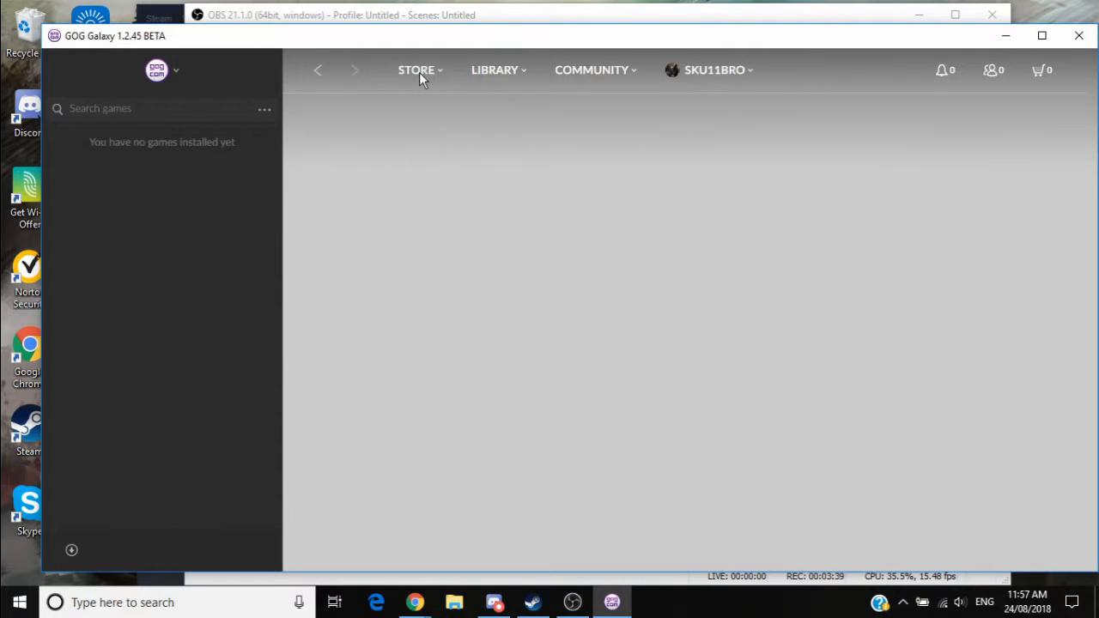
left_click(415, 70)
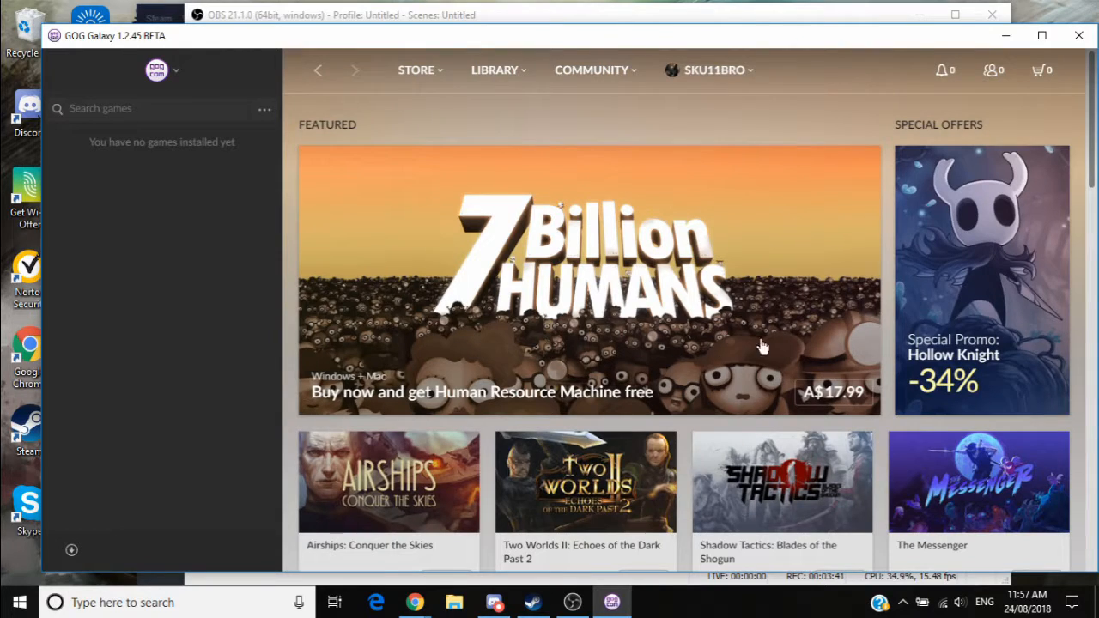
mouse_move(755, 310)
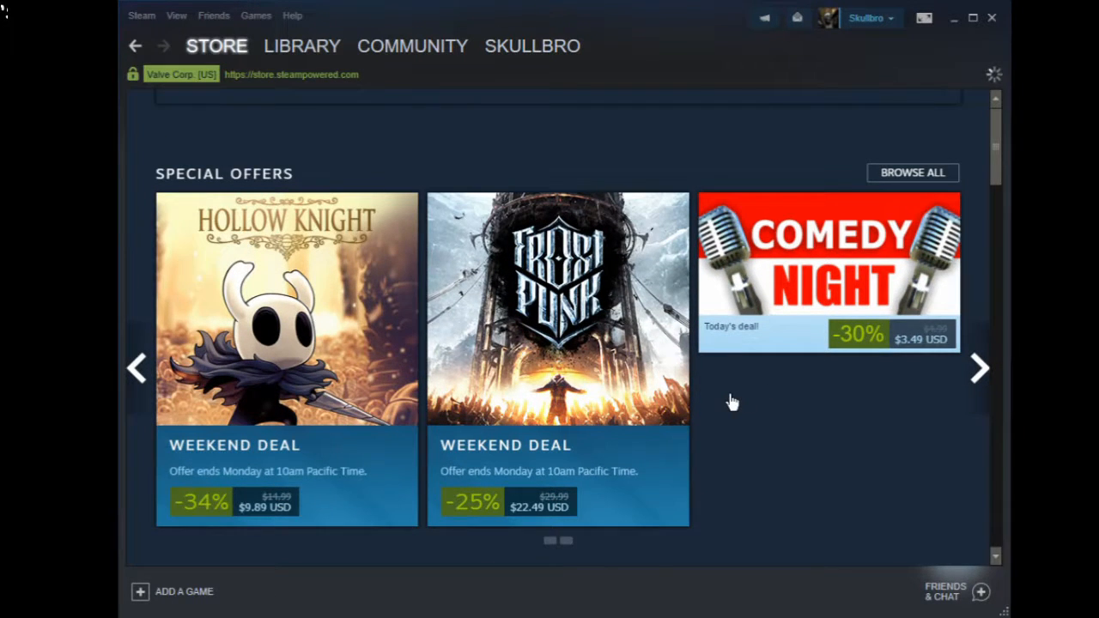
Browse the Steam store front page and reveal the Hardware menu with Steam Controller, Steam Link and HTC Vive.
scroll("down", 3)
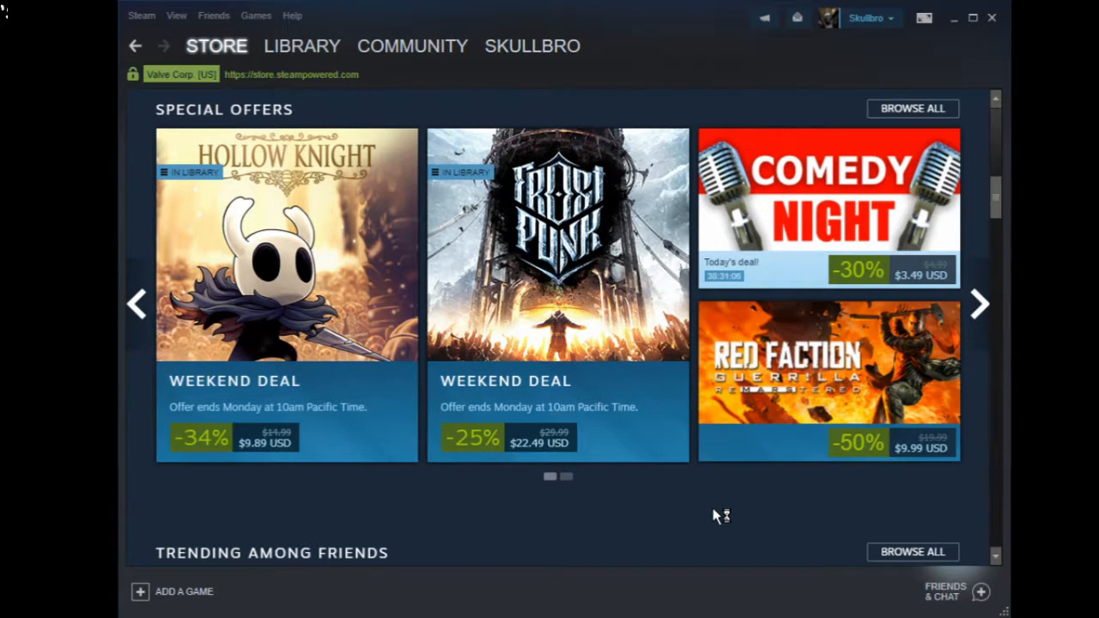
scroll("down", 3)
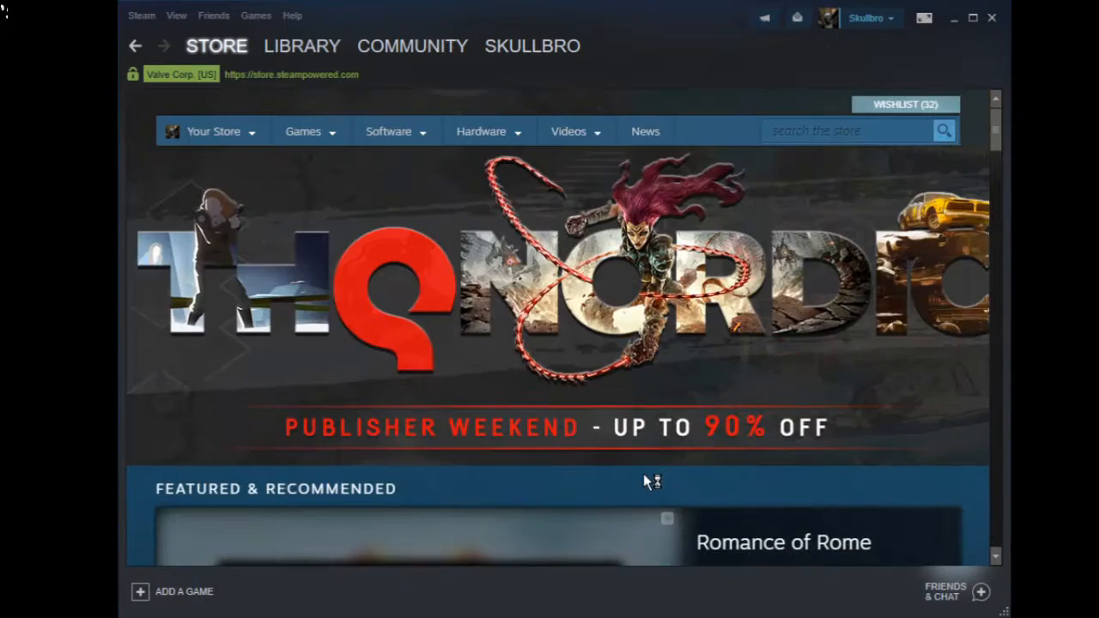
scroll("down", 3)
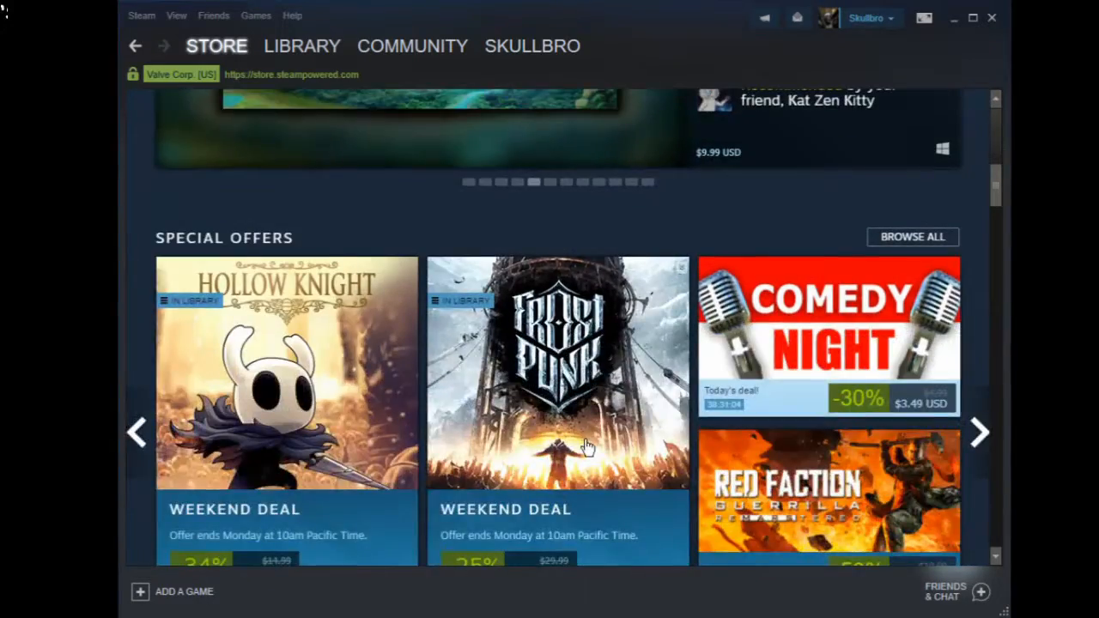
scroll("down", 3)
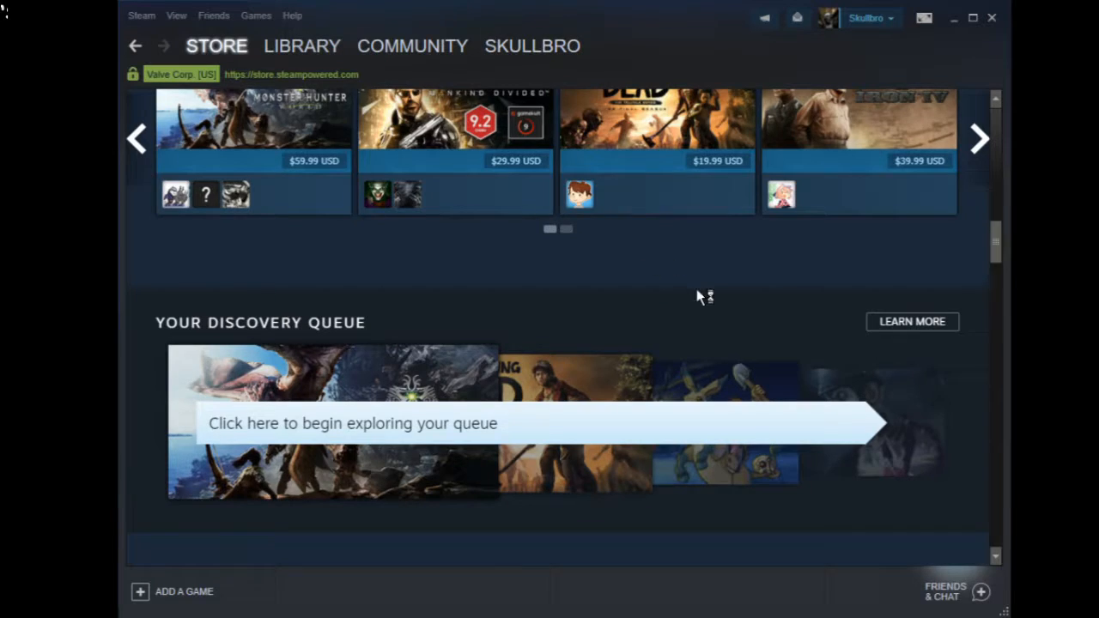
scroll("down", 3)
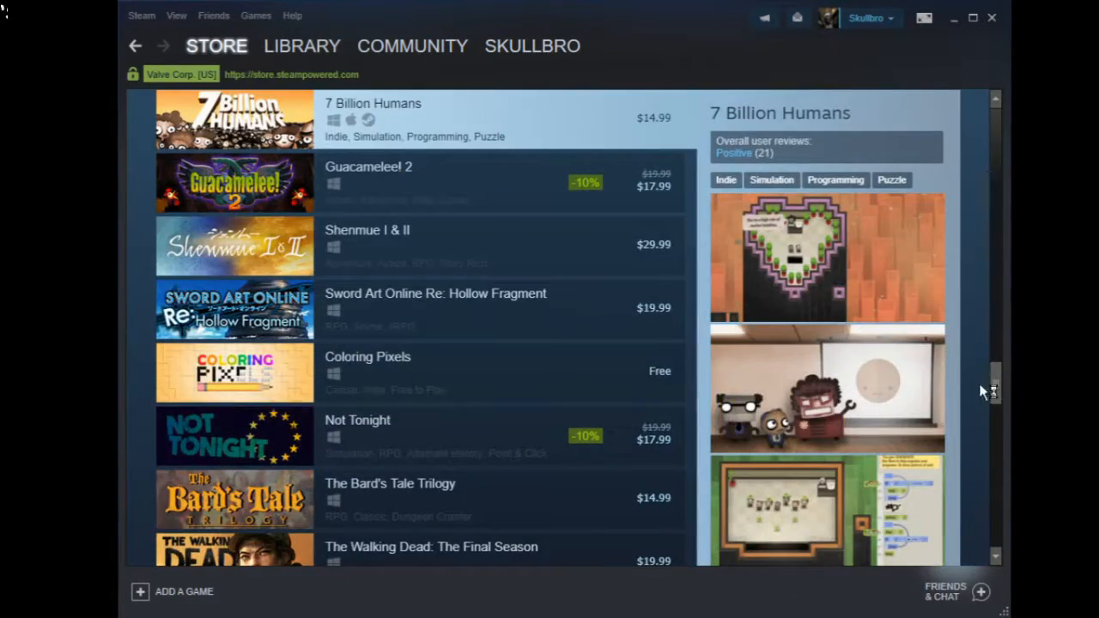
scroll("down", 3)
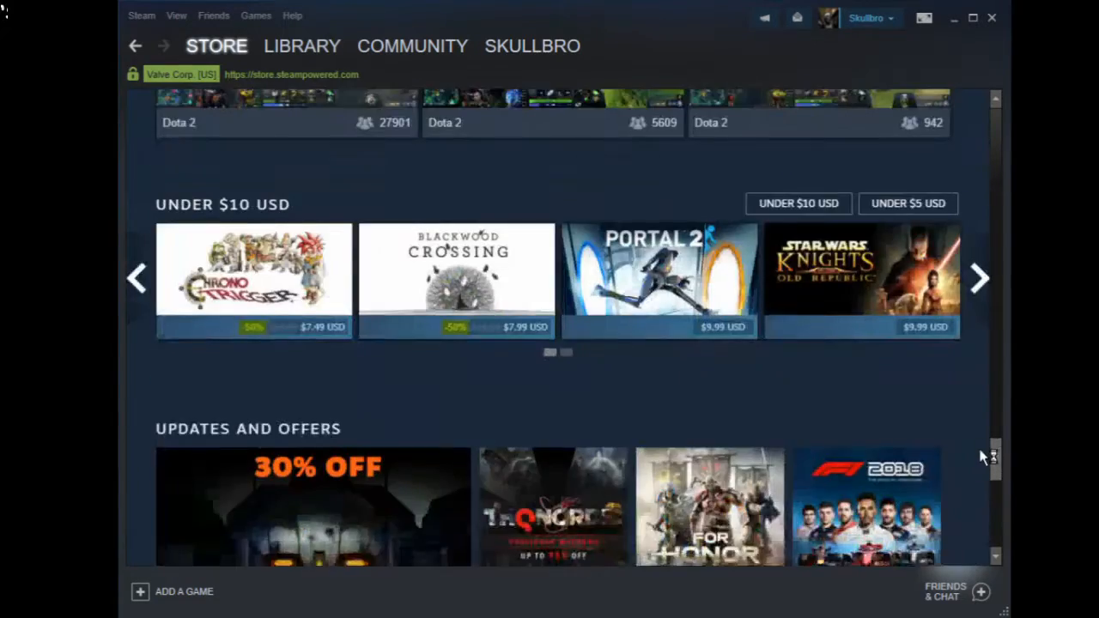
scroll("up", 3)
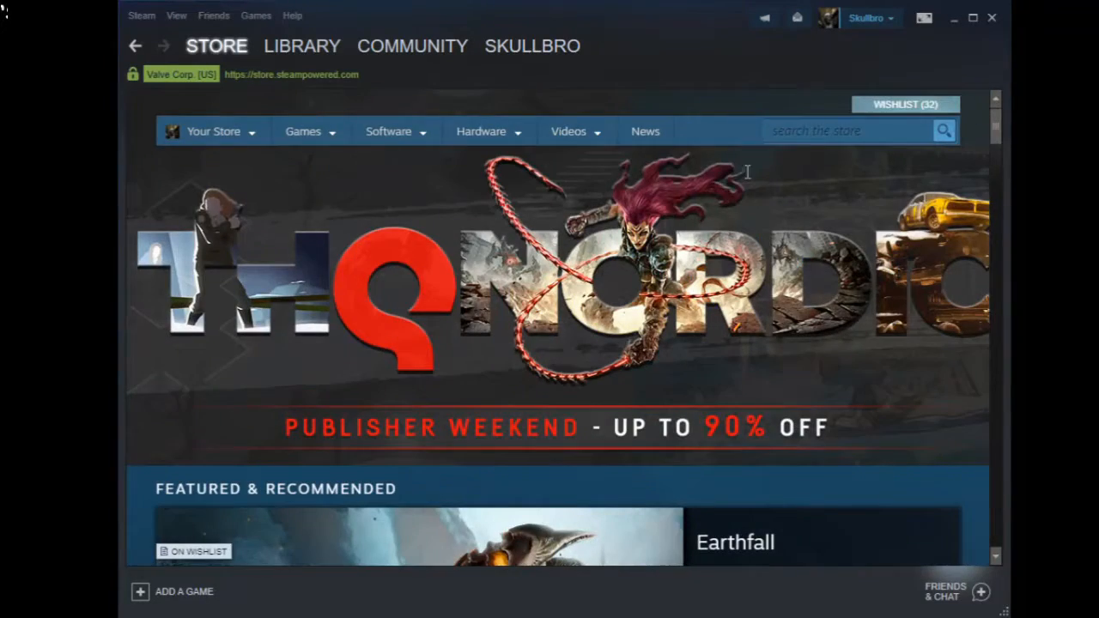
left_click(481, 131)
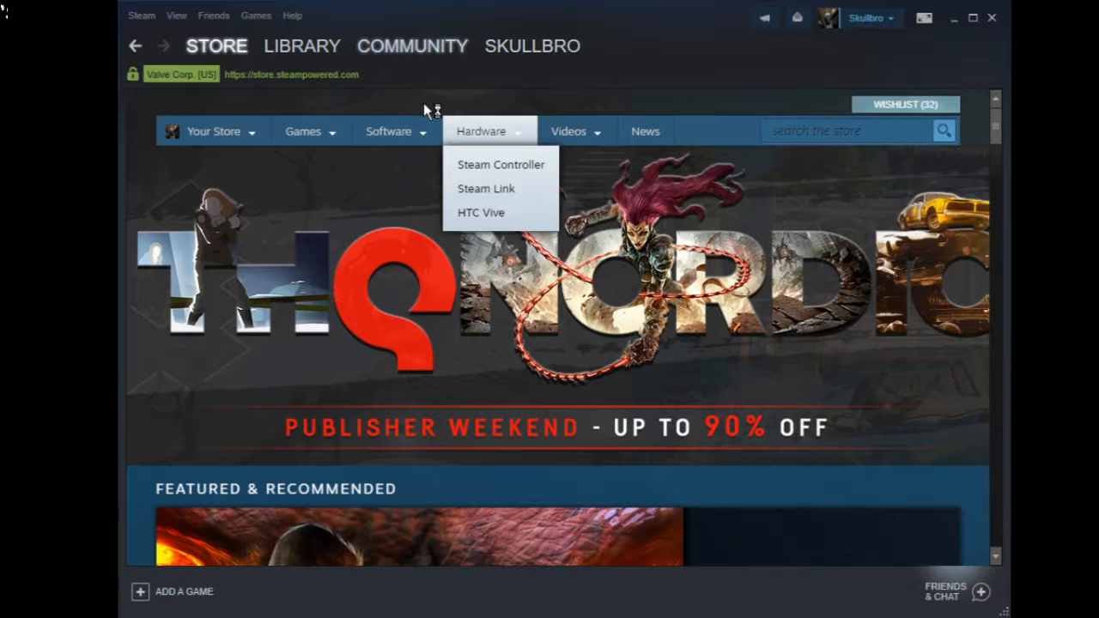
mouse_move(426, 101)
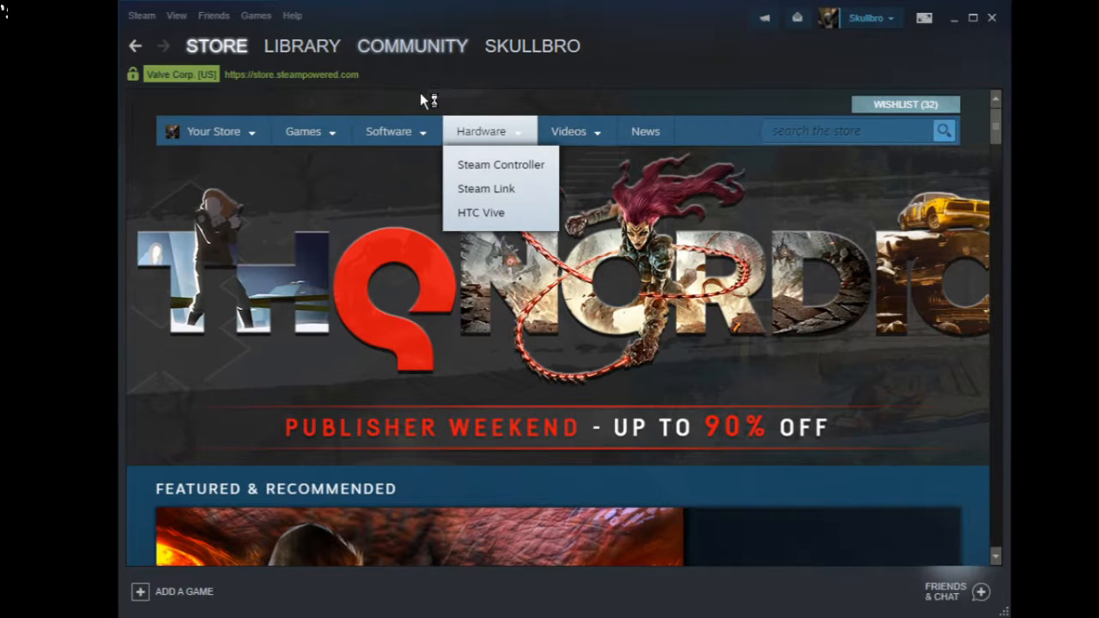
Browse the Steam Workshop sorted by Your Playtime, paging to the third page of results.
left_click(412, 45)
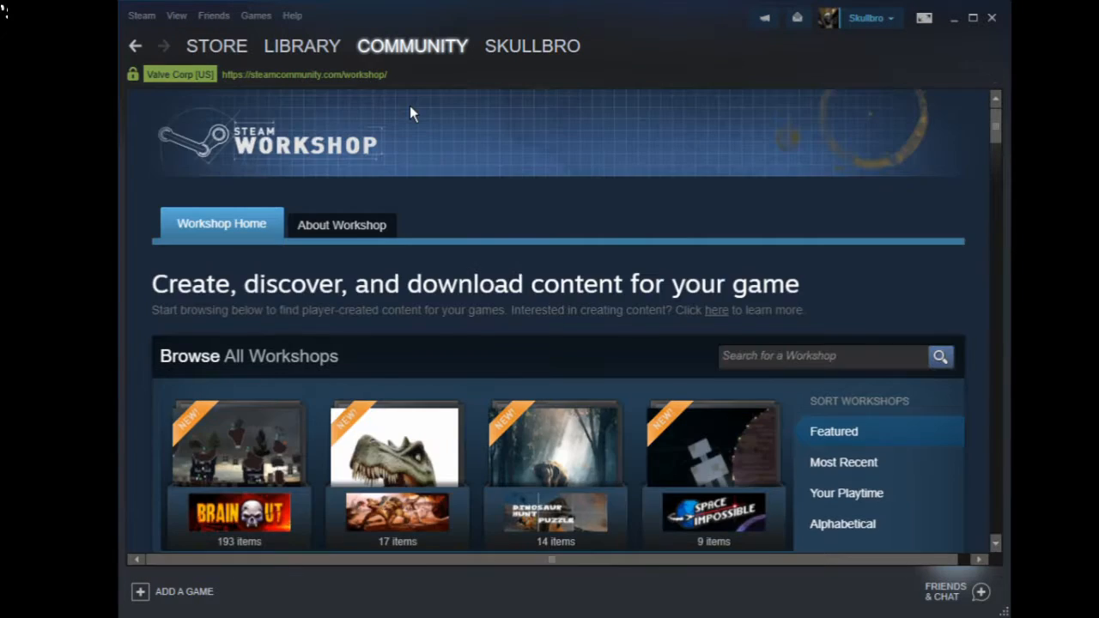
scroll("down", 3)
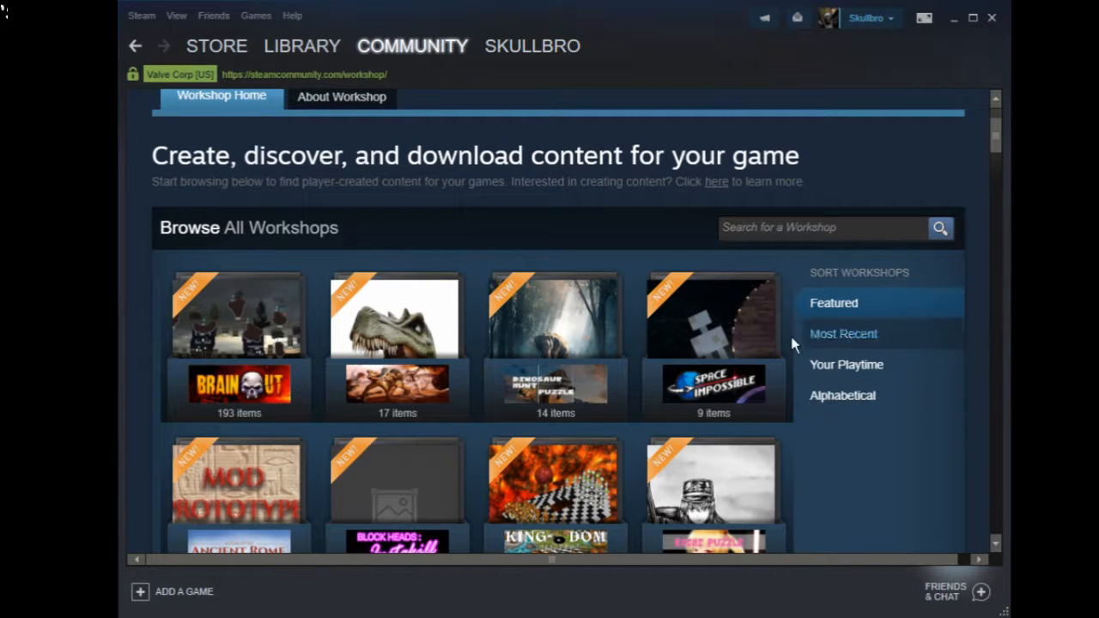
left_click(846, 364)
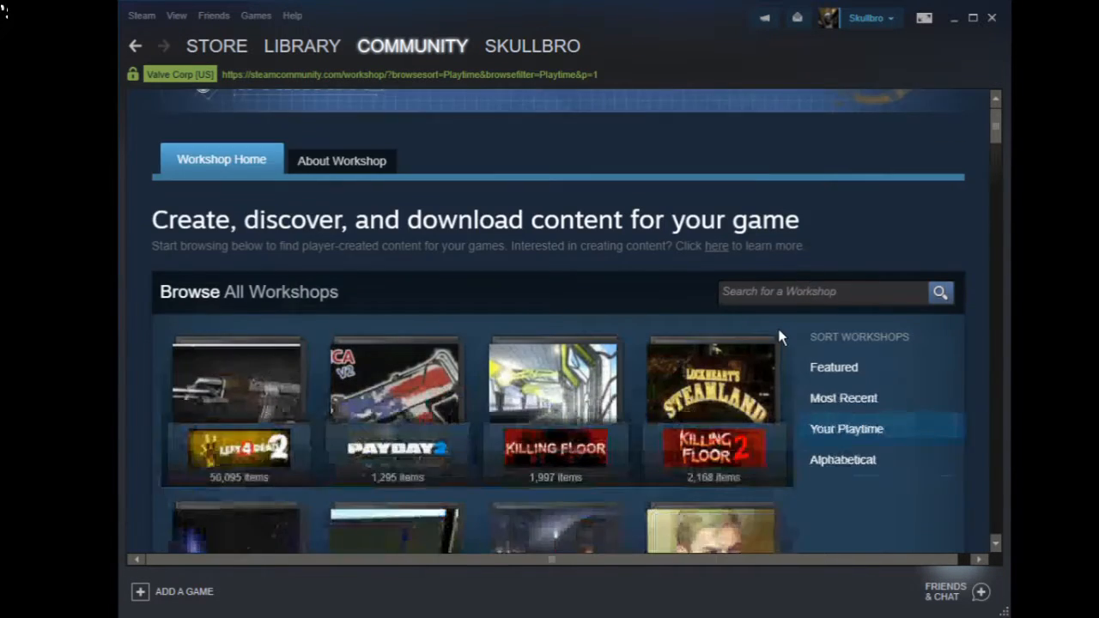
scroll("down", 3)
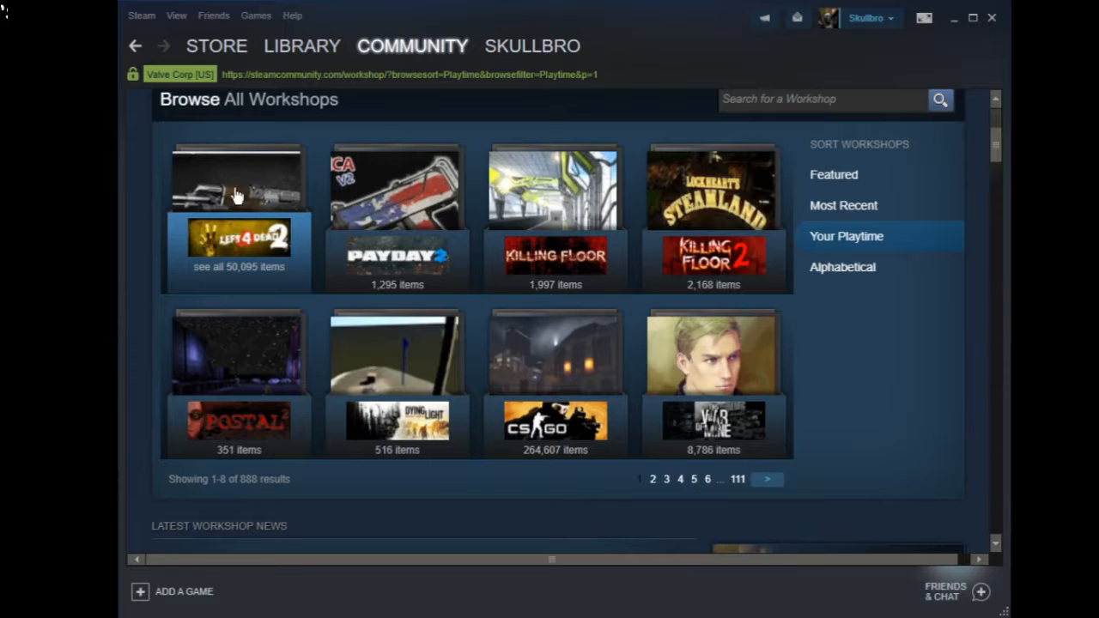
mouse_move(583, 492)
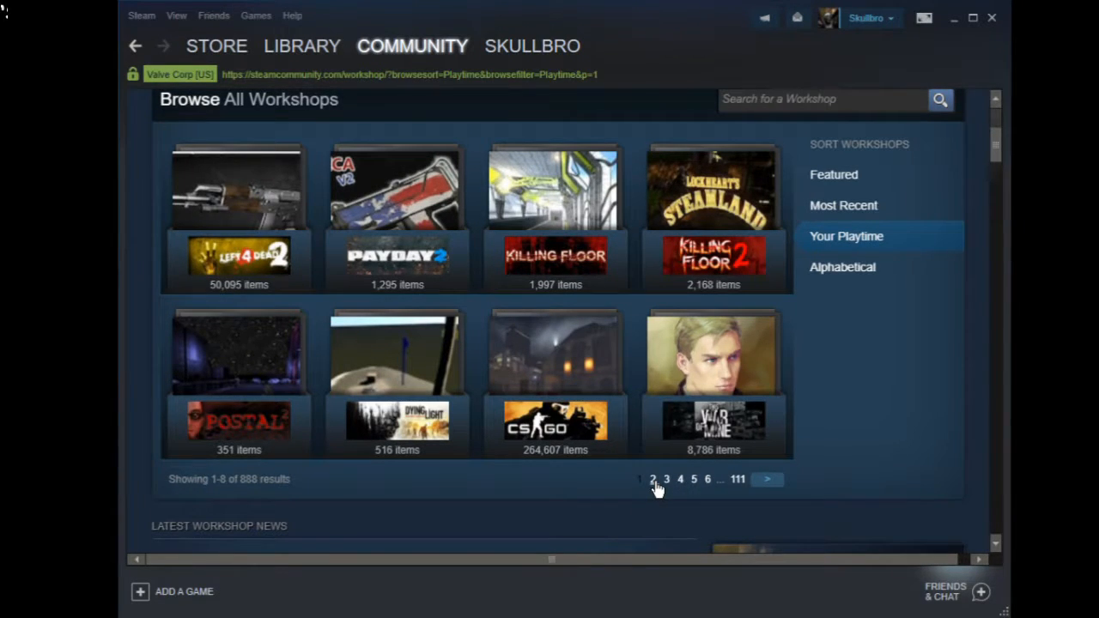
left_click(652, 479)
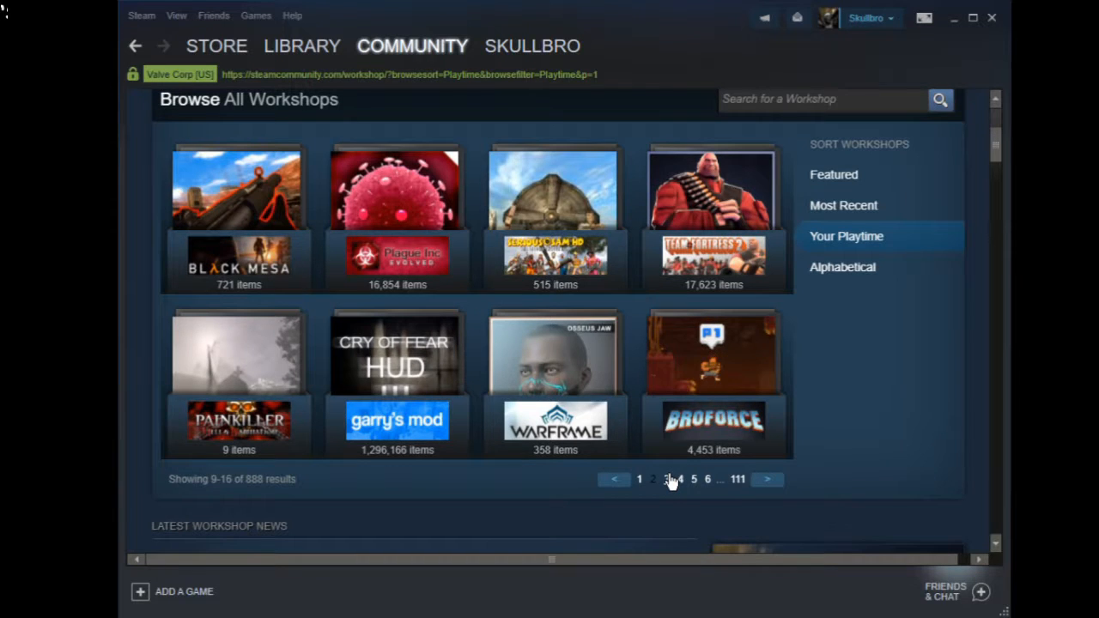
left_click(653, 479)
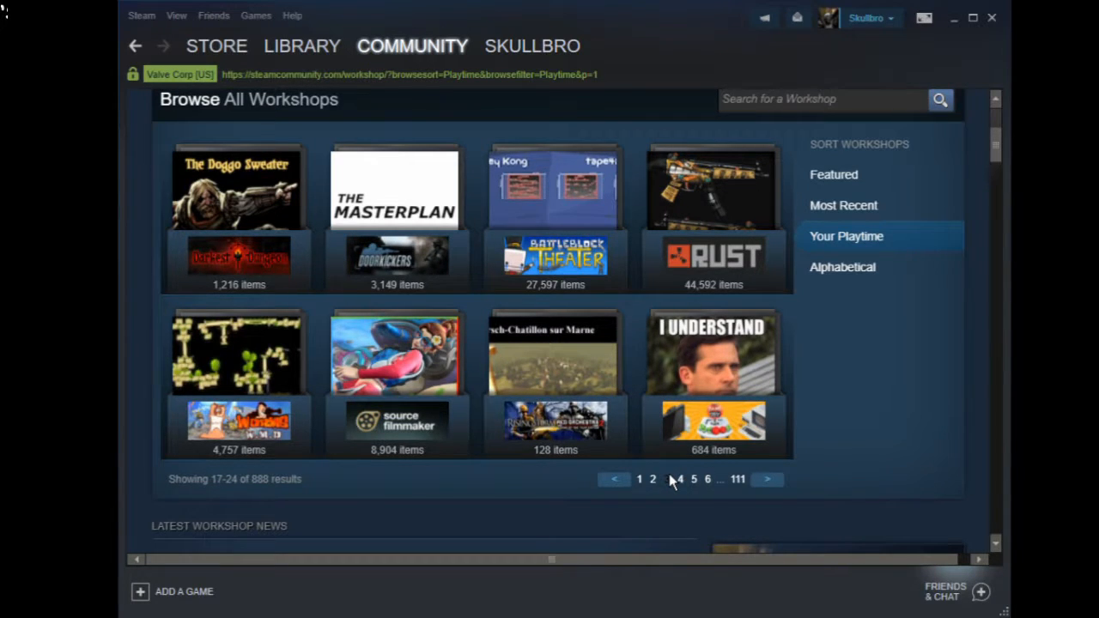
mouse_move(683, 502)
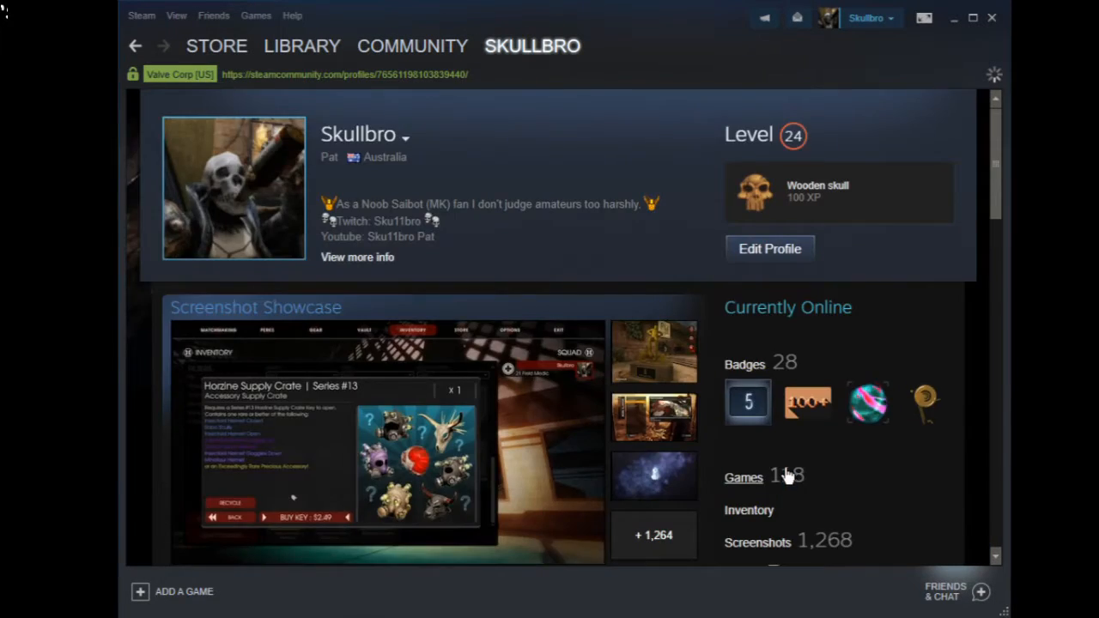
From the profile's Reviews list, view the full Not Recommended review of Frostbite: Deadly Climate.
scroll("down", 3)
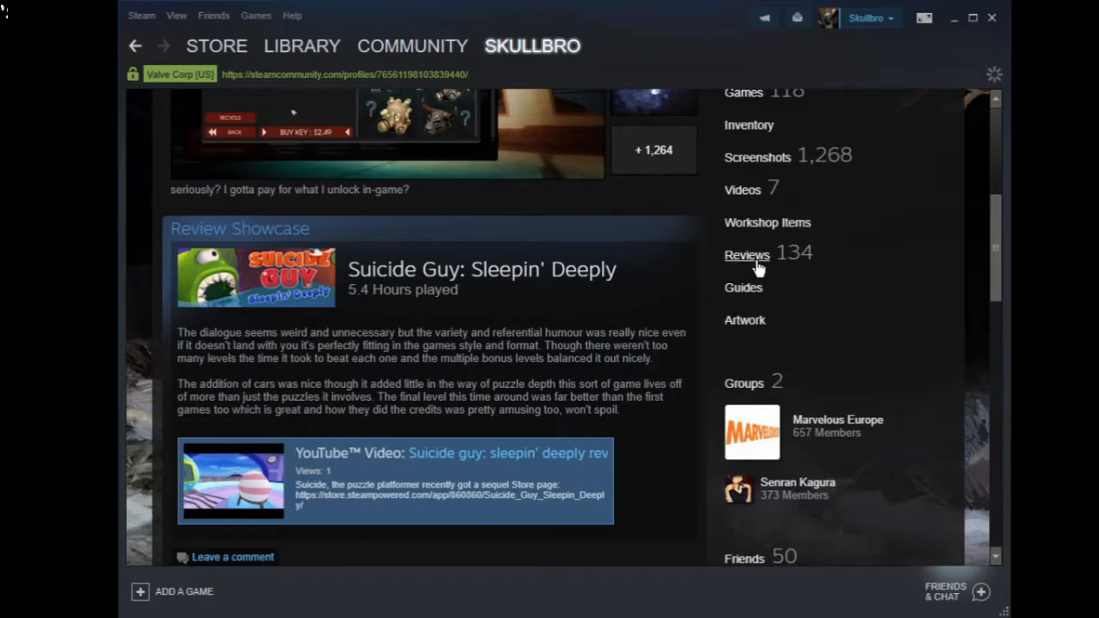
left_click(746, 255)
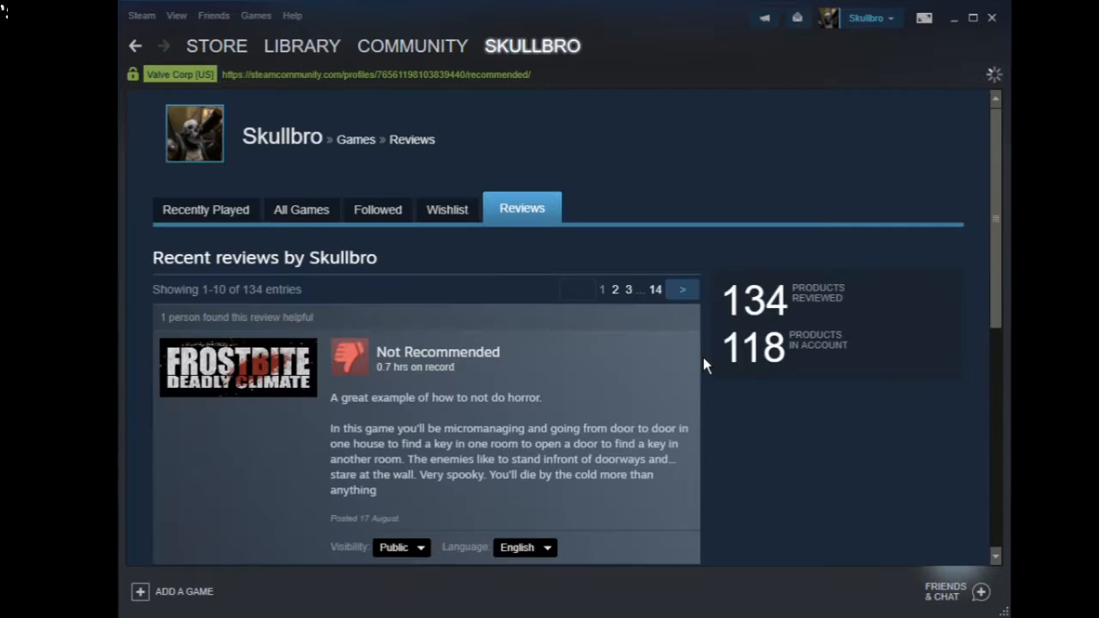
scroll("down", 3)
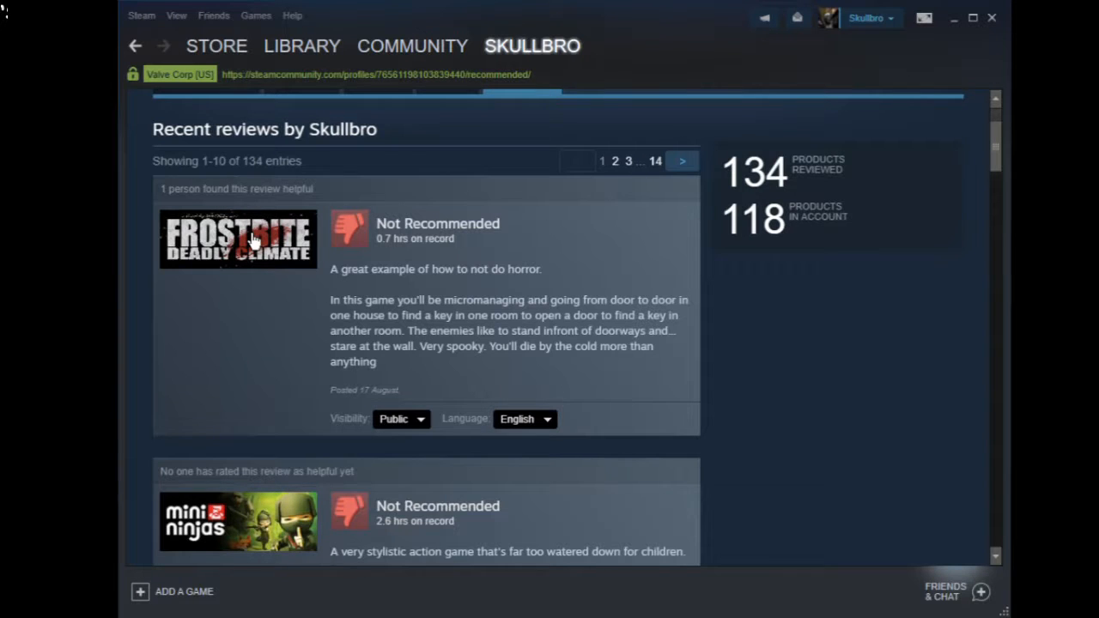
left_click(238, 239)
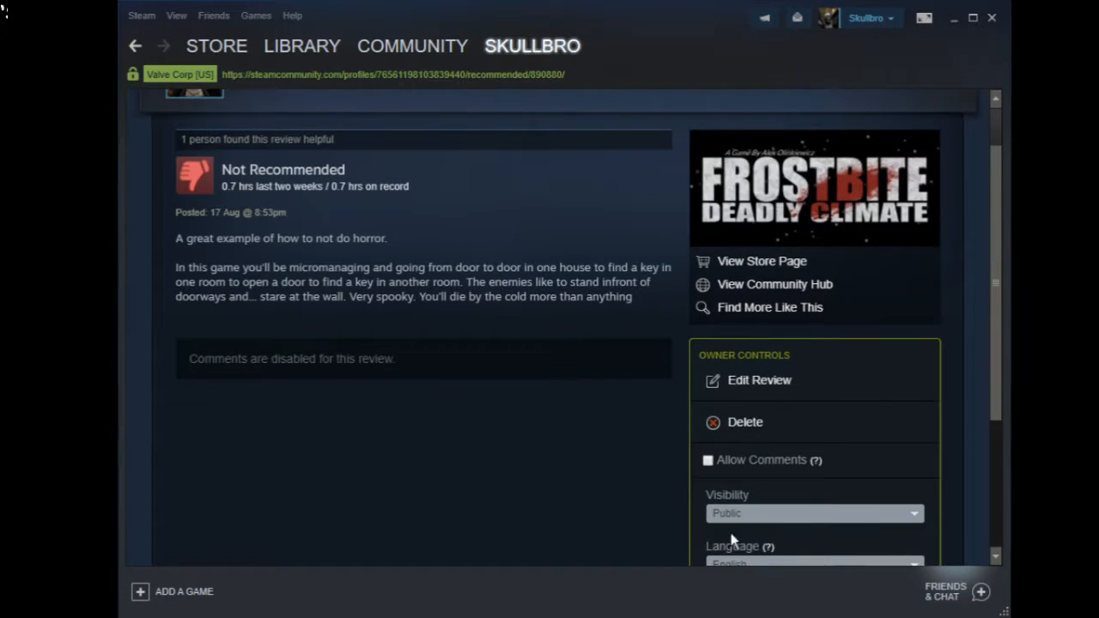
scroll("down", 3)
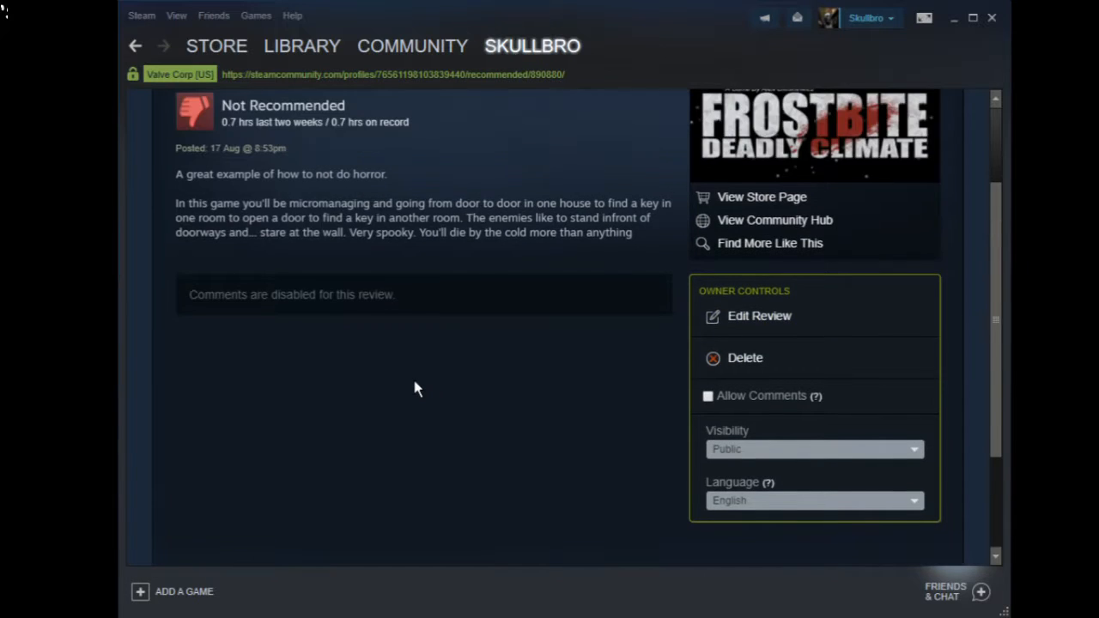
scroll("up", 3)
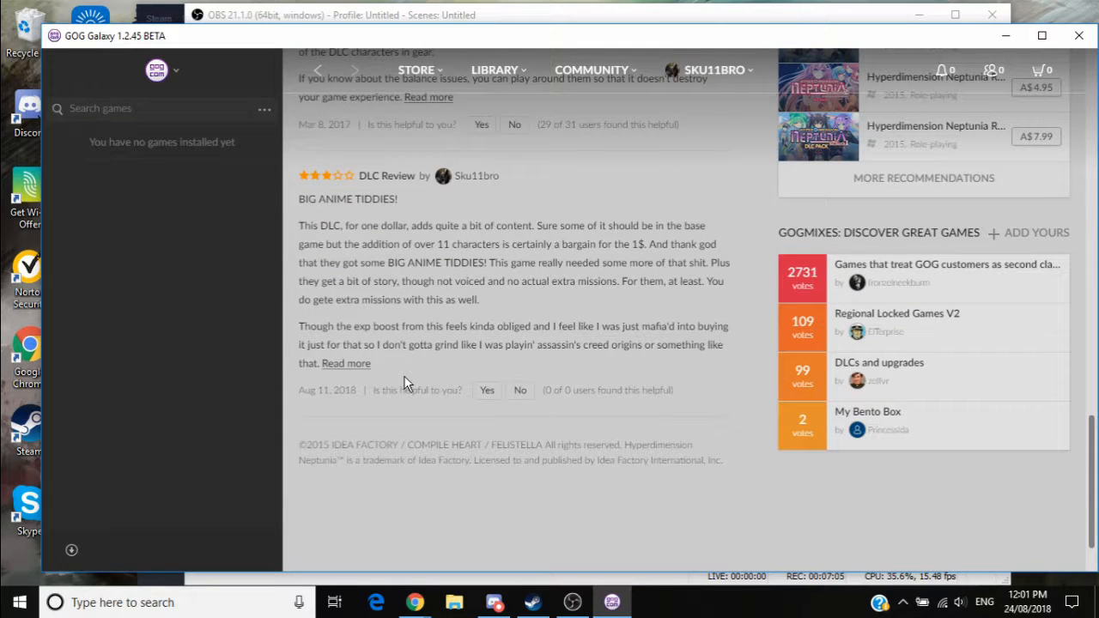
mouse_move(494, 321)
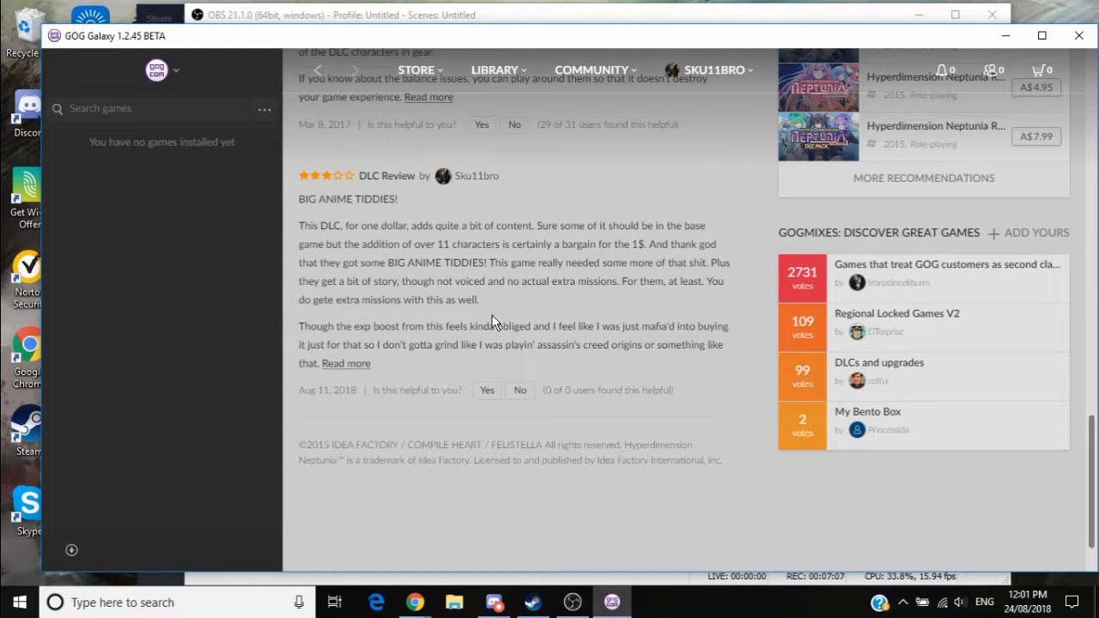
mouse_move(326, 182)
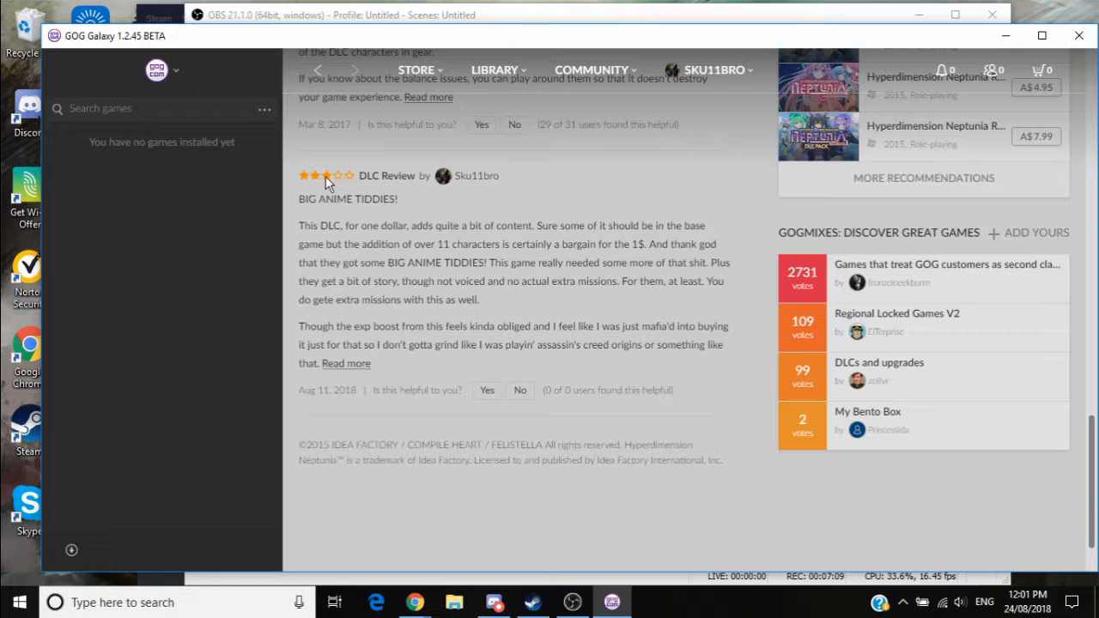
mouse_move(343, 186)
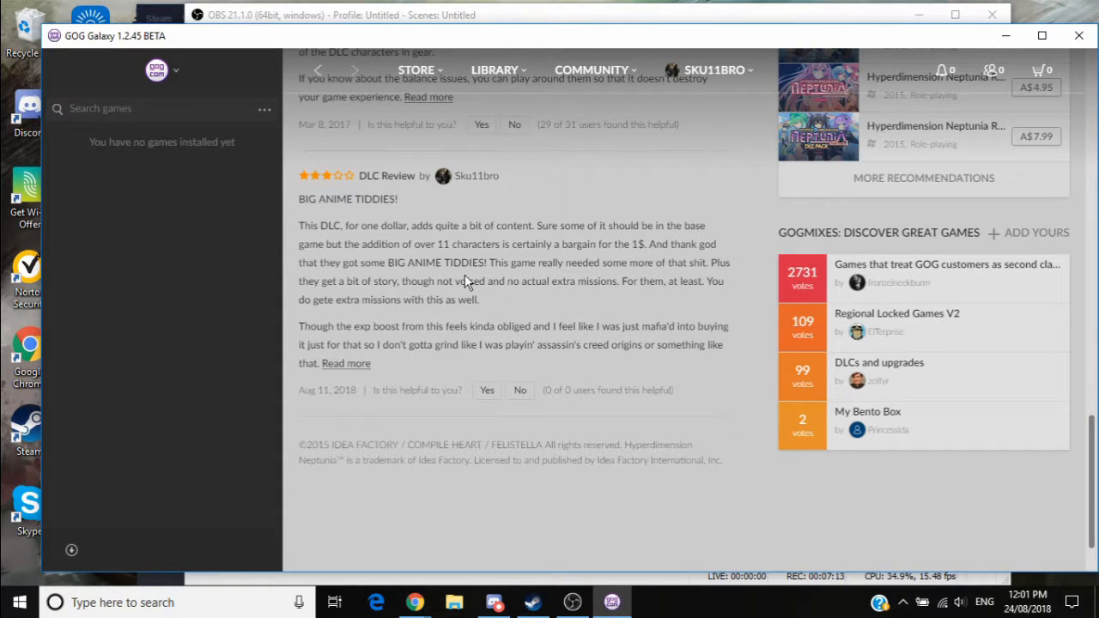
mouse_move(395, 211)
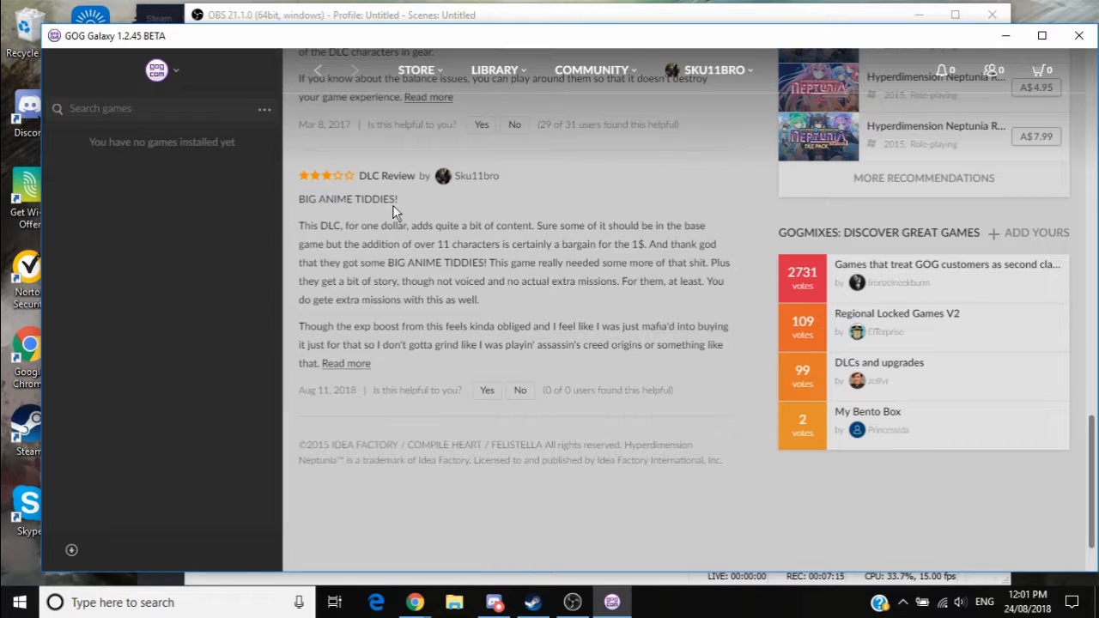
mouse_move(483, 296)
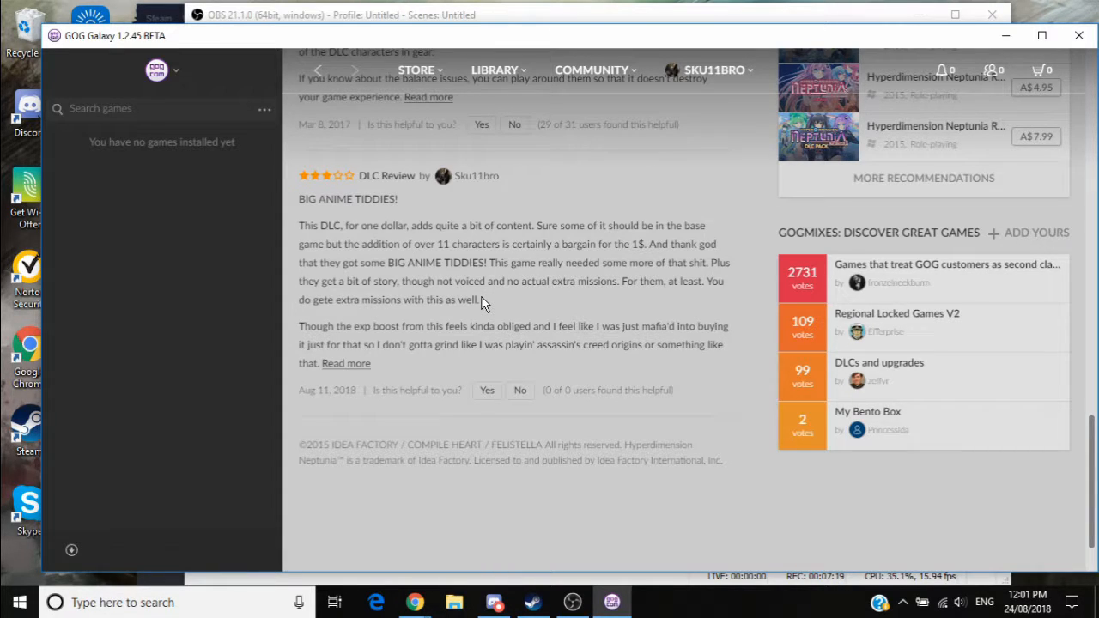
mouse_move(407, 186)
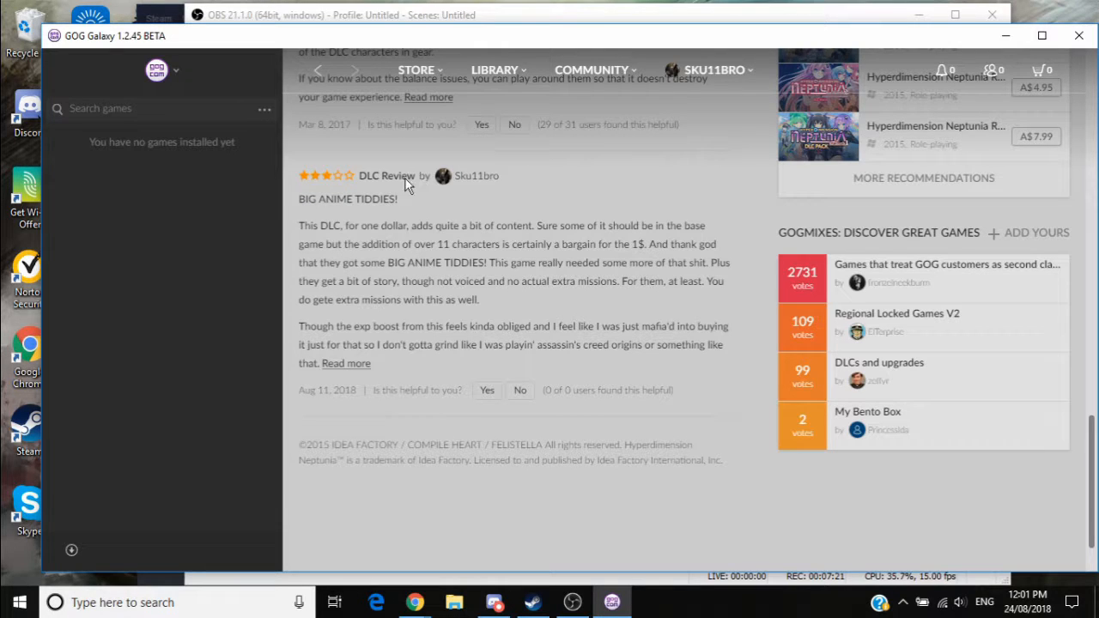
mouse_move(359, 204)
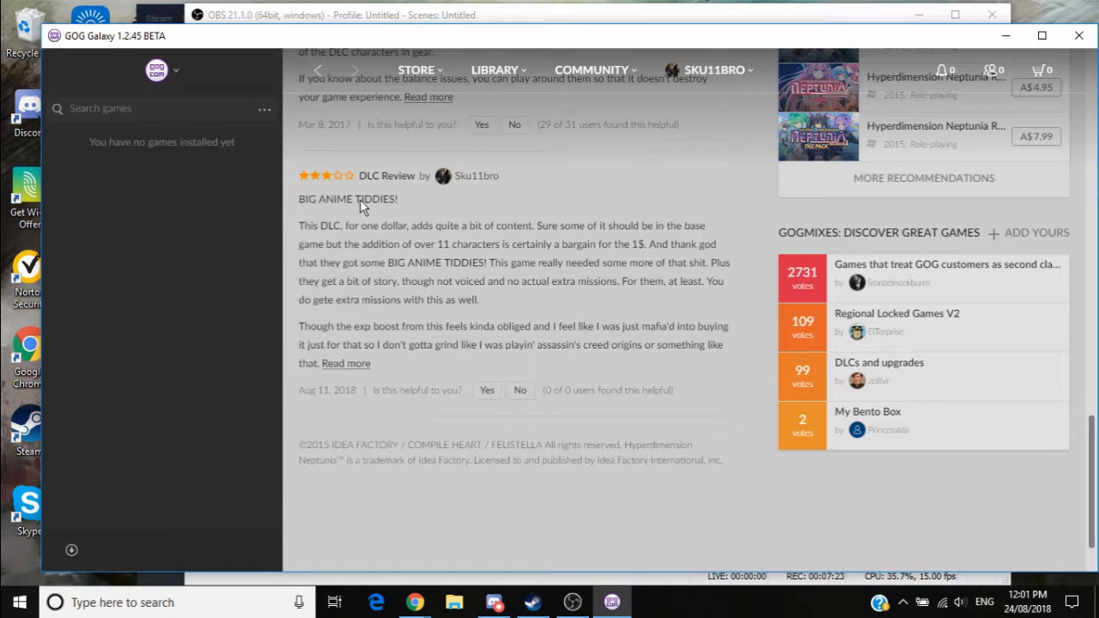
mouse_move(342, 188)
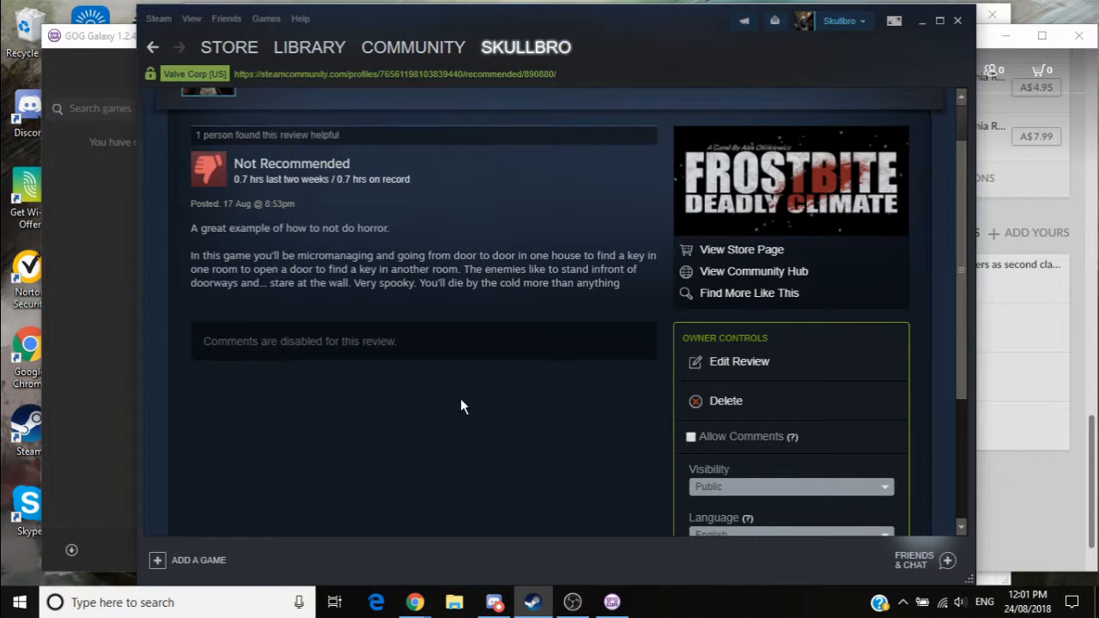
mouse_move(213, 180)
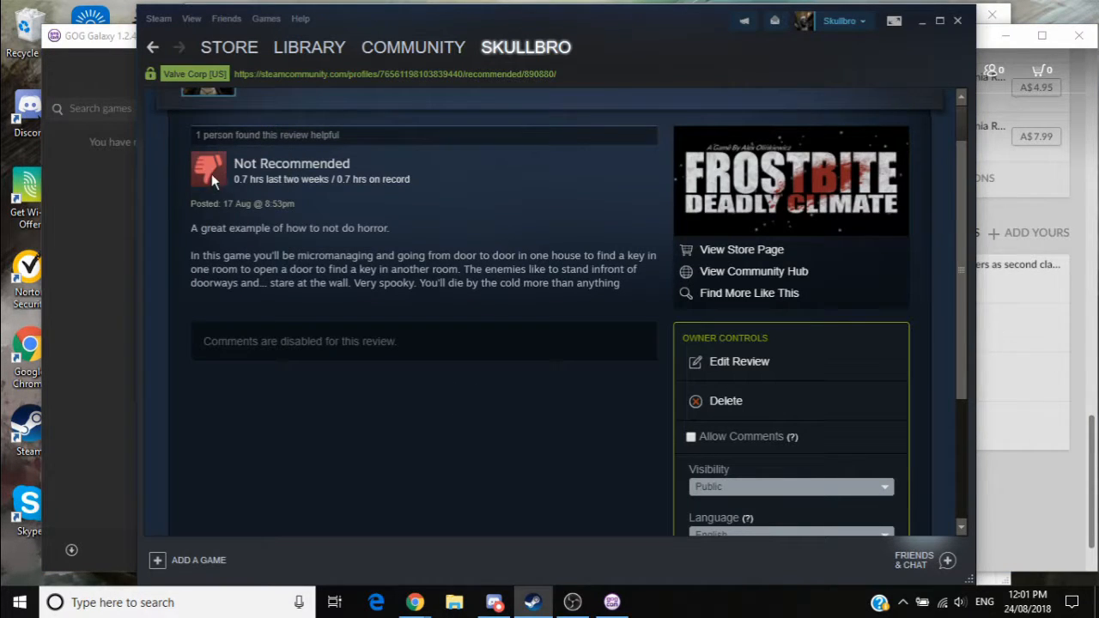
mouse_move(226, 192)
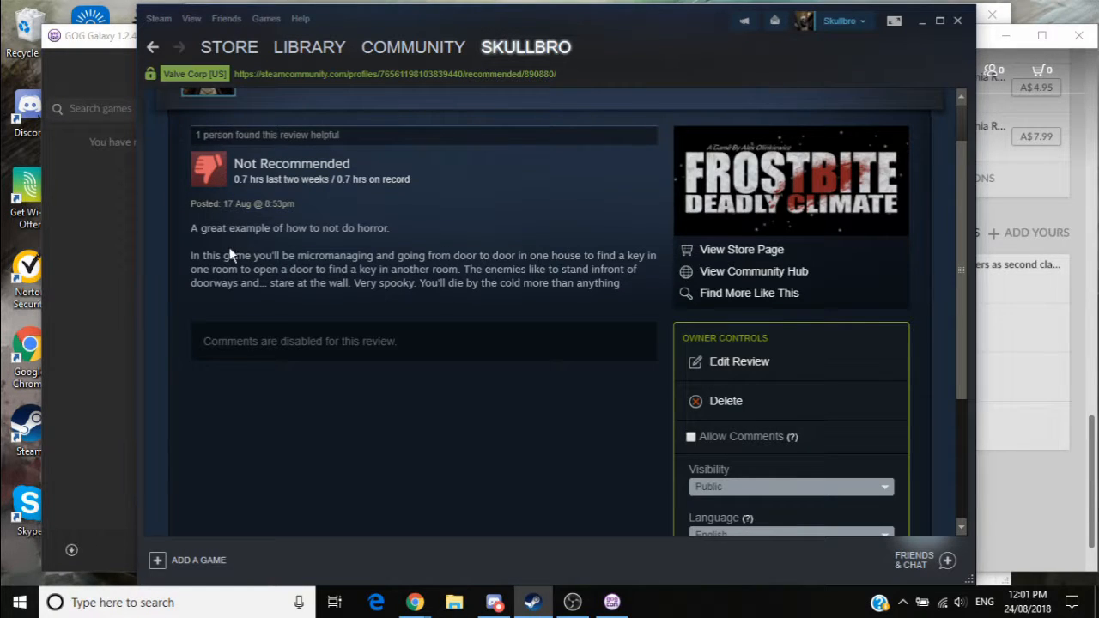
mouse_move(526, 393)
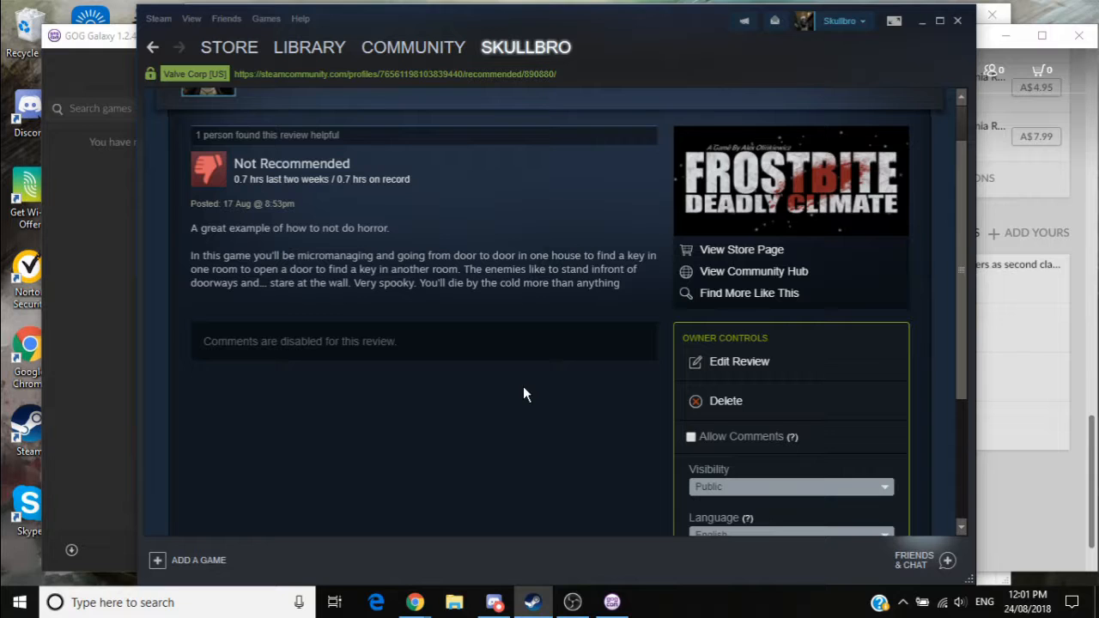
mouse_move(325, 259)
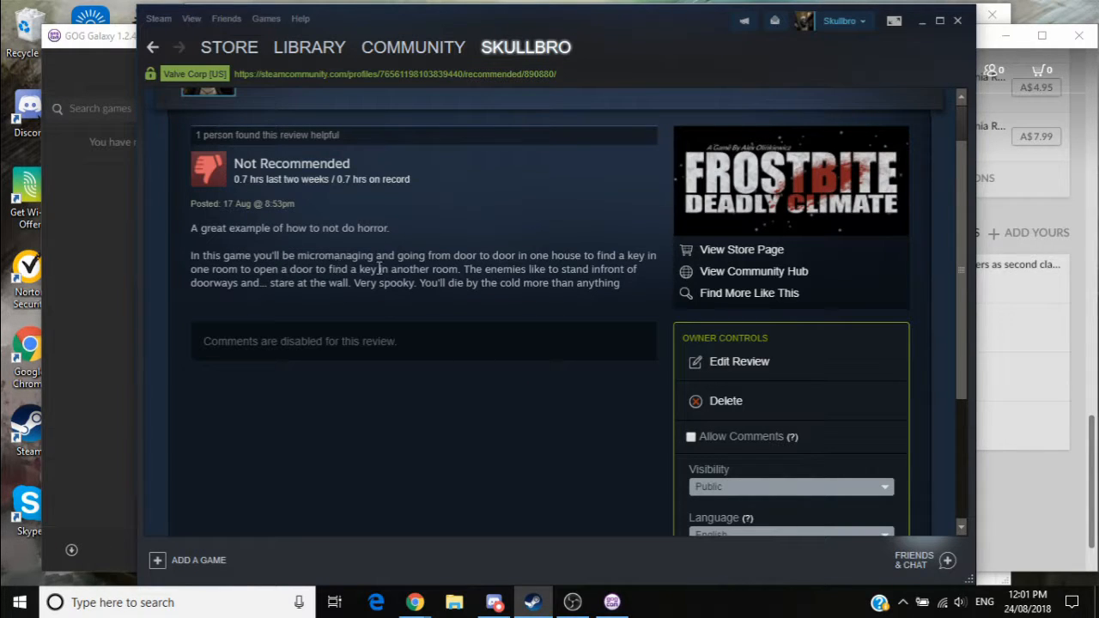
Highlight the review's main paragraph, then return to the Friend Activity feed.
left_click_drag(191, 255, 498, 282)
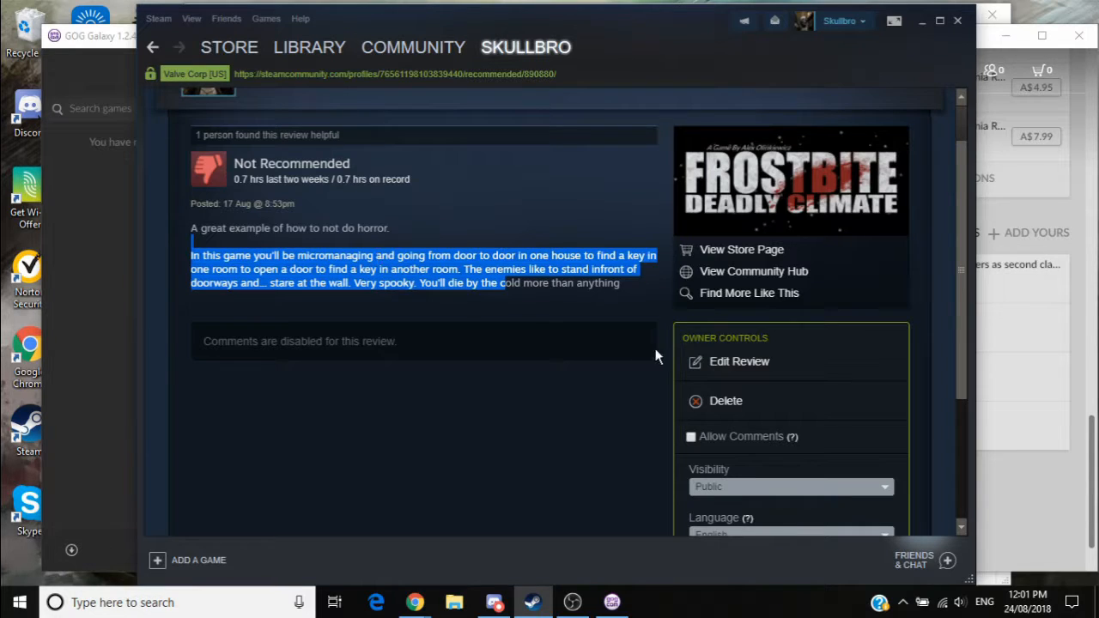
scroll("down", 3)
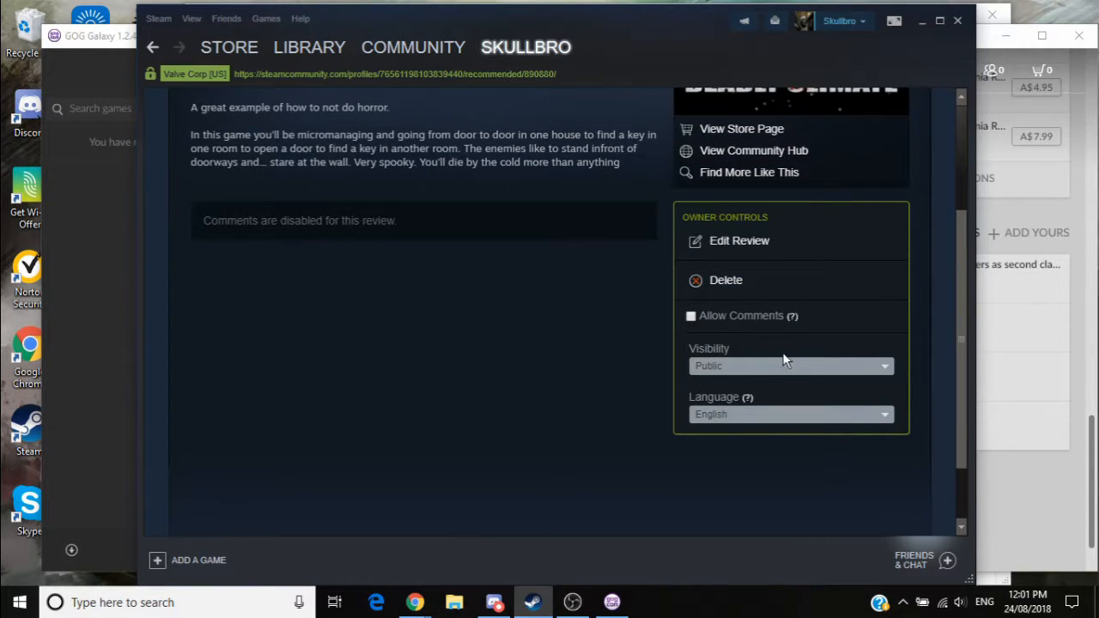
mouse_move(433, 274)
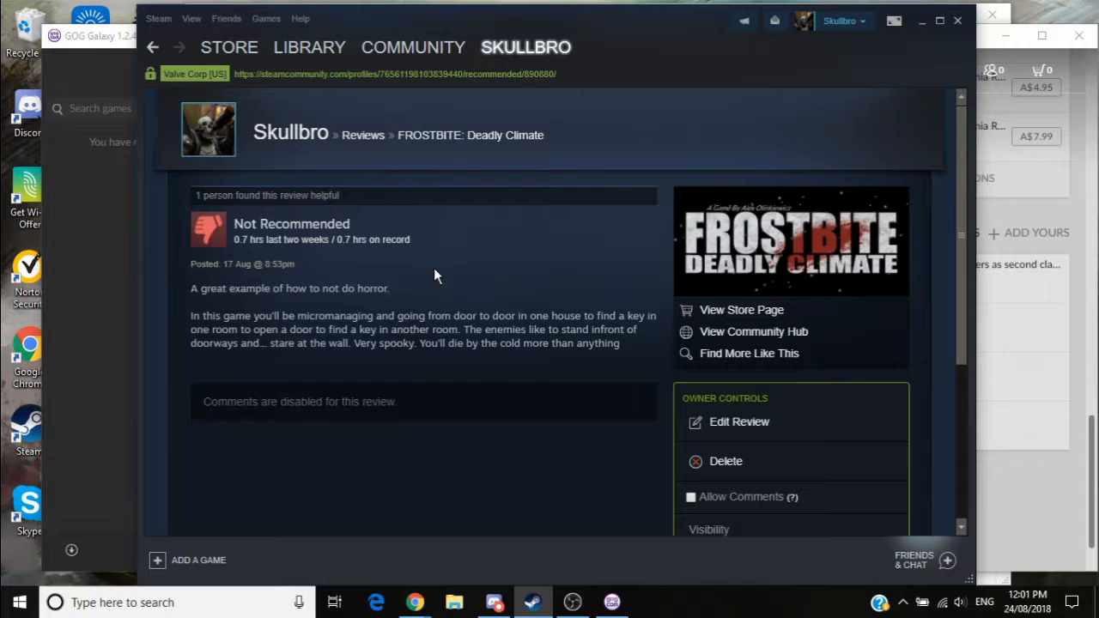
mouse_move(391, 271)
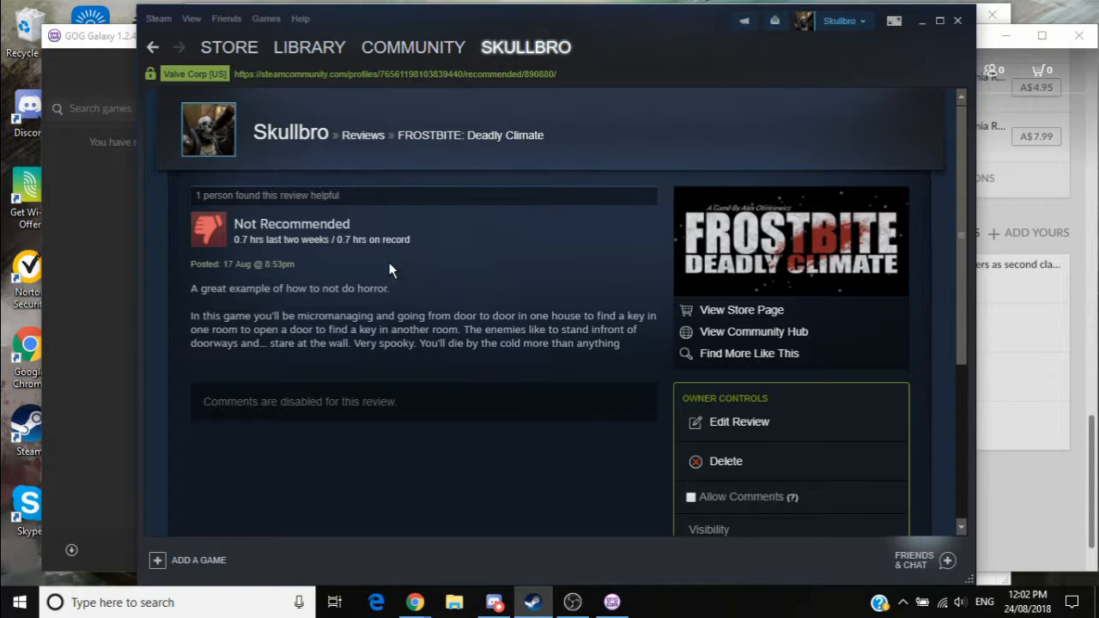
mouse_move(404, 296)
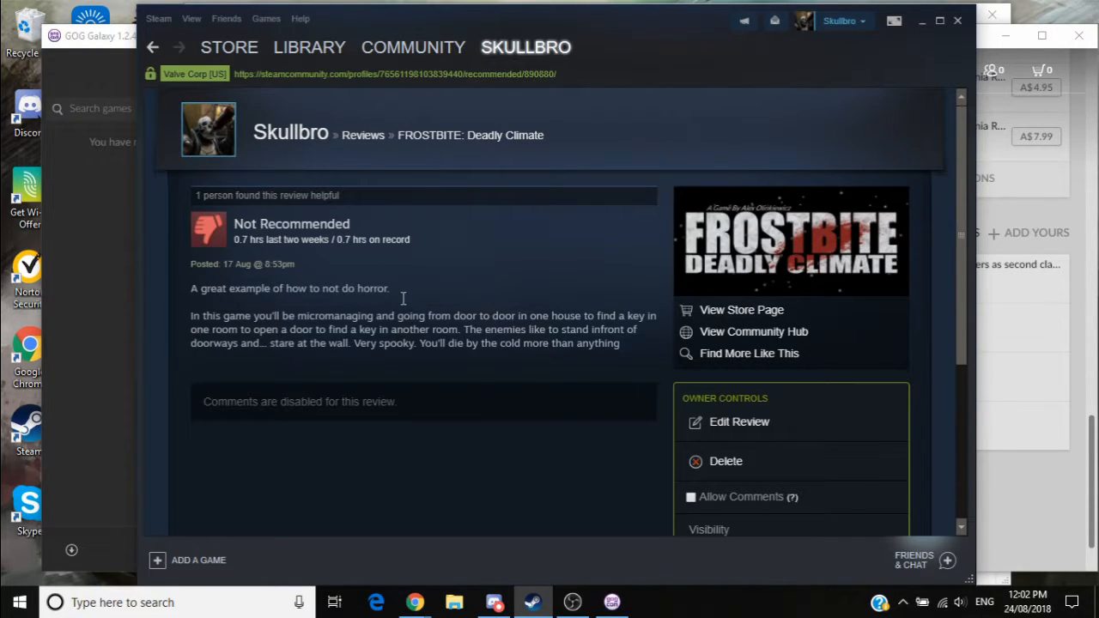
left_click(525, 46)
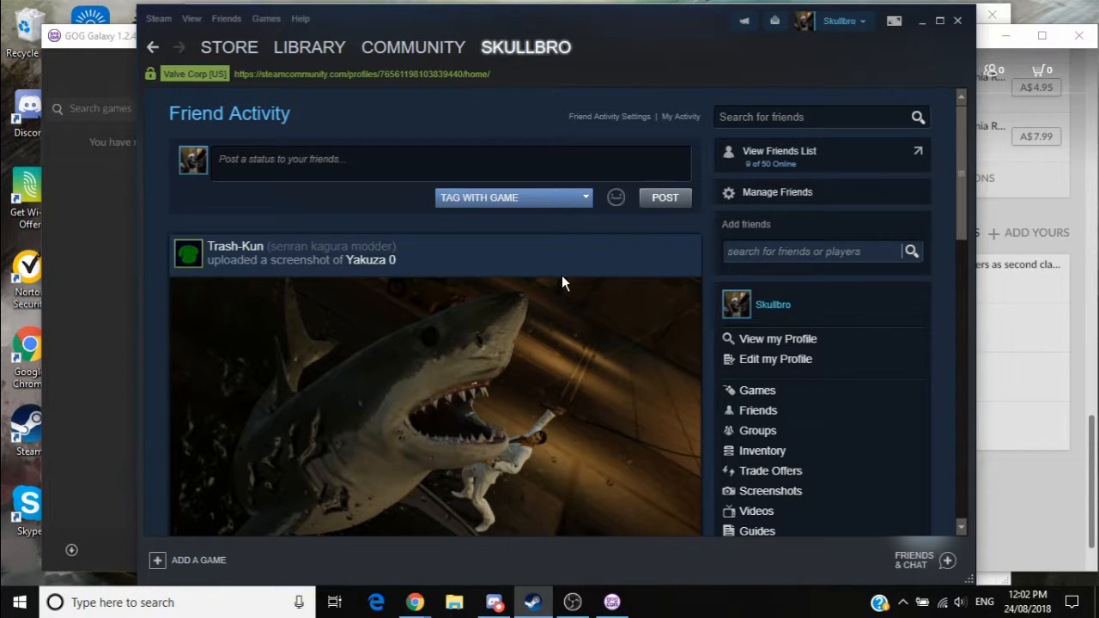
mouse_move(1088, 301)
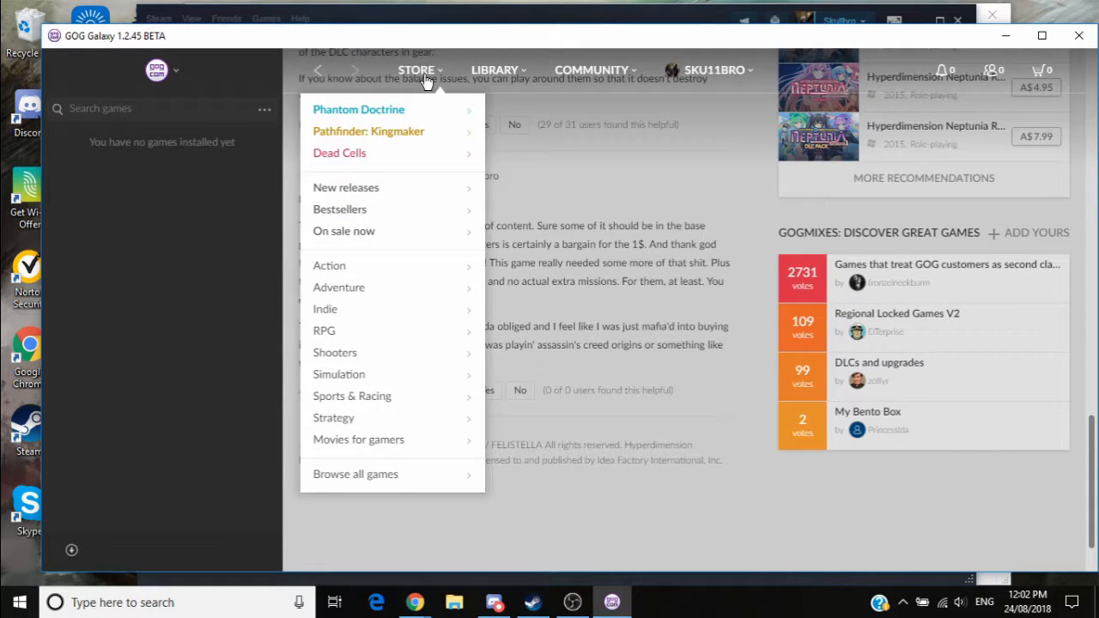
Browse down the GOG store front page through its featured games and offers.
left_click(416, 69)
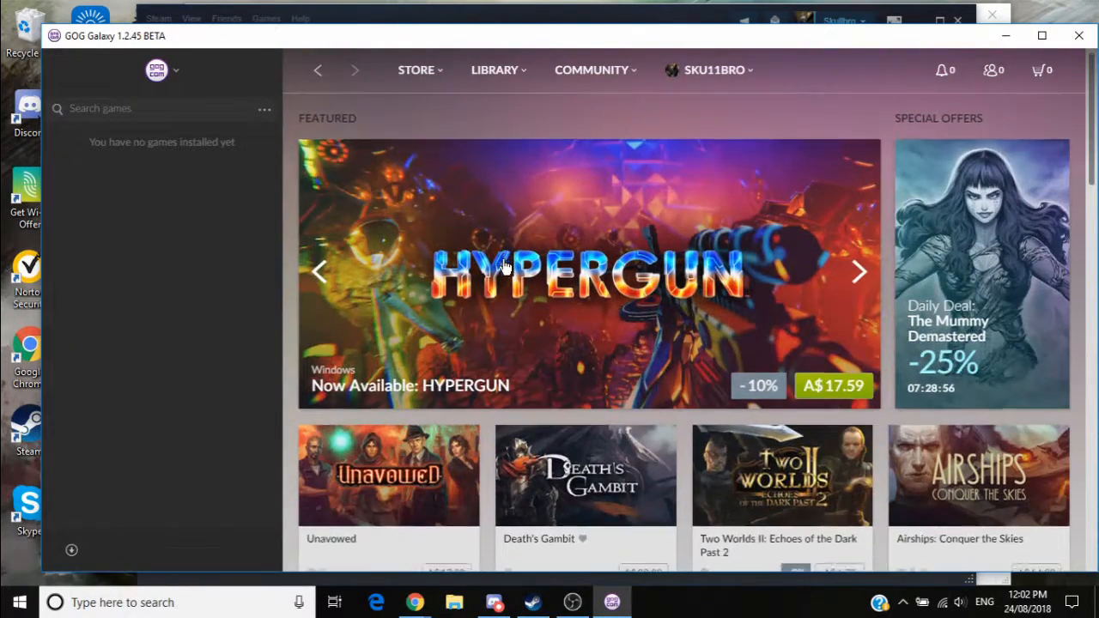
scroll("down", 3)
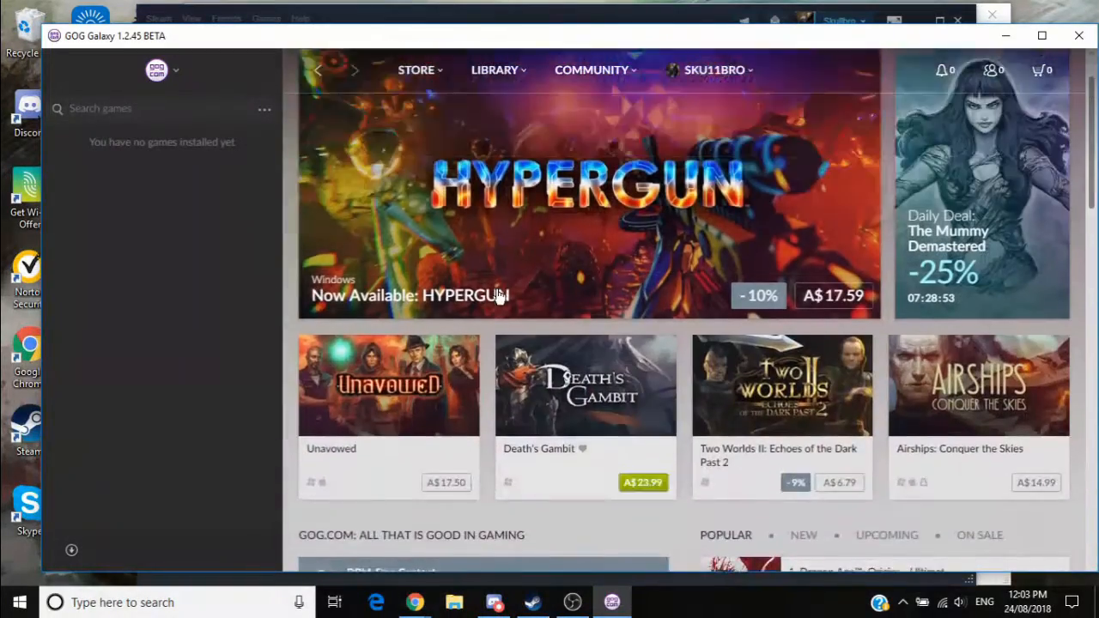
scroll("down", 3)
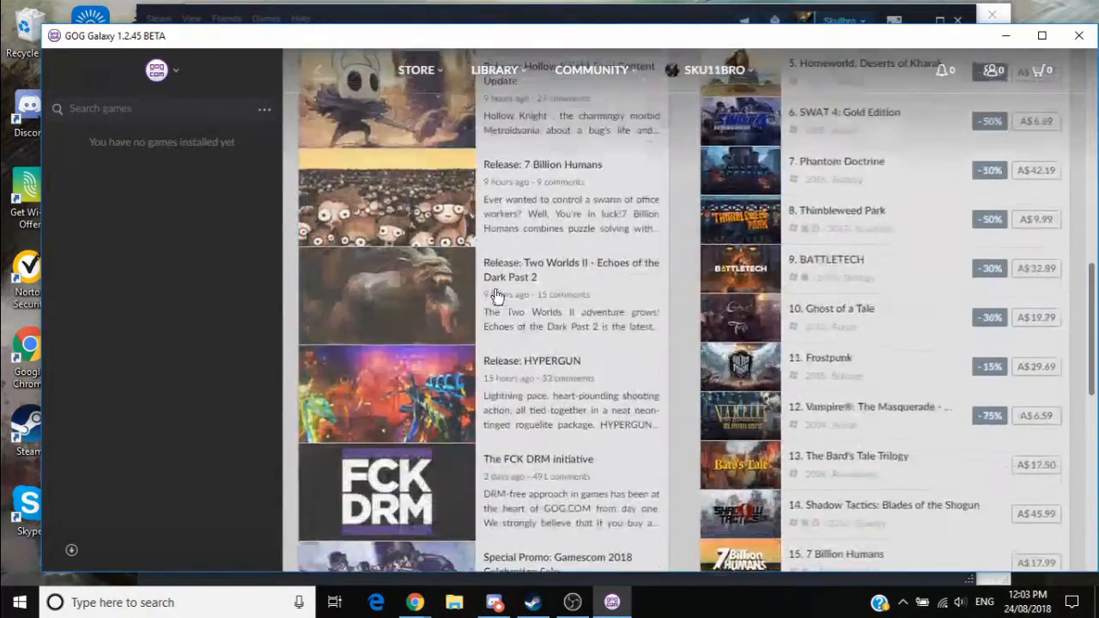
scroll("down", 3)
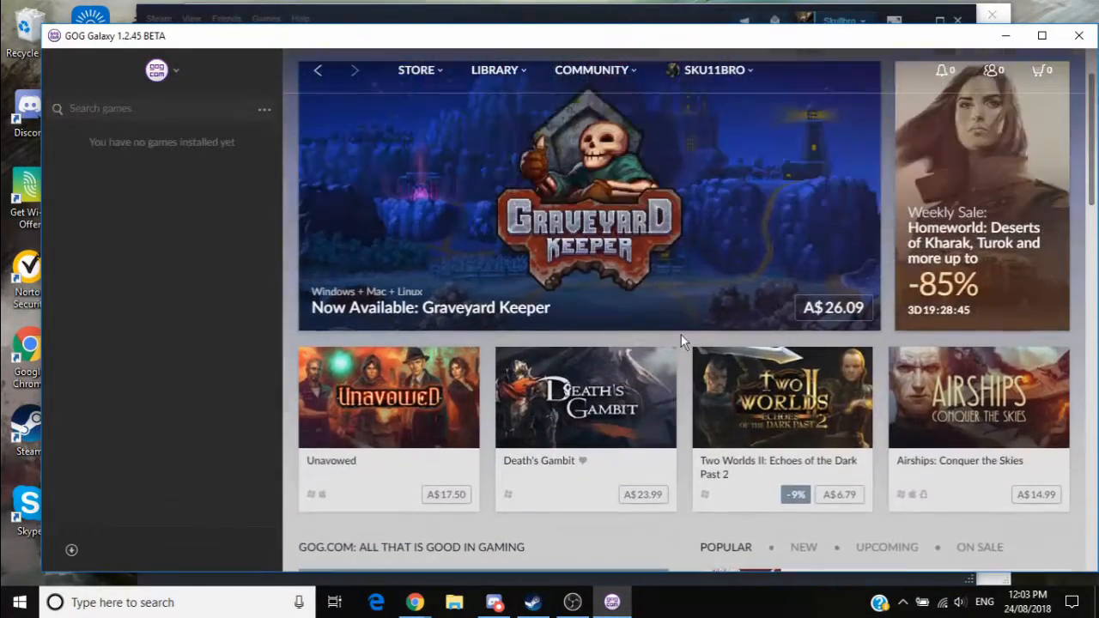
scroll("down", 3)
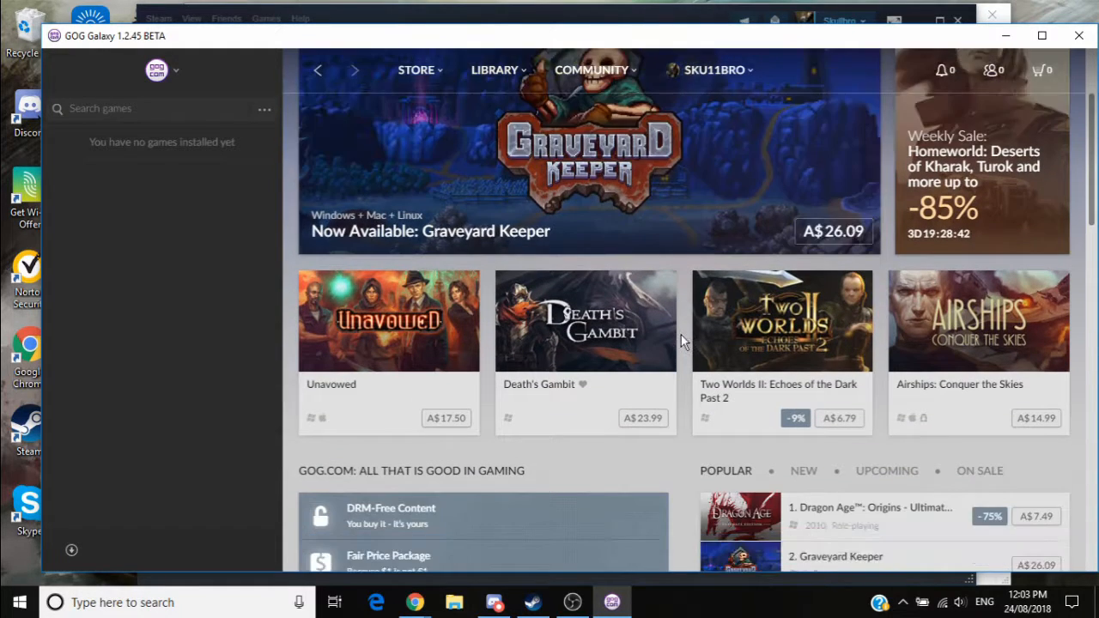
scroll("down", 3)
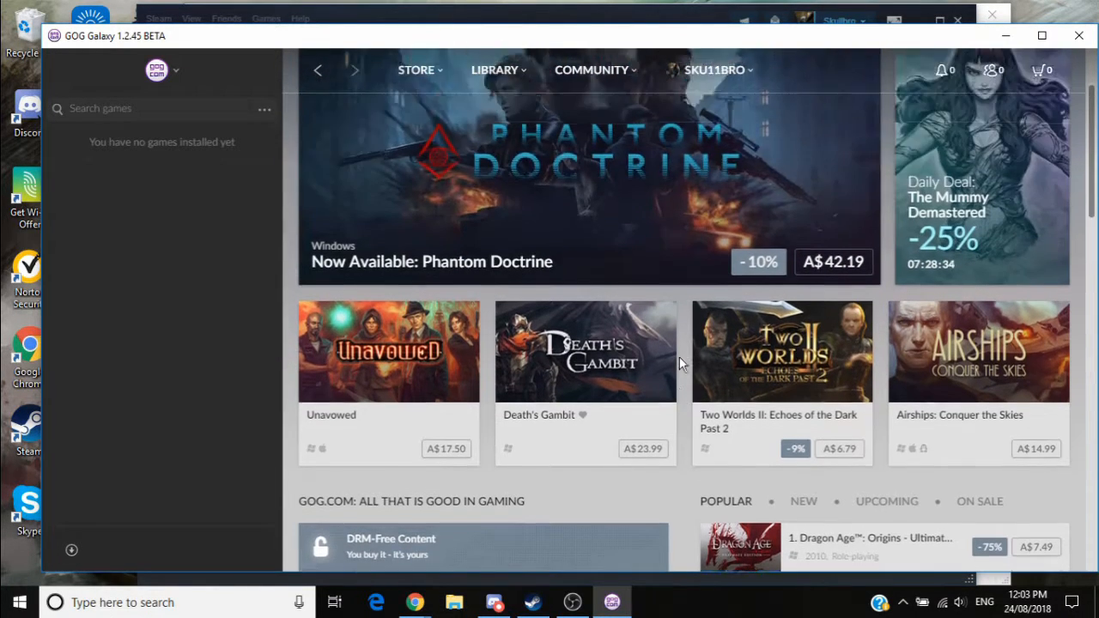
Show the full catalogue of 2586 DRM-free games via Browse all games, sorted by popularity.
left_click(416, 70)
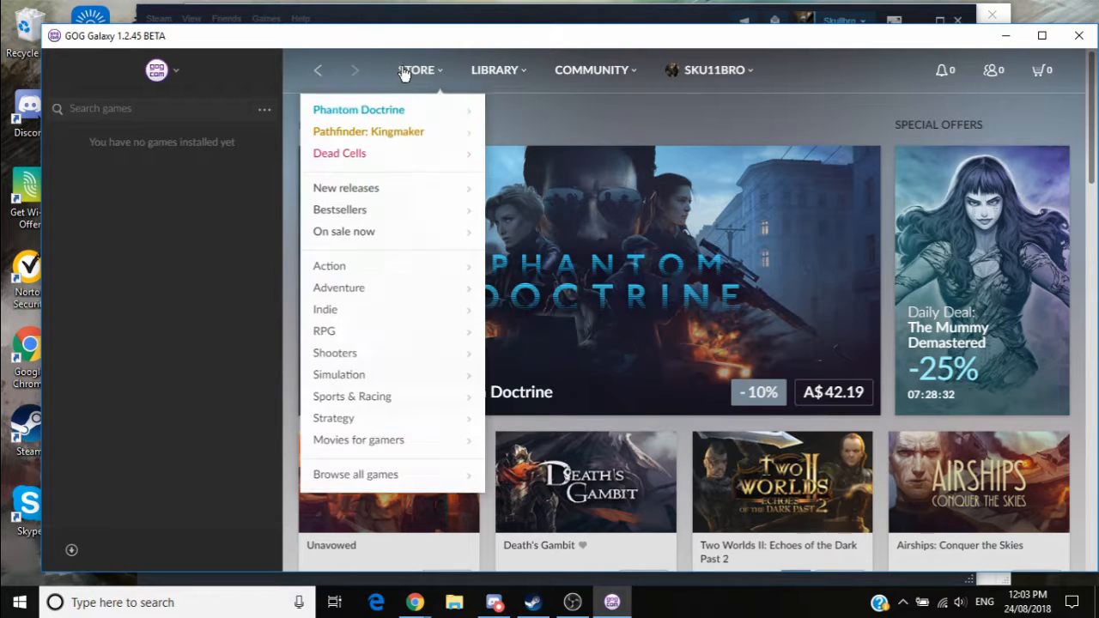
left_click(345, 187)
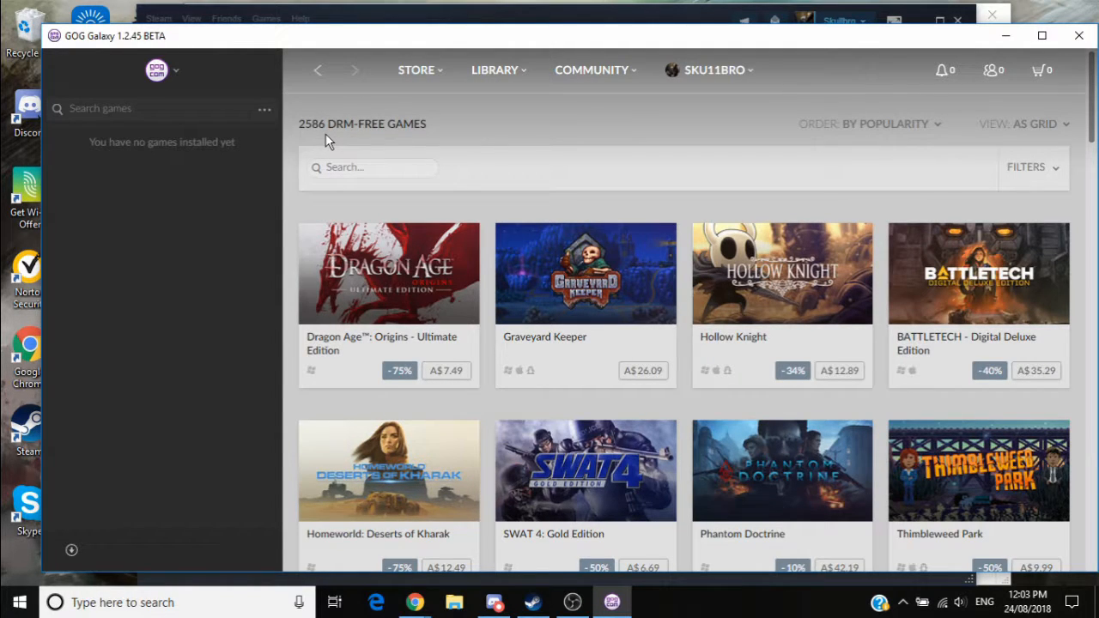
mouse_move(373, 133)
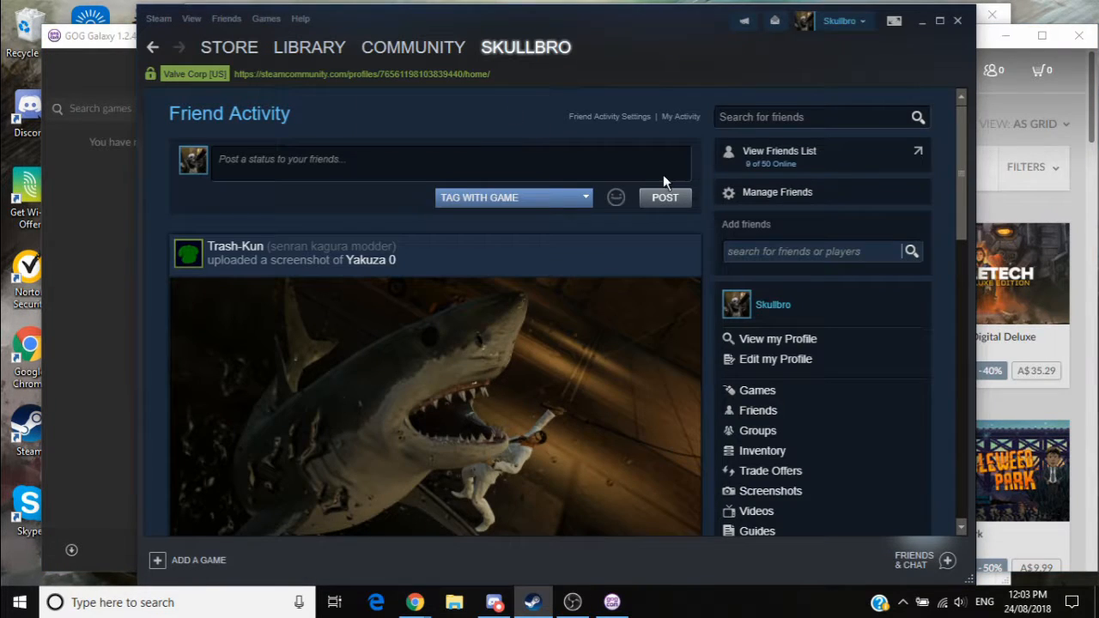
mouse_move(445, 129)
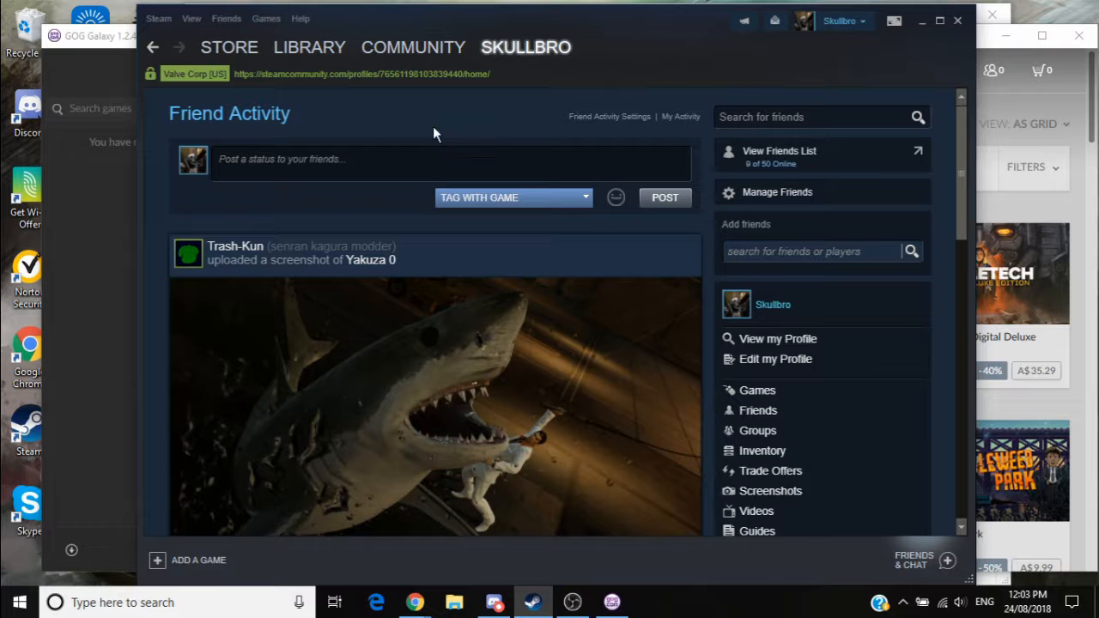
Show Closure's page in the Steam Library with its playtime and achievements.
left_click(309, 48)
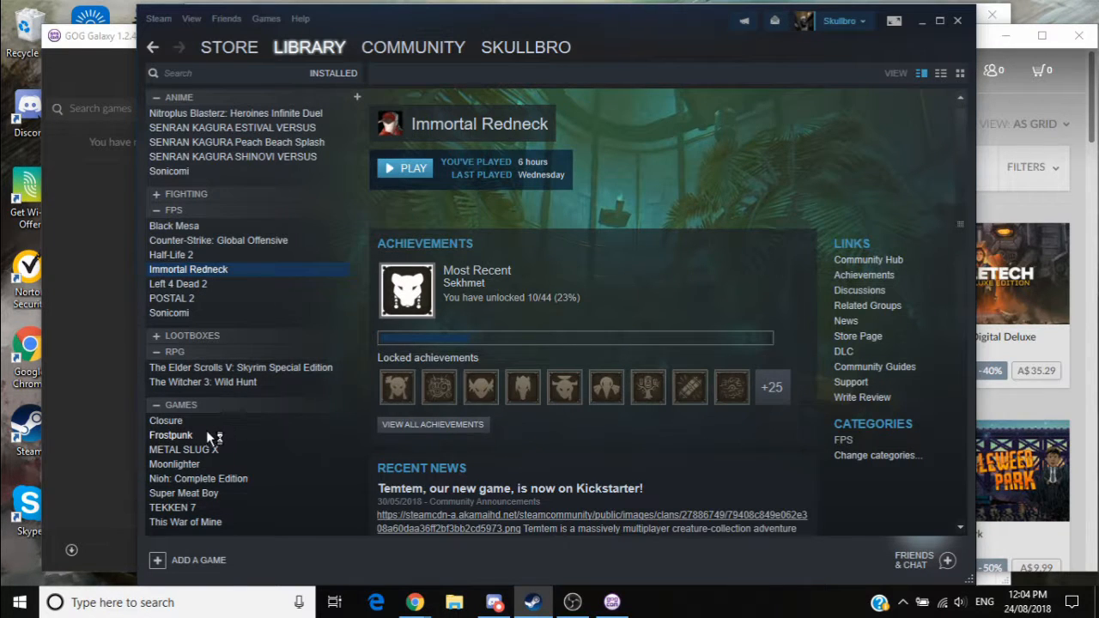
left_click(165, 420)
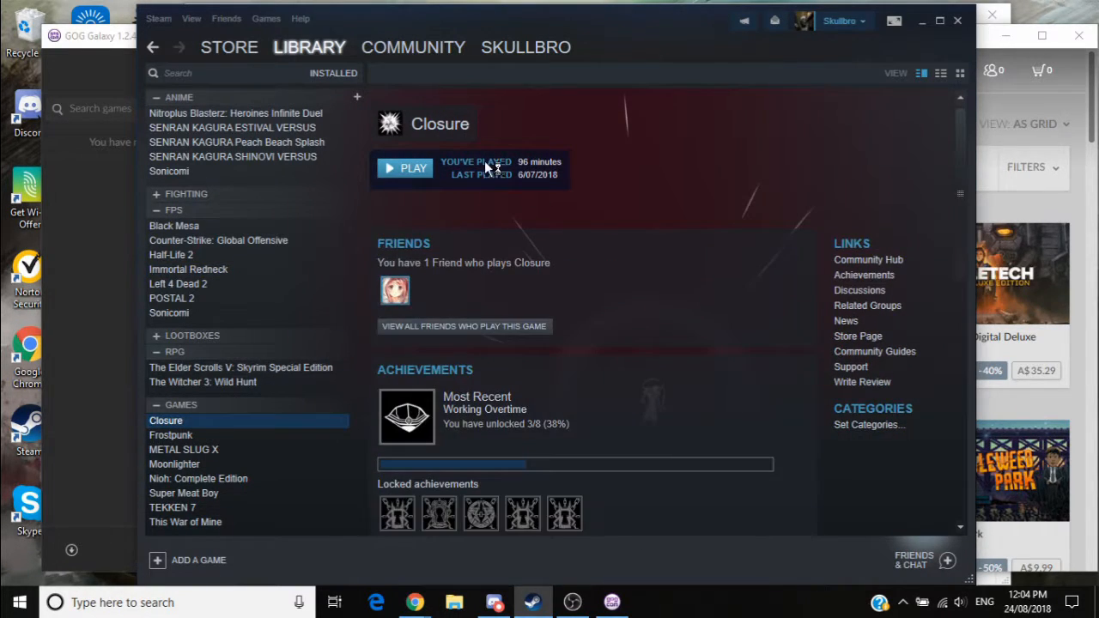
mouse_move(545, 168)
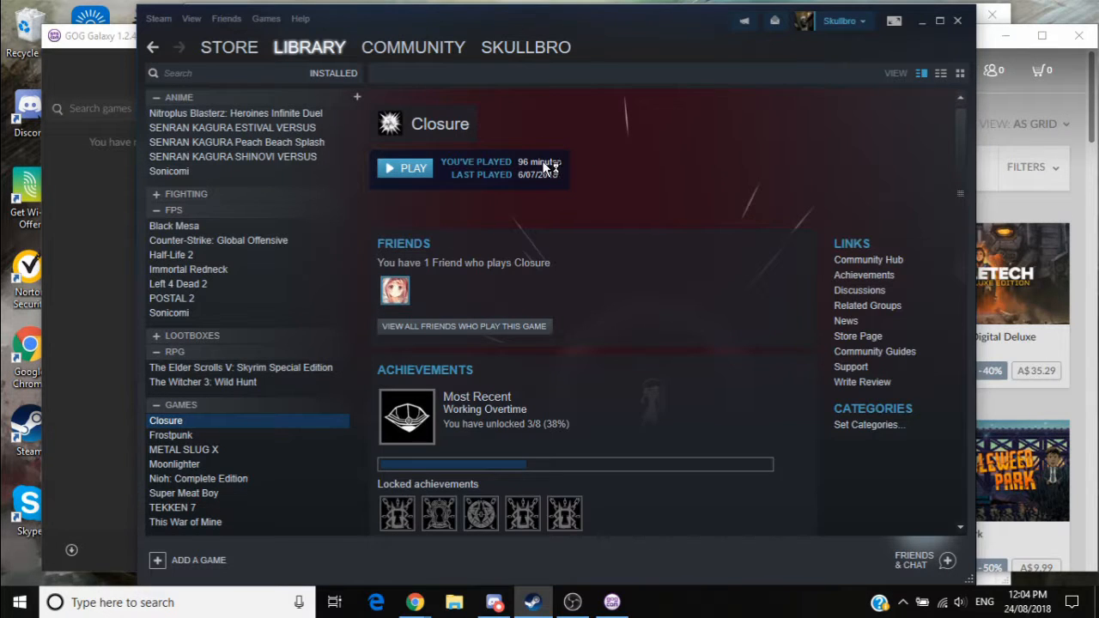
mouse_move(542, 180)
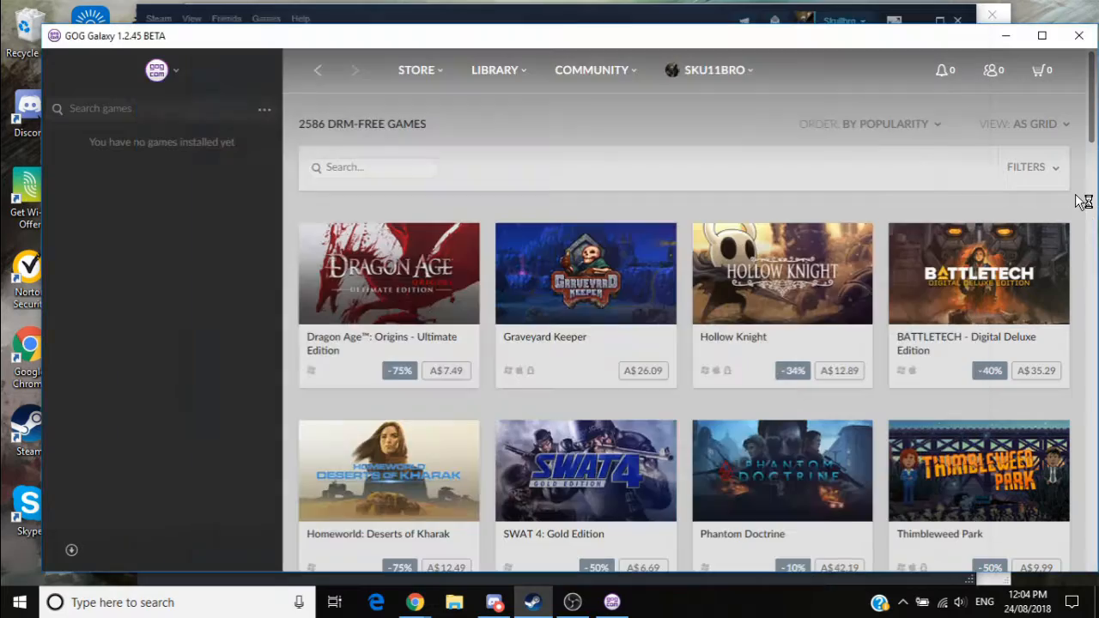
Reach the GOG Galaxy Settings window on its General page via the logo menu.
scroll("down", 3)
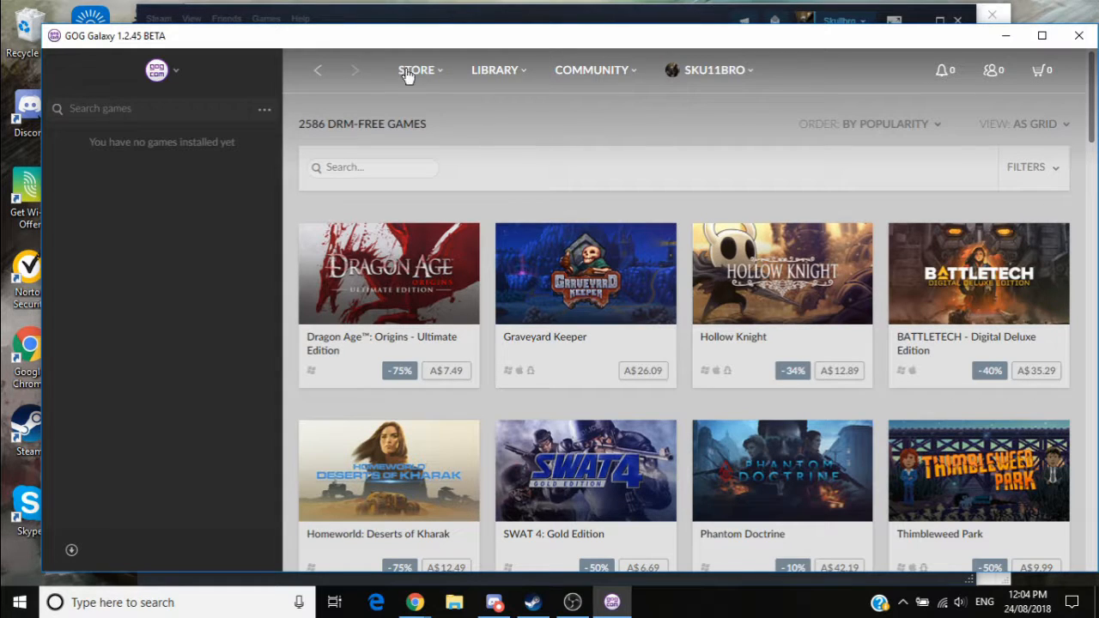
left_click(162, 70)
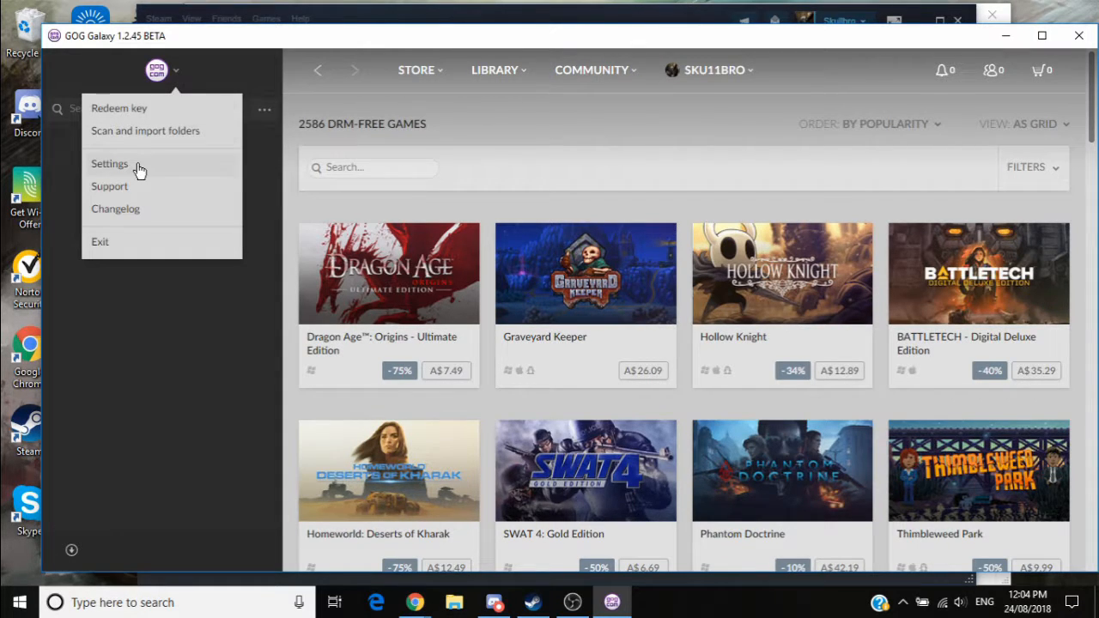
left_click(109, 163)
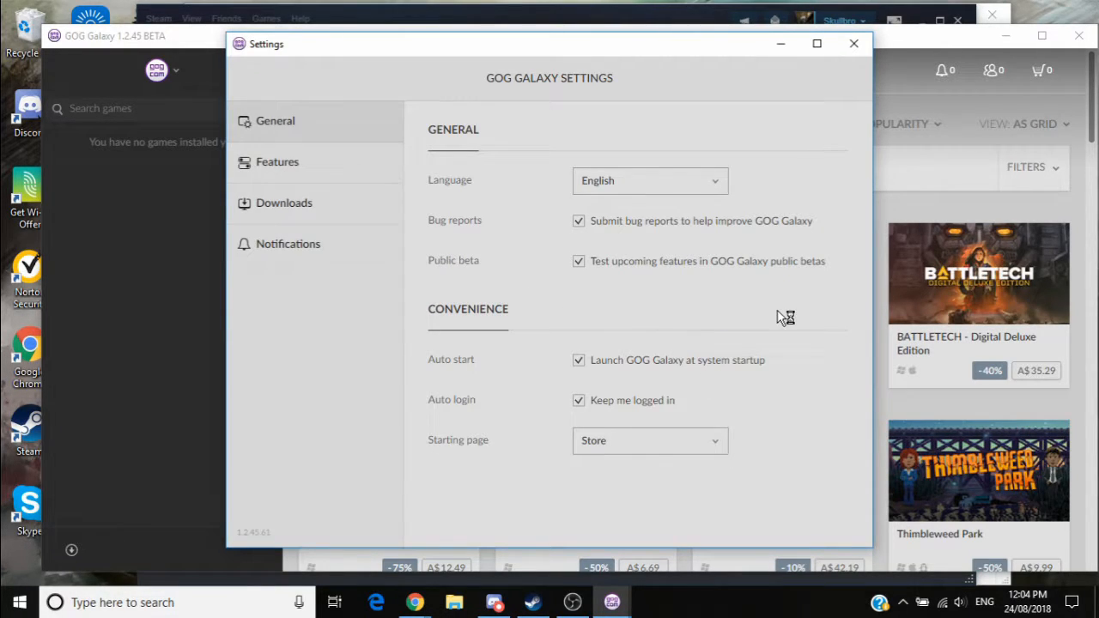
mouse_move(416, 24)
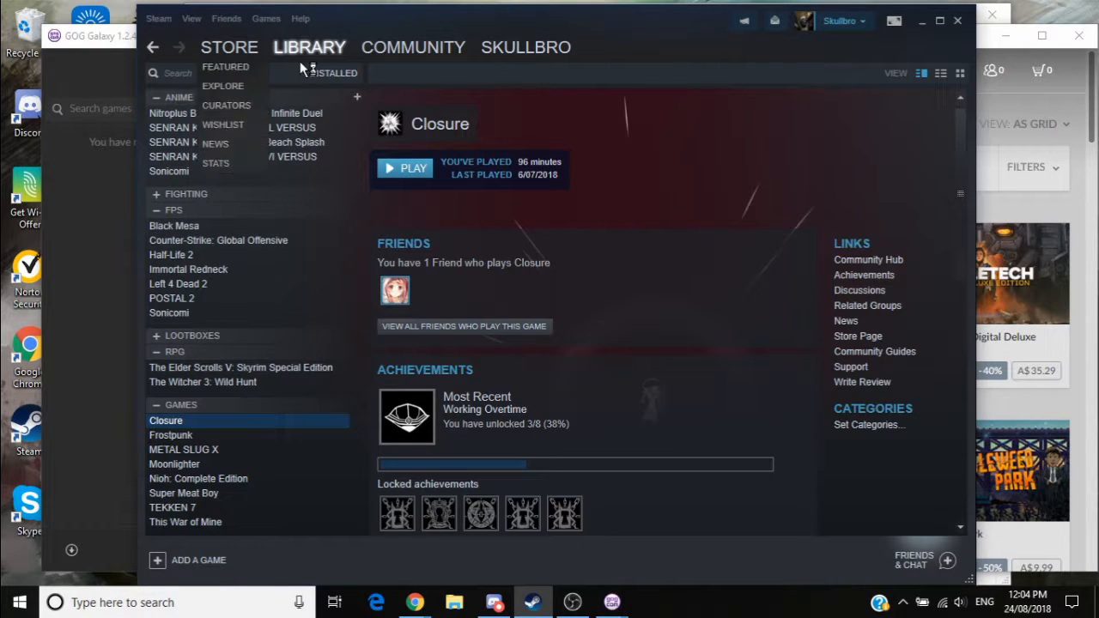
Show the Steam Friend Activity feed with a friend's Yakuza 0 screenshot and achievements.
left_click(525, 47)
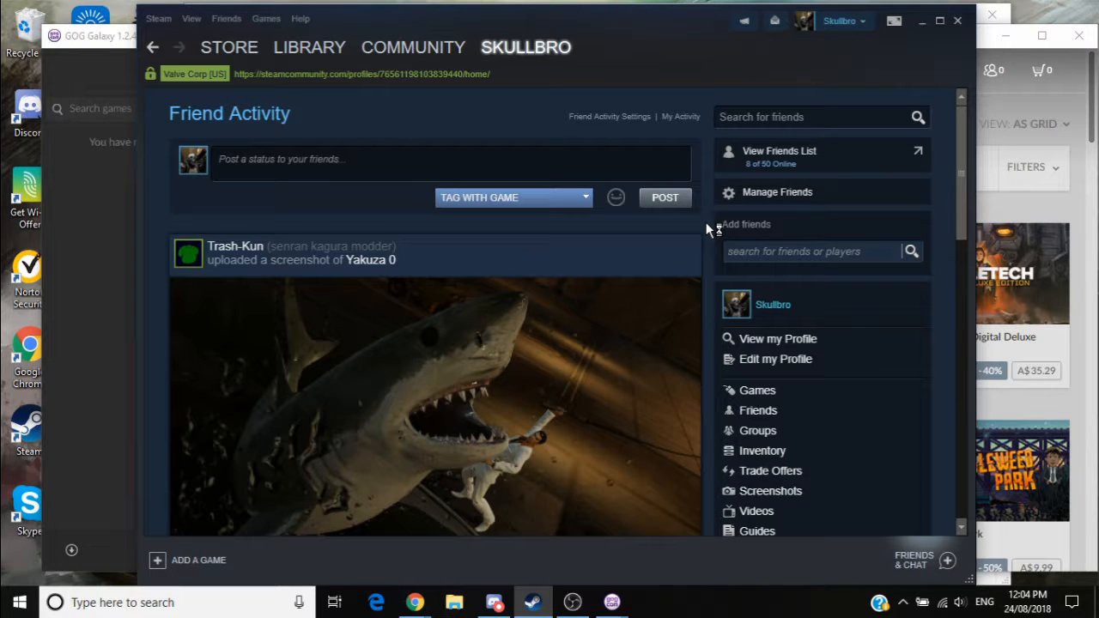
scroll("down", 3)
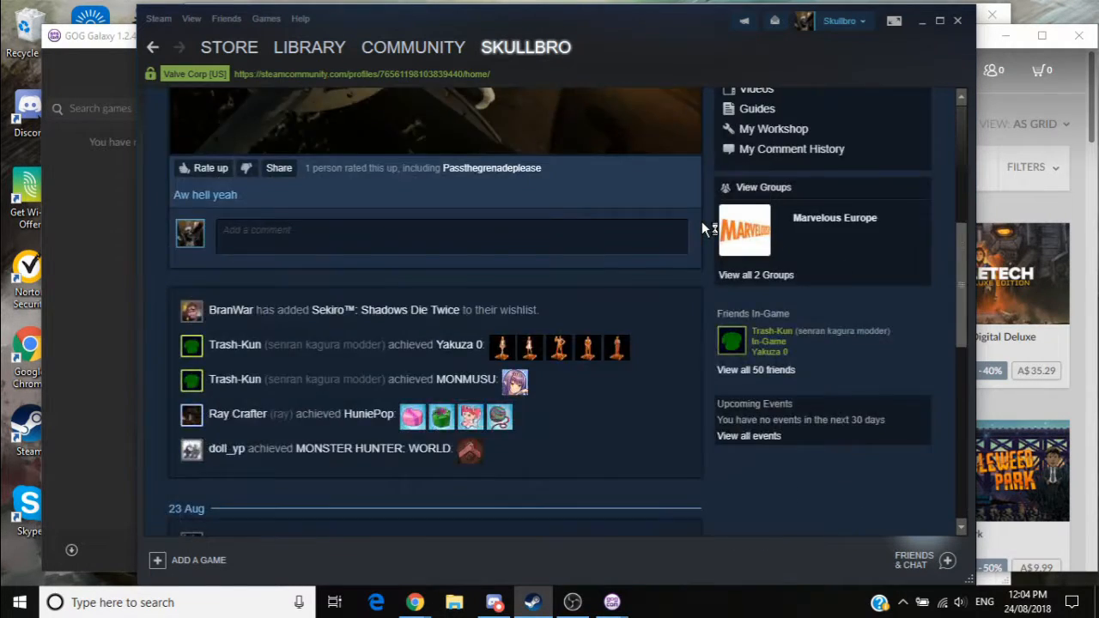
scroll("down", 3)
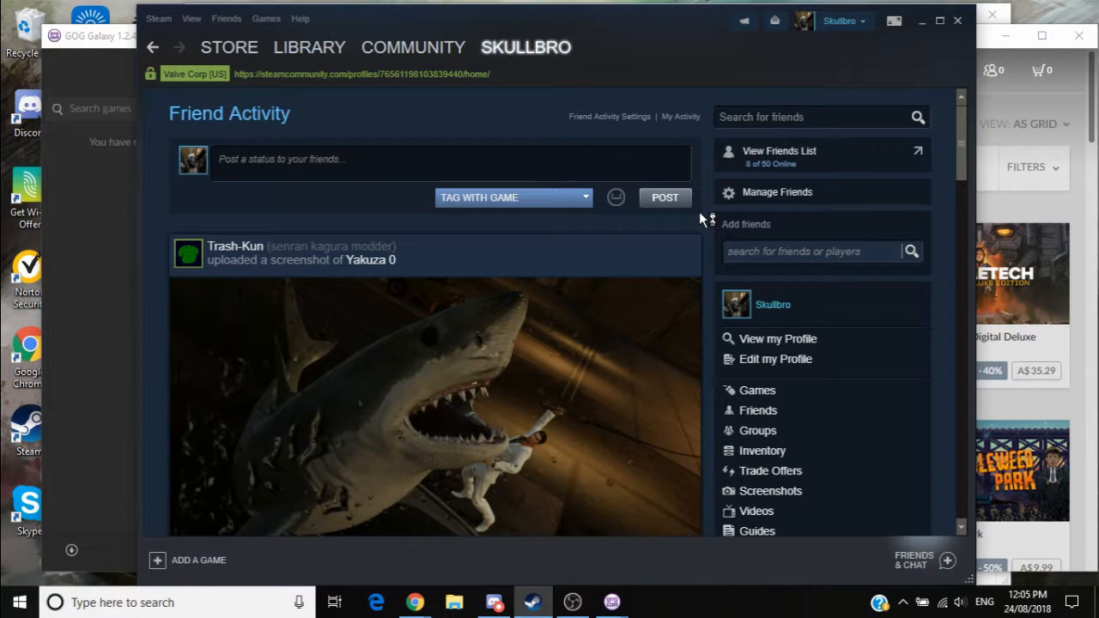
left_click(525, 47)
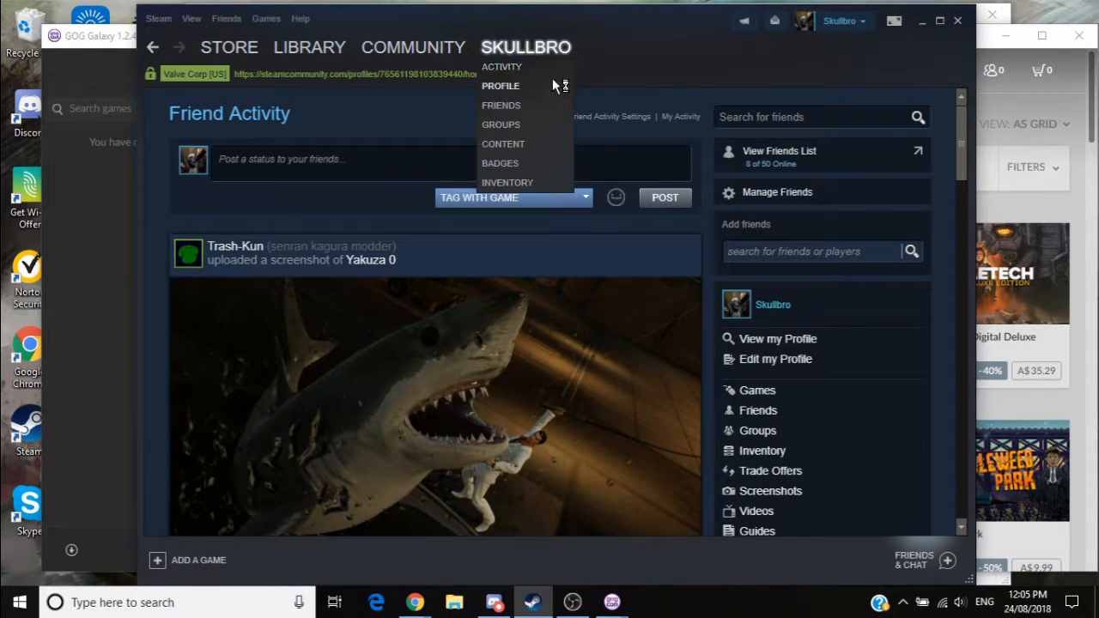
left_click(633, 71)
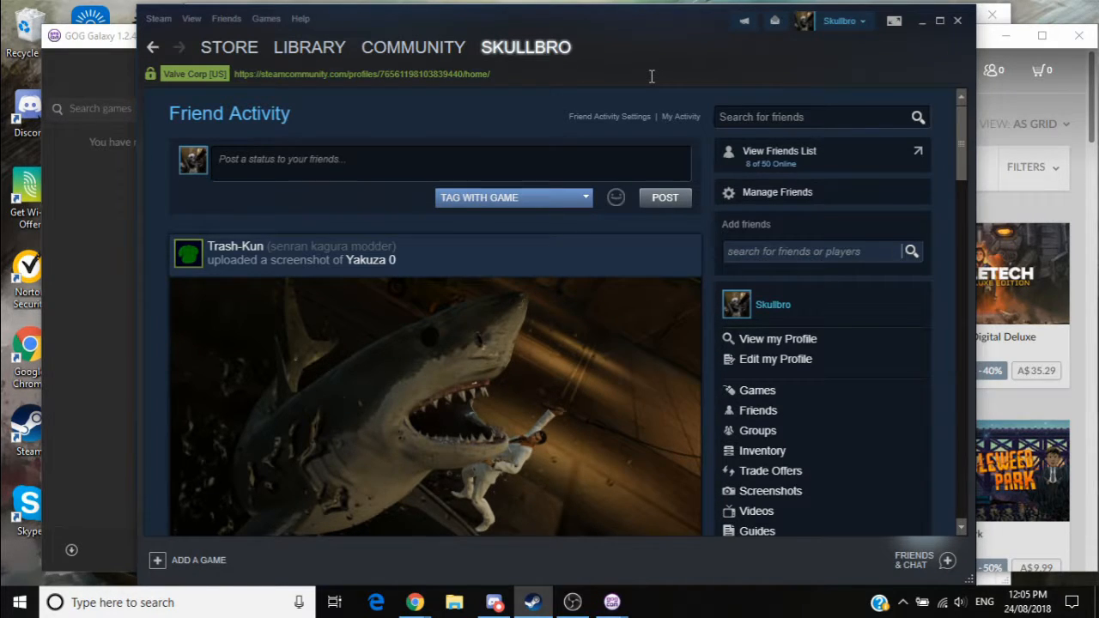
mouse_move(101, 65)
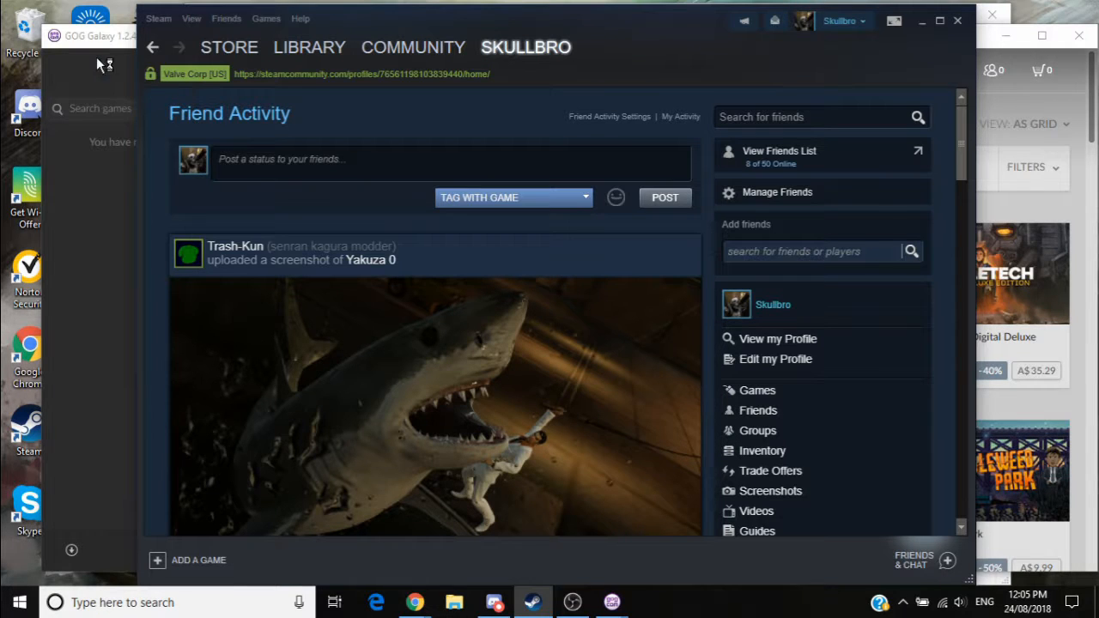
Review the Steam profile page: level 24, badges, screenshot and review showcases.
left_click(525, 47)
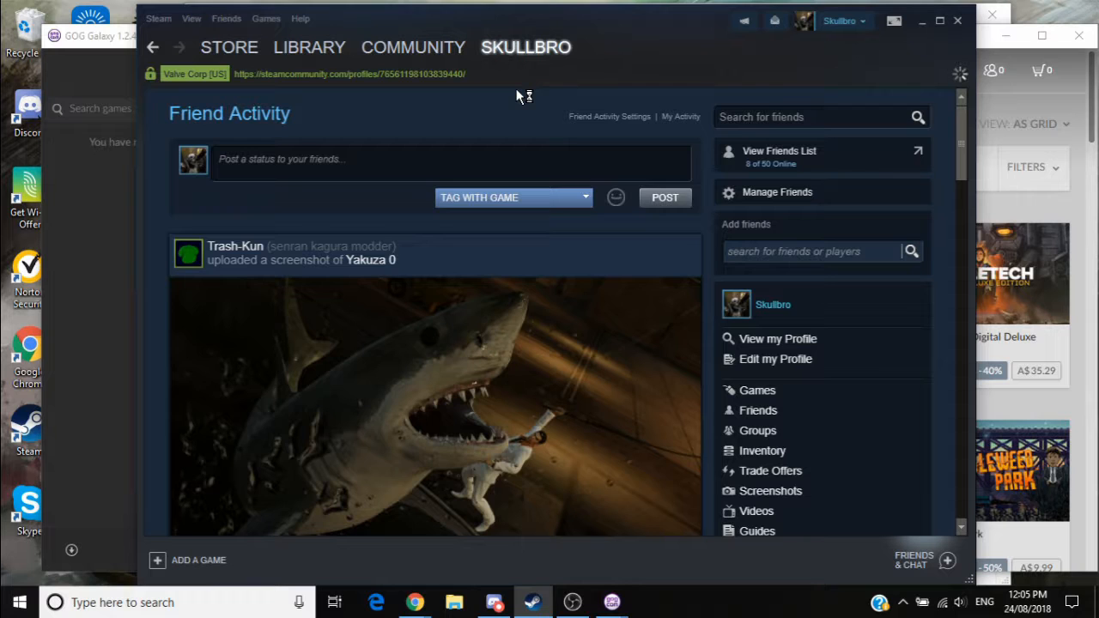
scroll("down", 3)
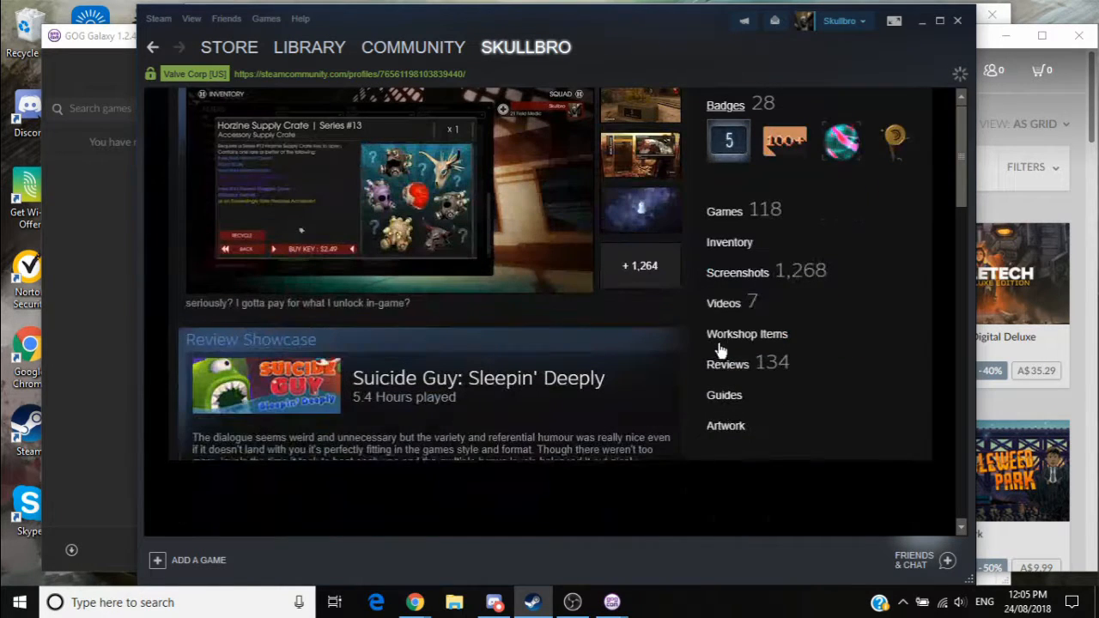
scroll("down", 3)
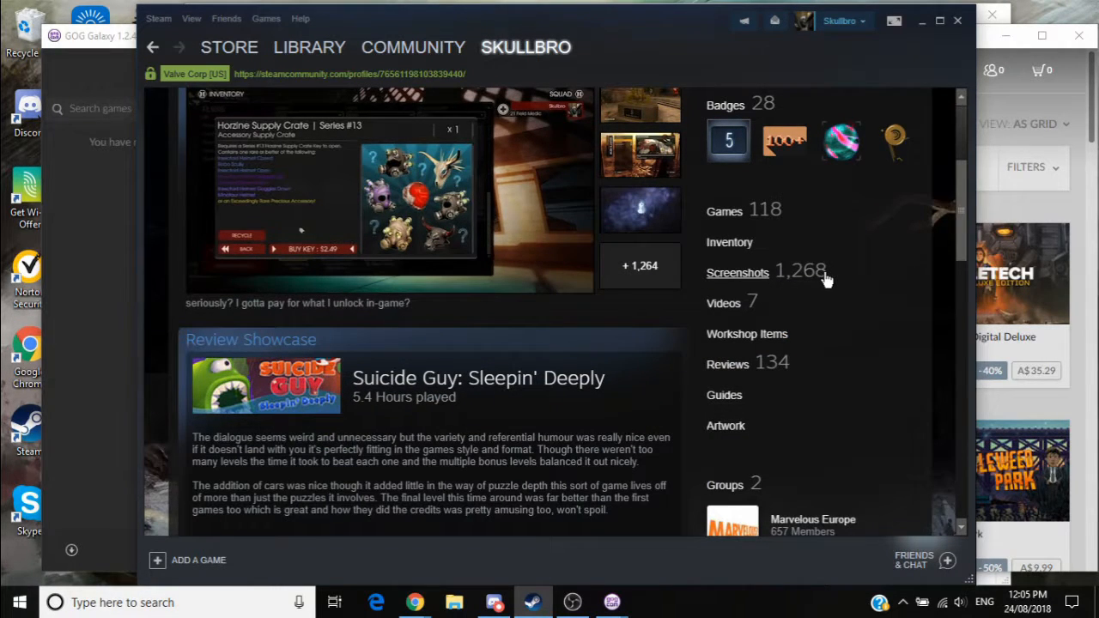
mouse_move(822, 344)
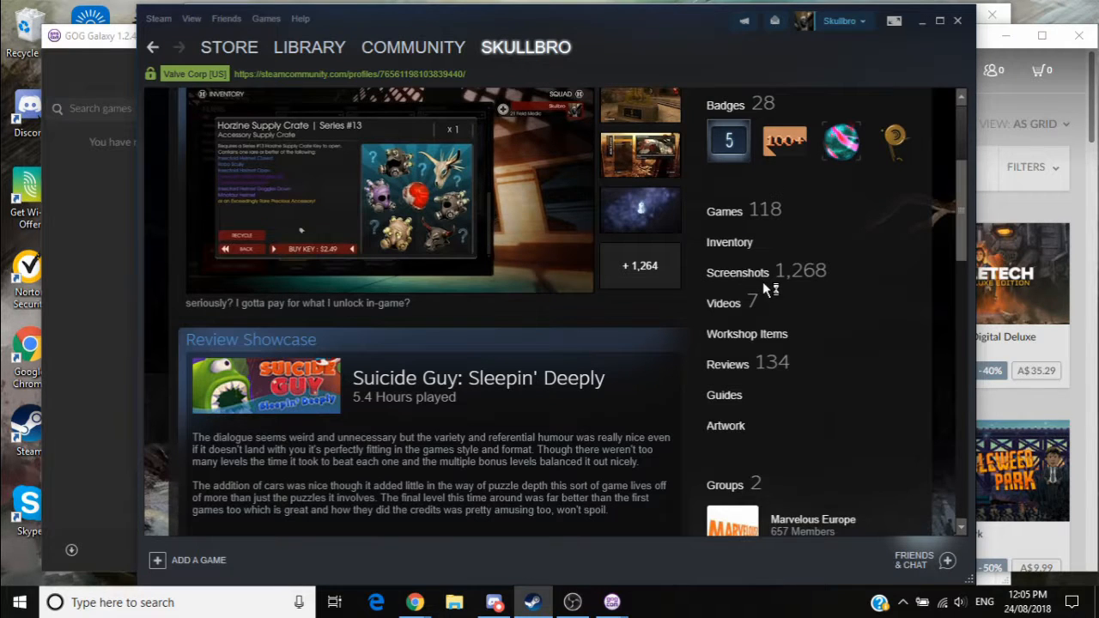
mouse_move(736, 272)
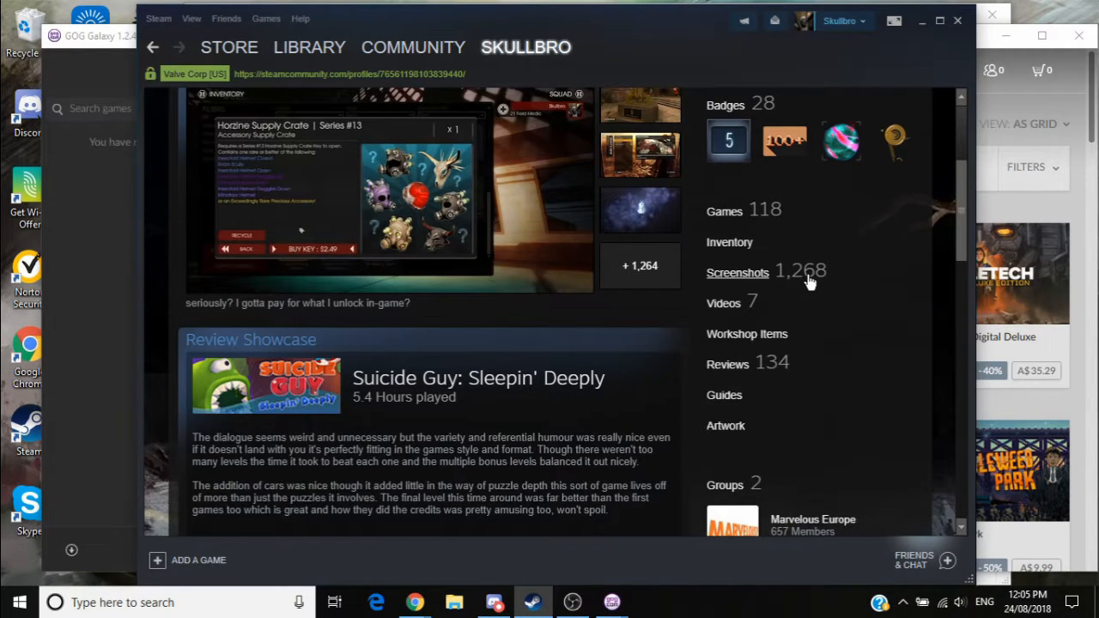
mouse_move(781, 284)
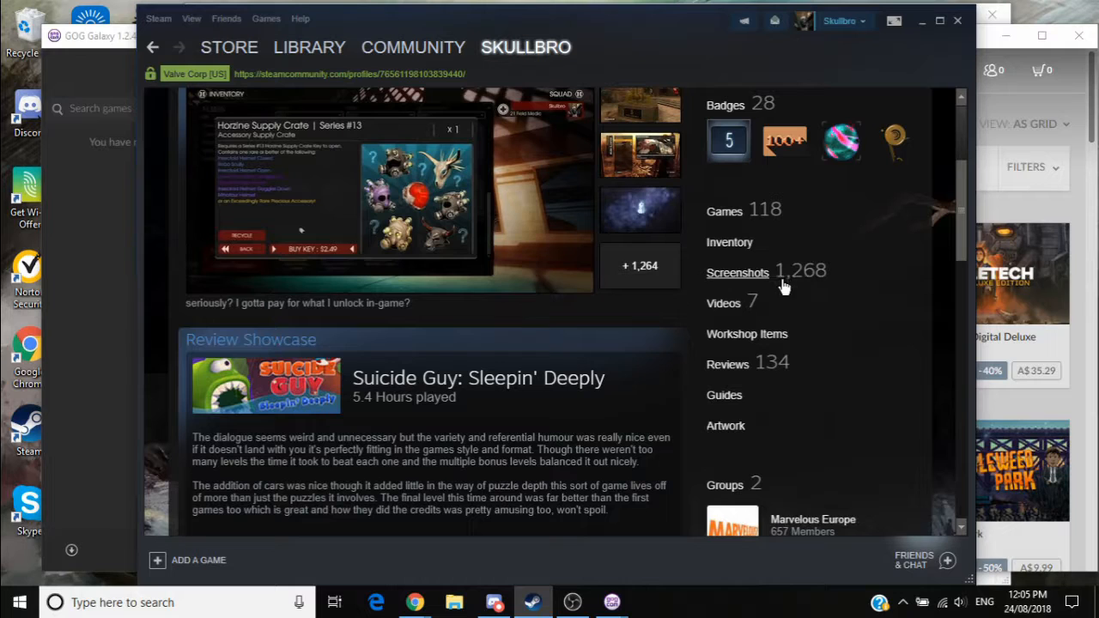
mouse_move(790, 286)
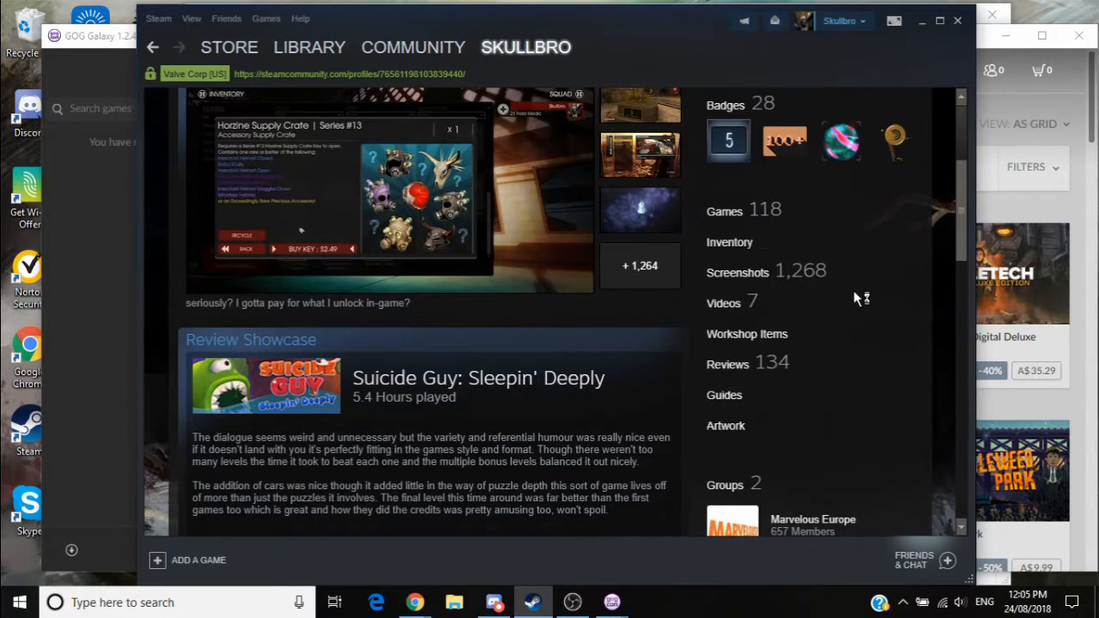
scroll("down", 3)
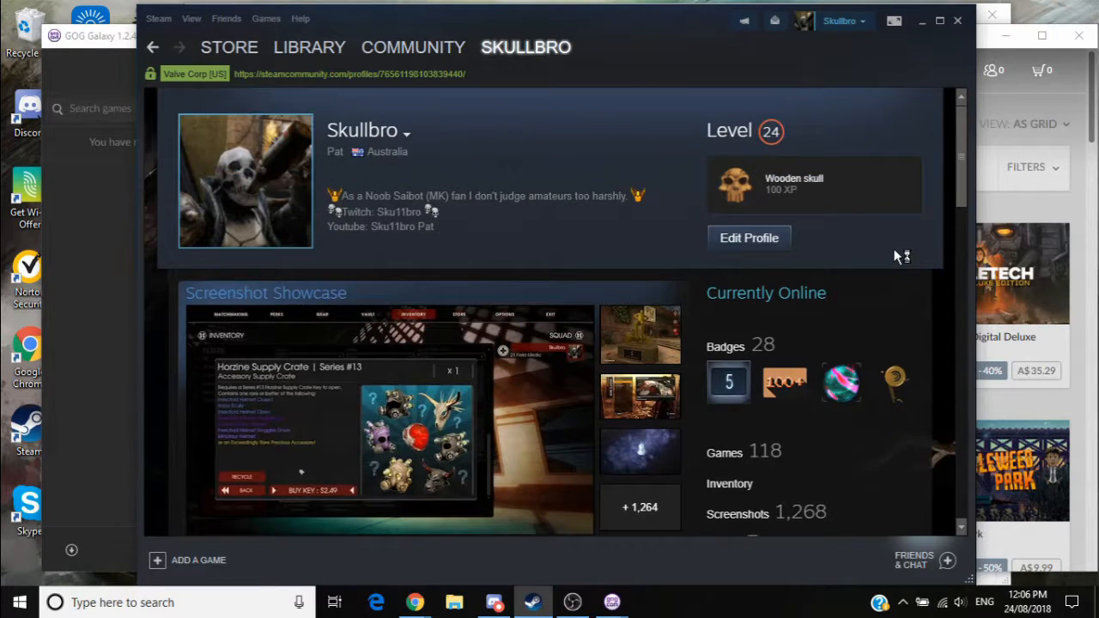
mouse_move(163, 318)
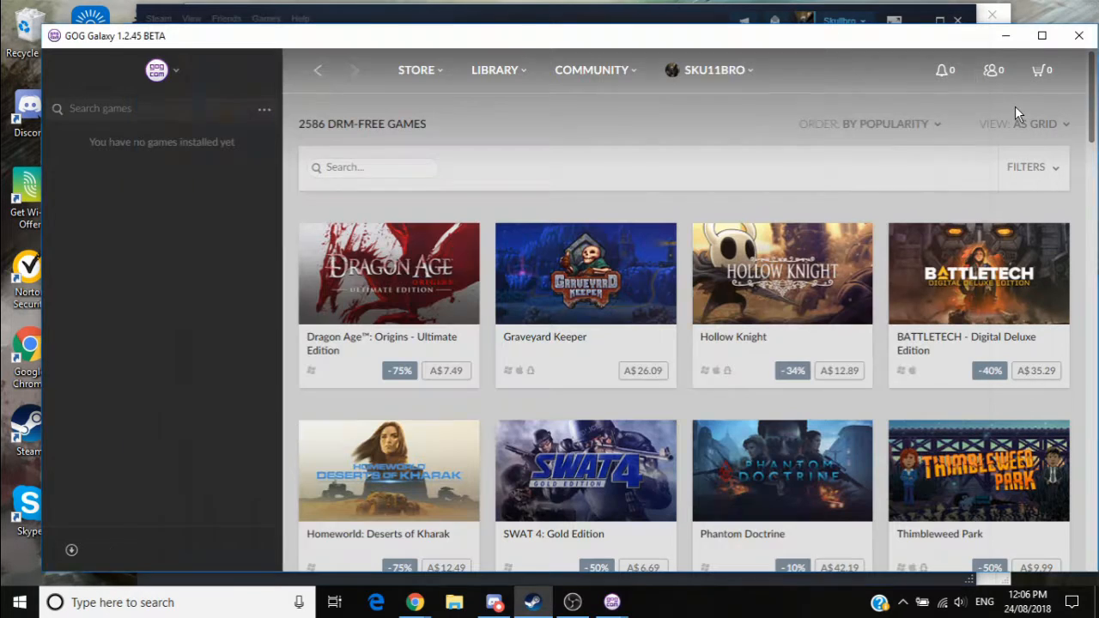
Show the account's activity feed with Hyperdimension Neptunia Re;Birth3 reviews and playtime milestones.
left_click(713, 70)
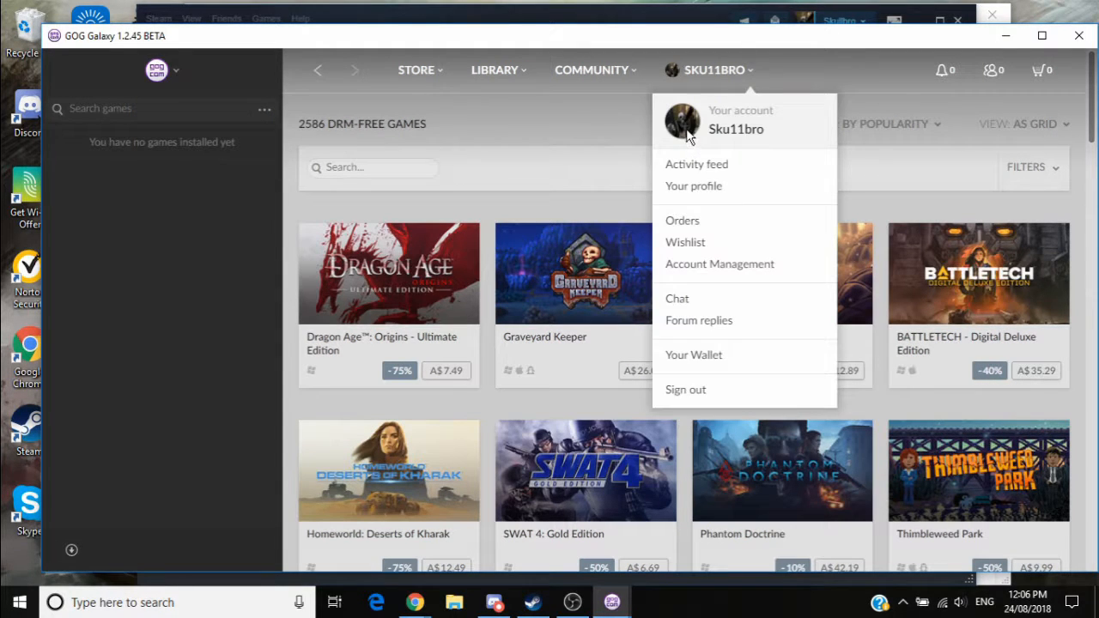
mouse_move(687, 168)
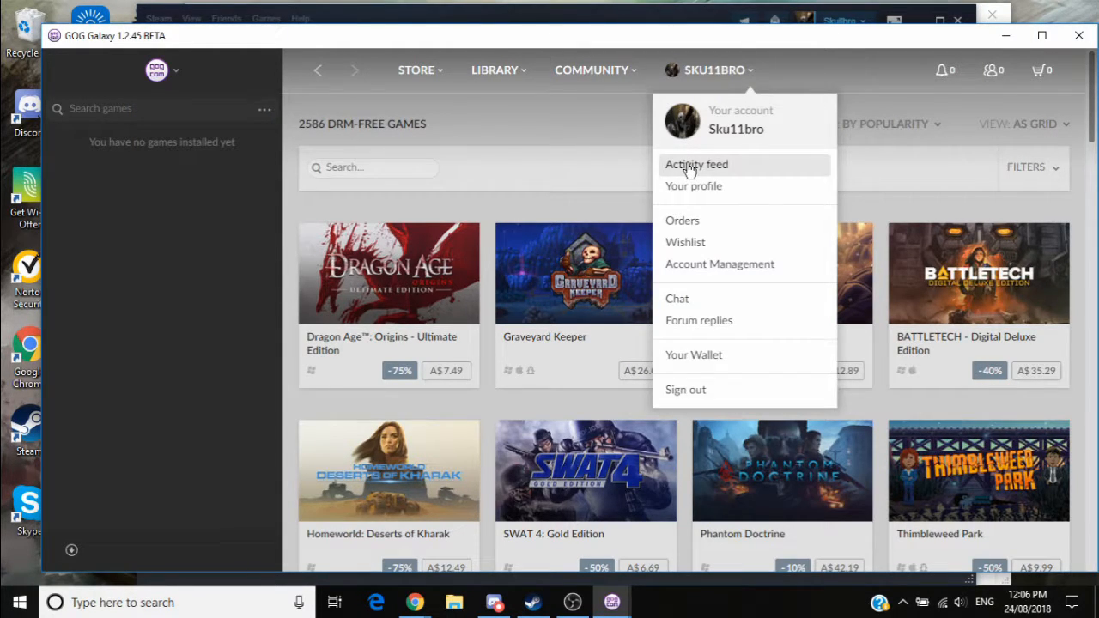
left_click(696, 164)
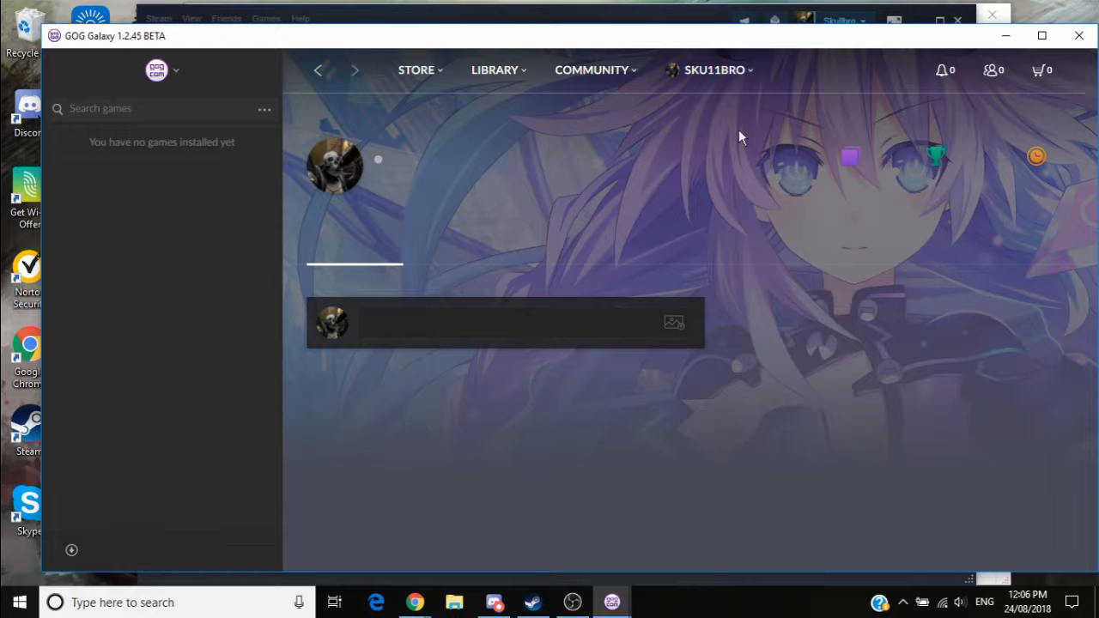
mouse_move(745, 266)
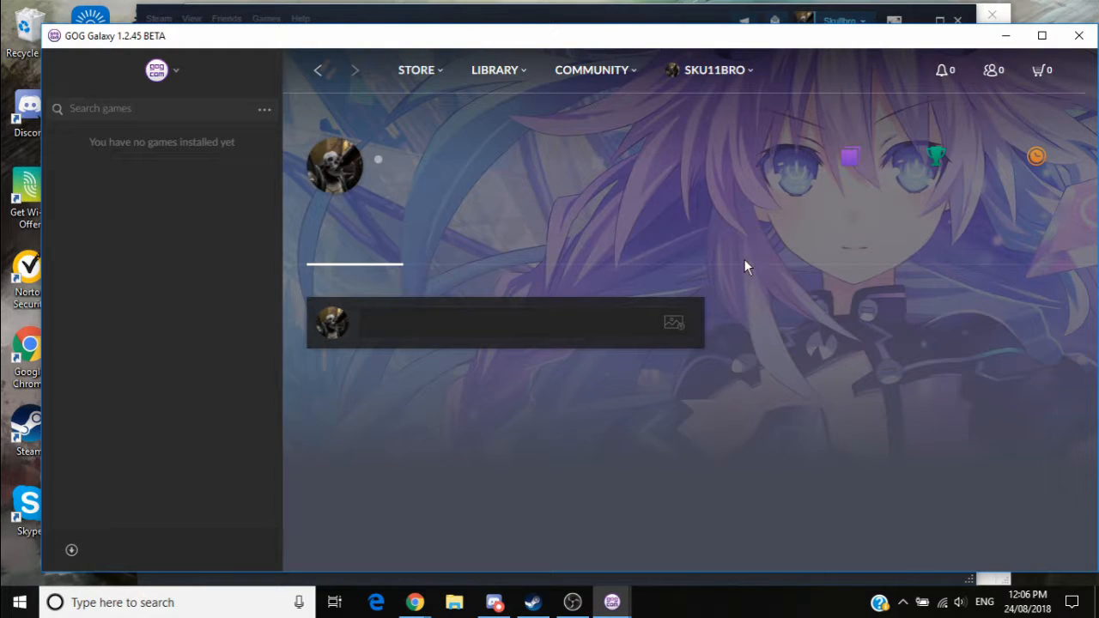
mouse_move(734, 254)
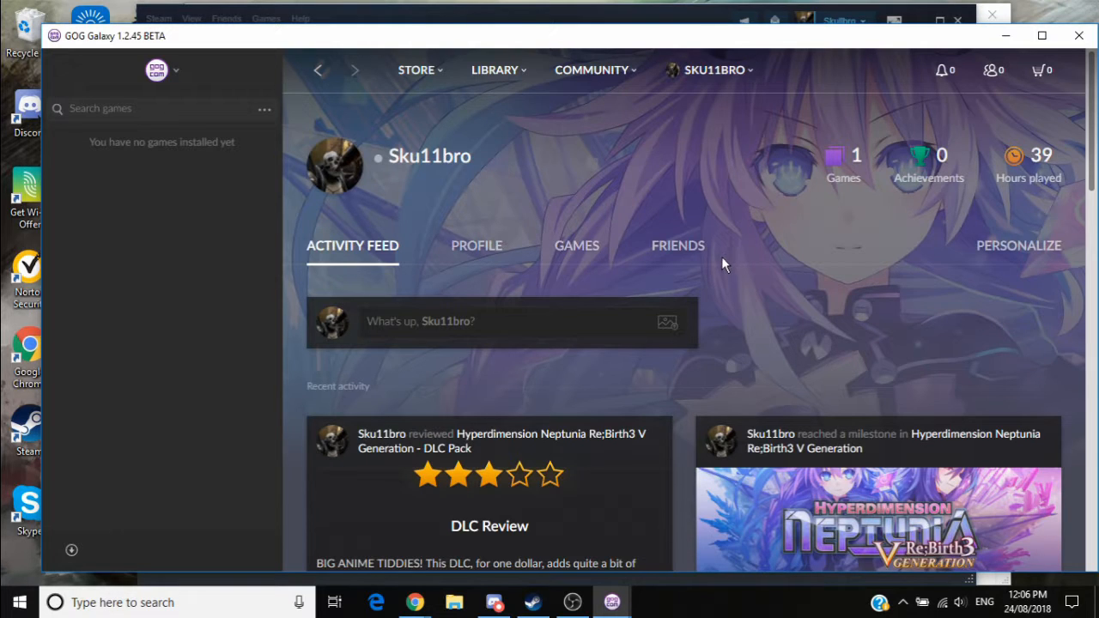
scroll("down", 3)
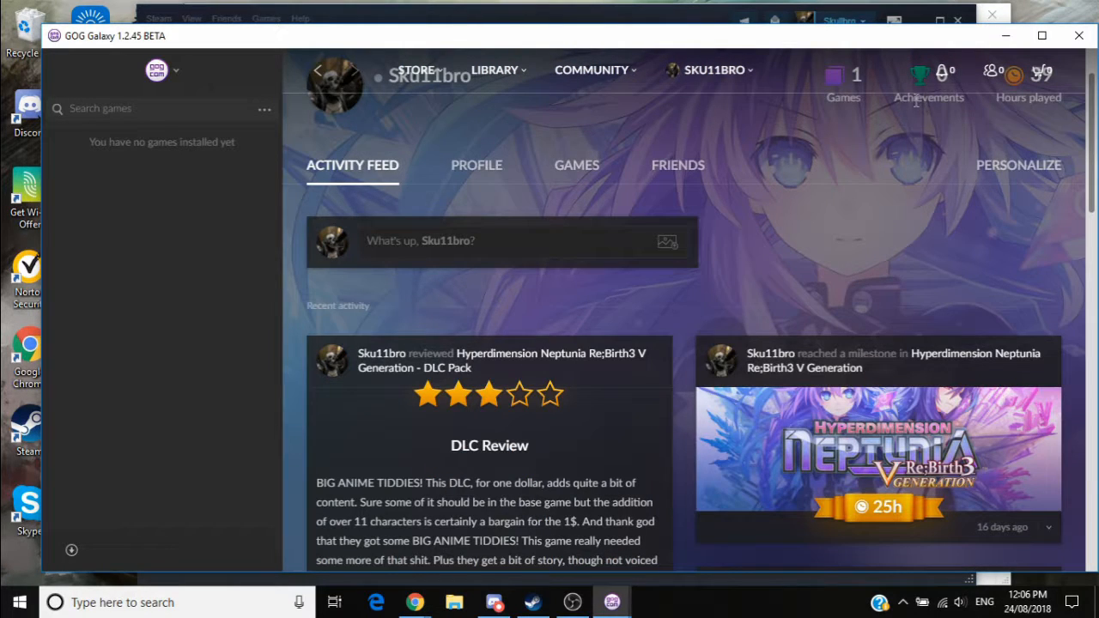
scroll("down", 3)
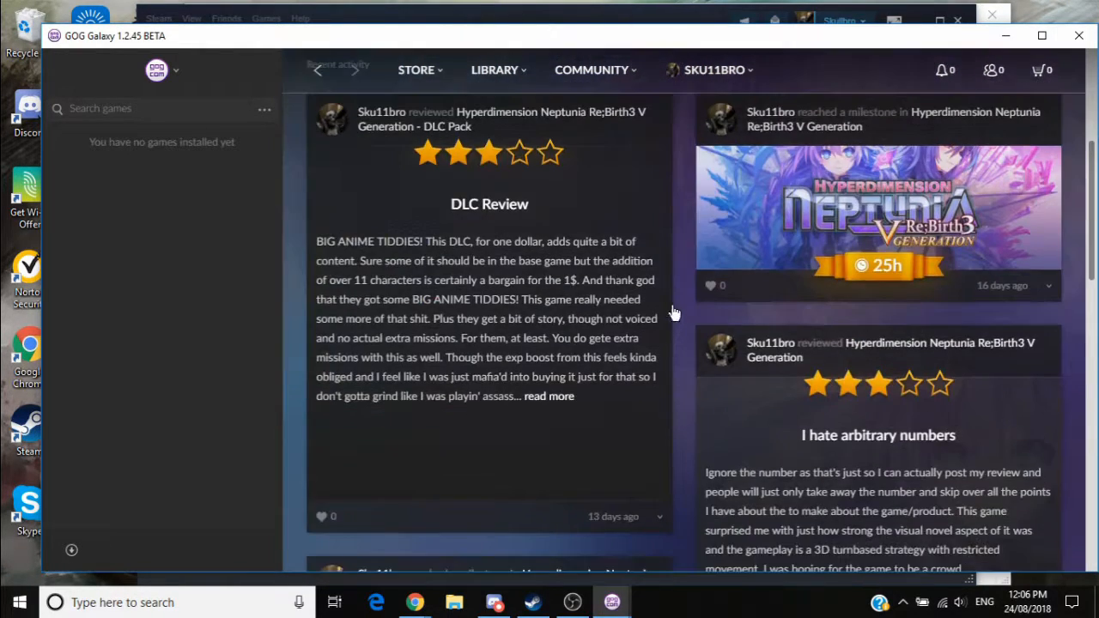
scroll("down", 3)
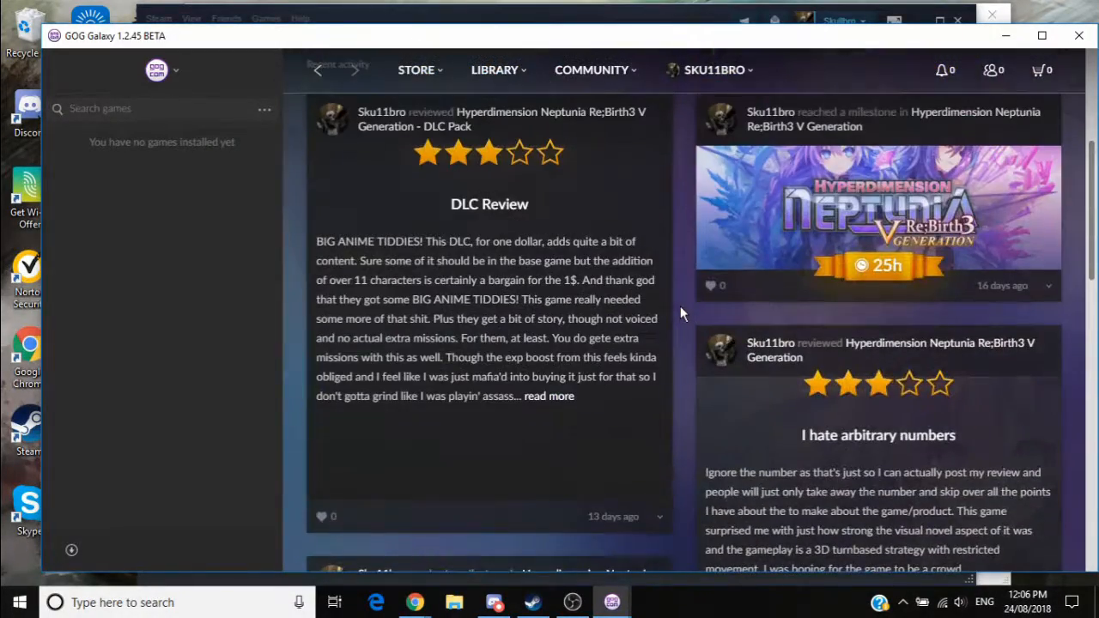
mouse_move(855, 279)
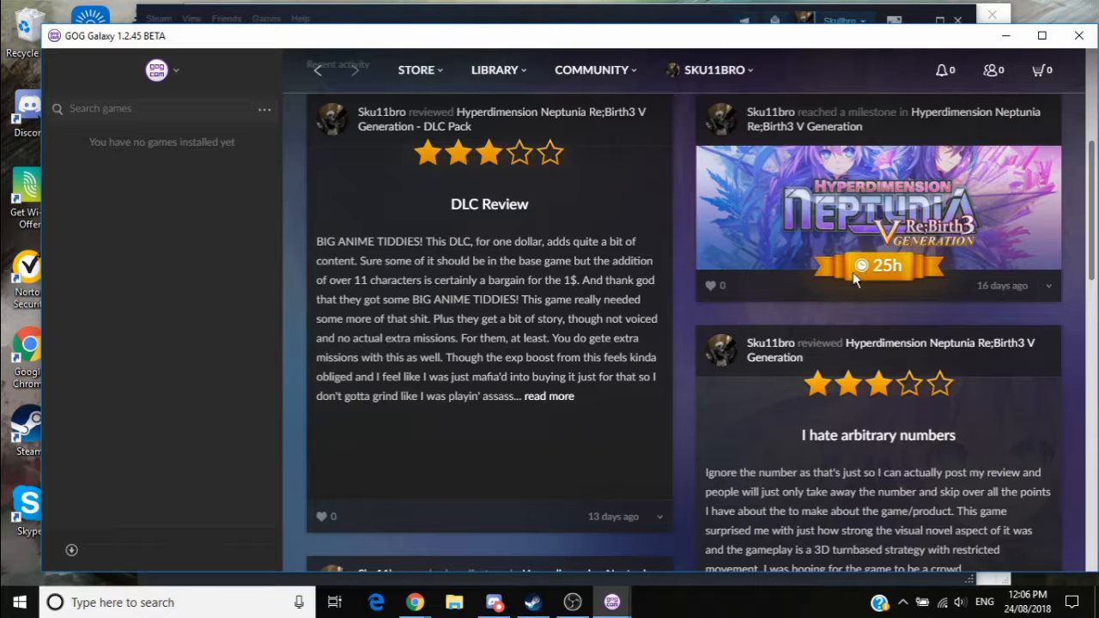
mouse_move(887, 283)
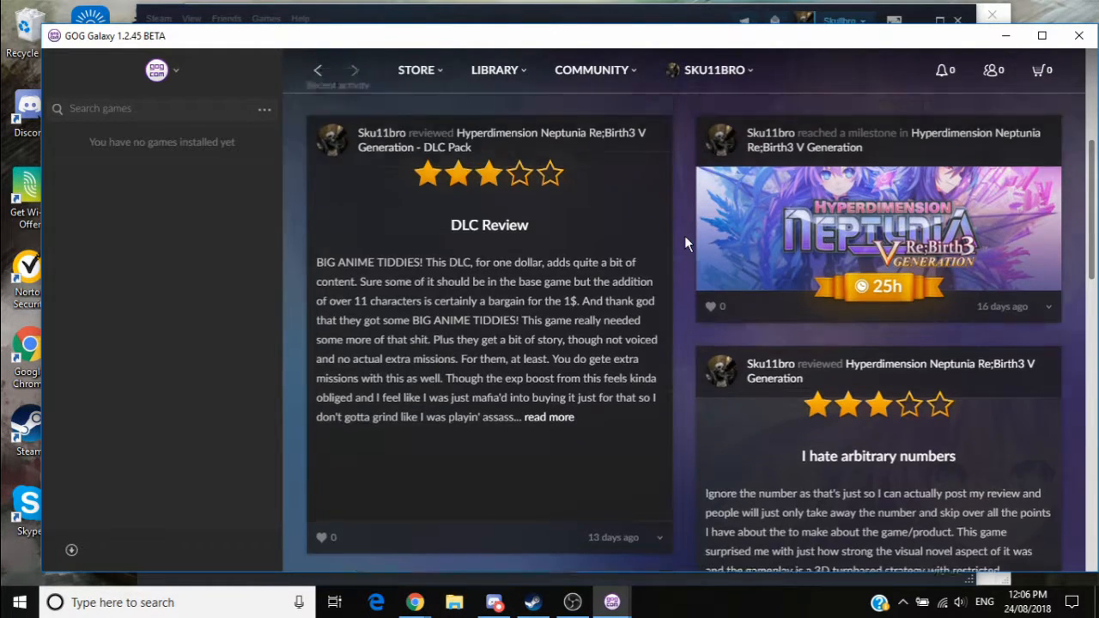
Browse further down the profile activity posts including a shared thought.
left_click(495, 69)
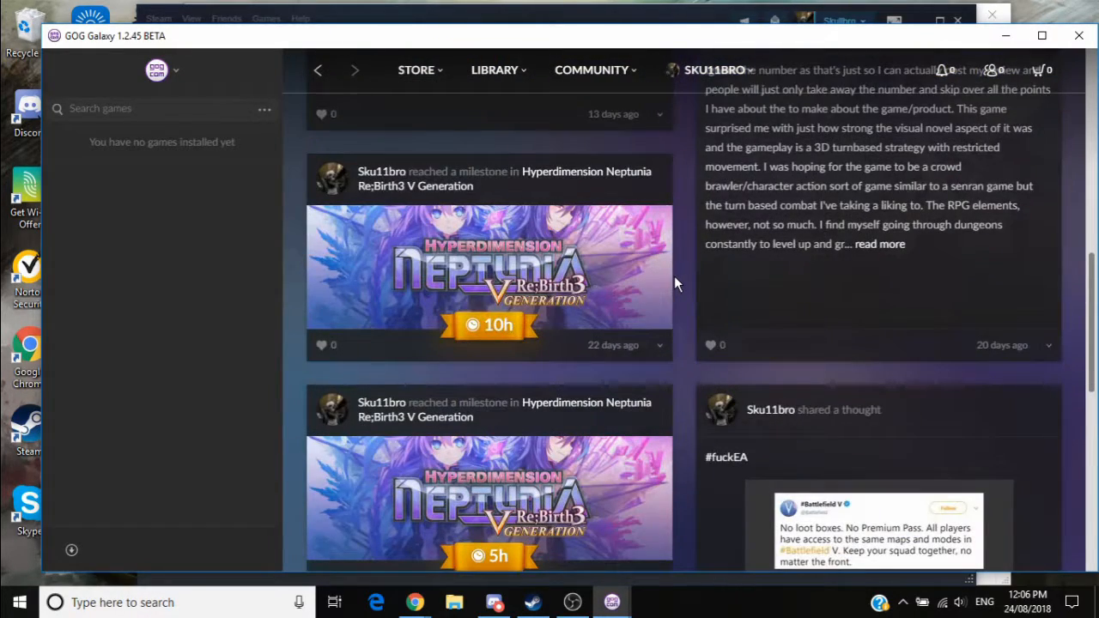
scroll("down", 3)
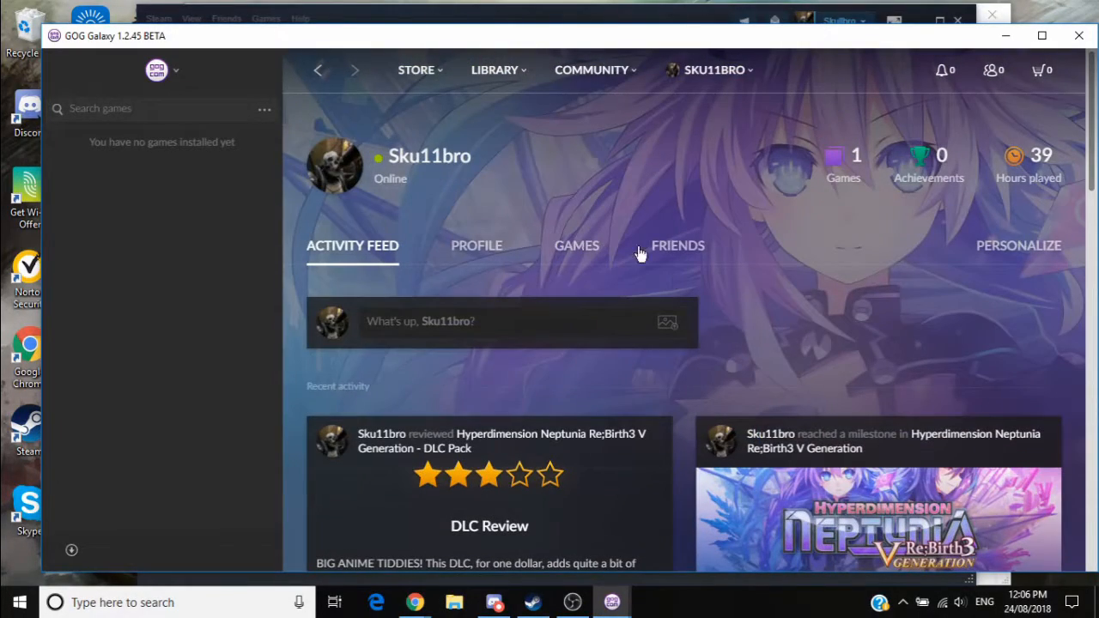
mouse_move(635, 169)
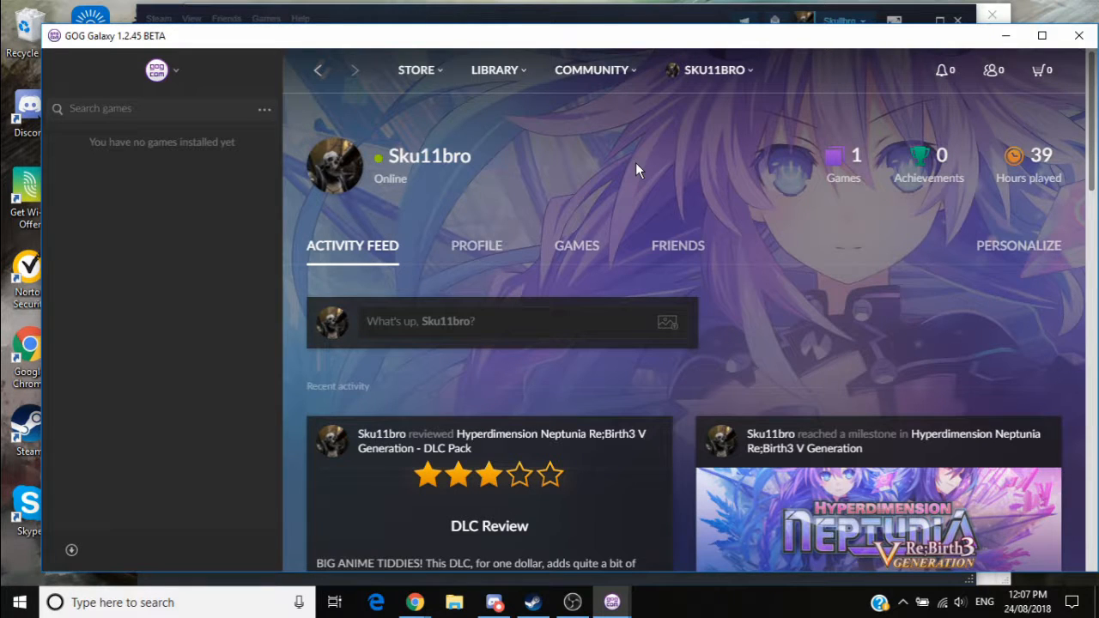
mouse_move(429, 79)
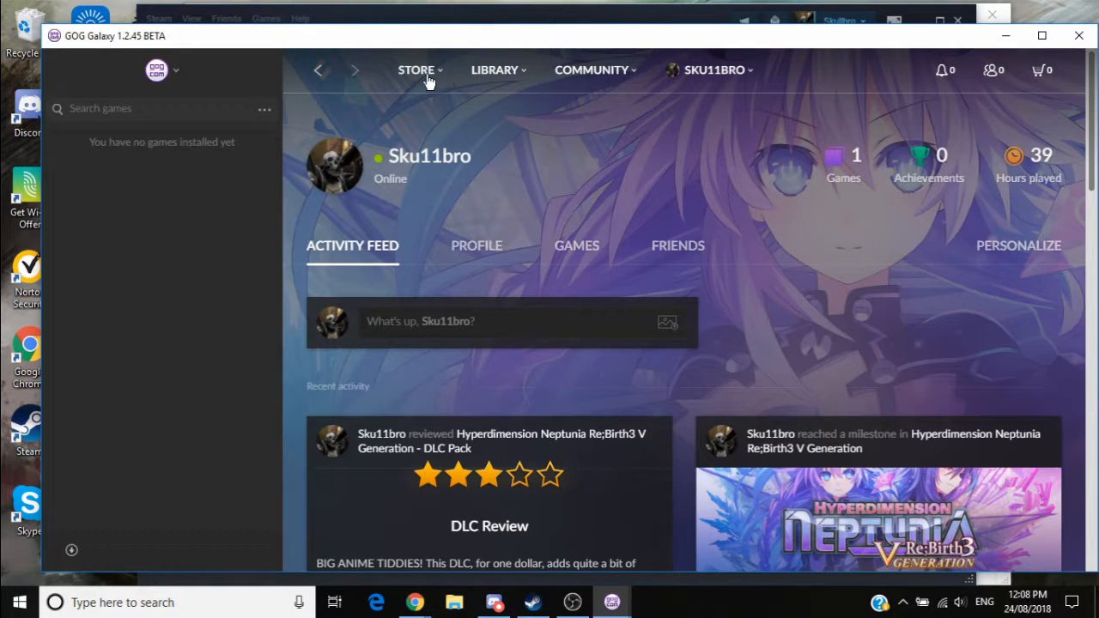
Browse the GOG store front page featuring Phantom Doctrine, special offers and popular games.
left_click(417, 70)
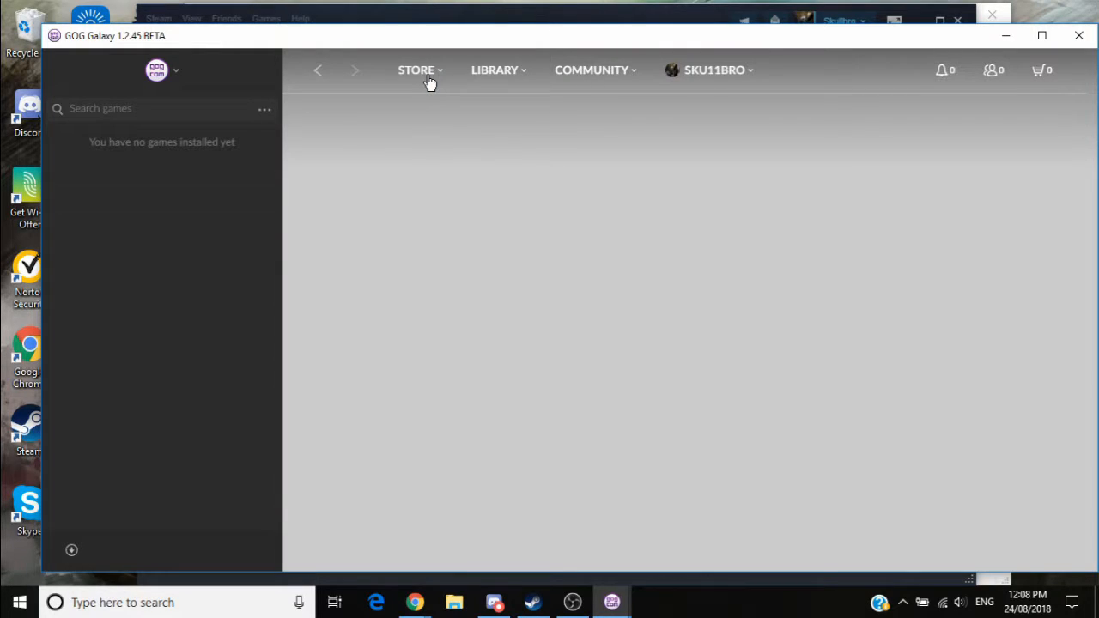
left_click(417, 70)
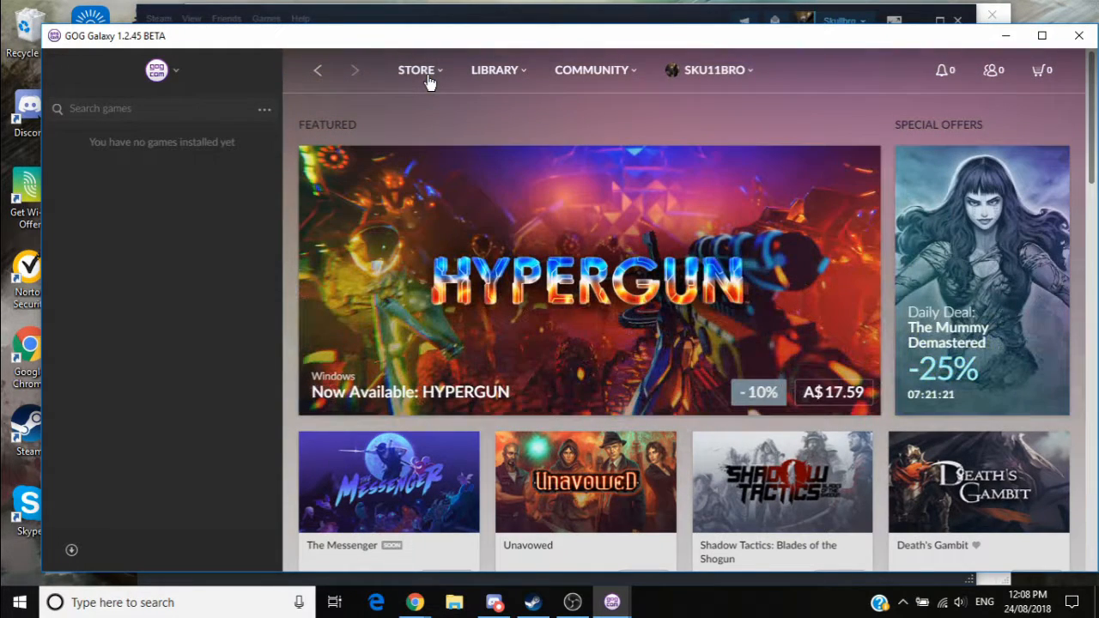
scroll("down", 3)
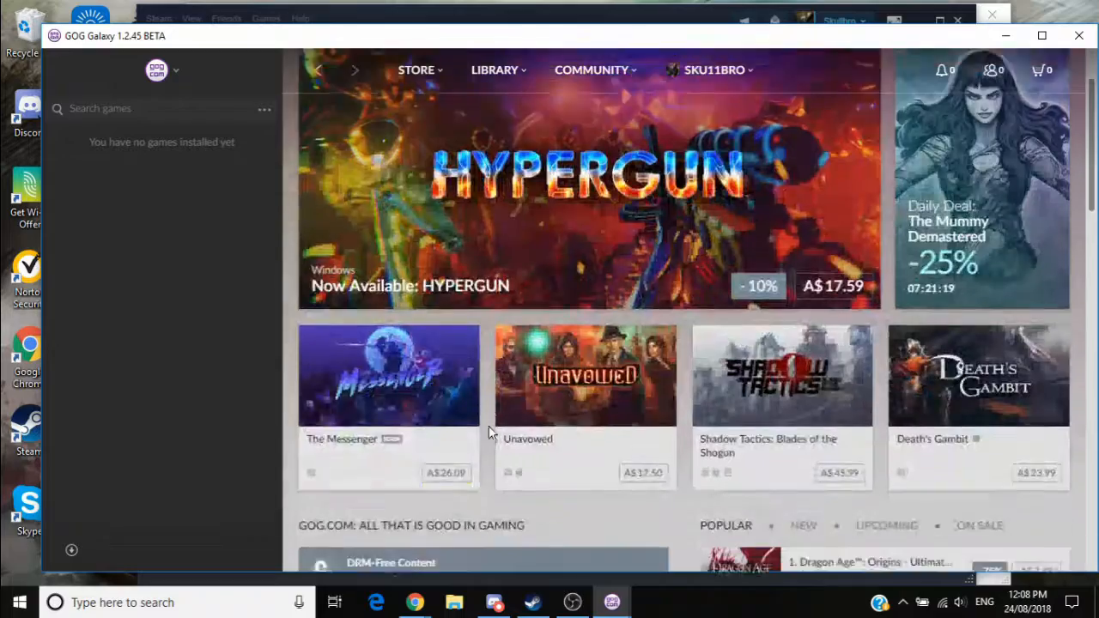
scroll("down", 3)
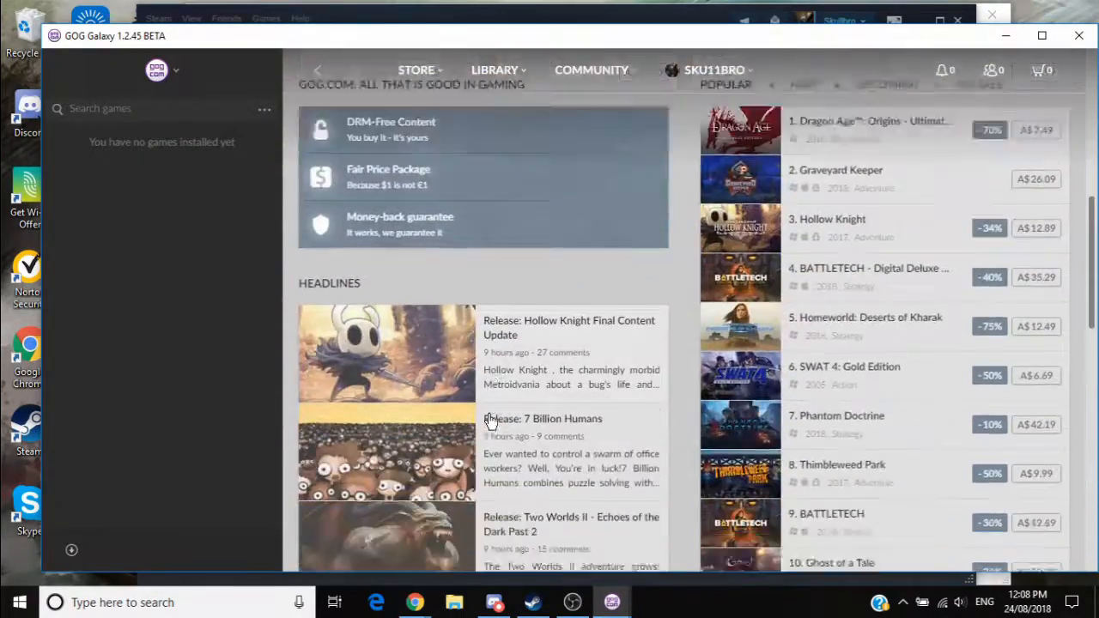
scroll("down", 3)
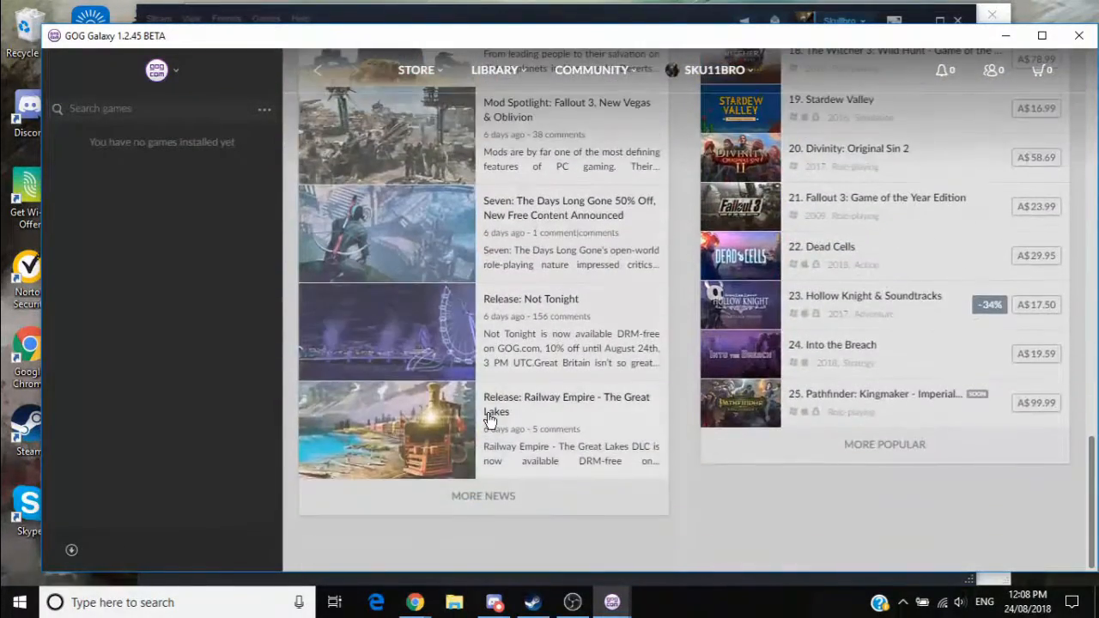
scroll("up", 3)
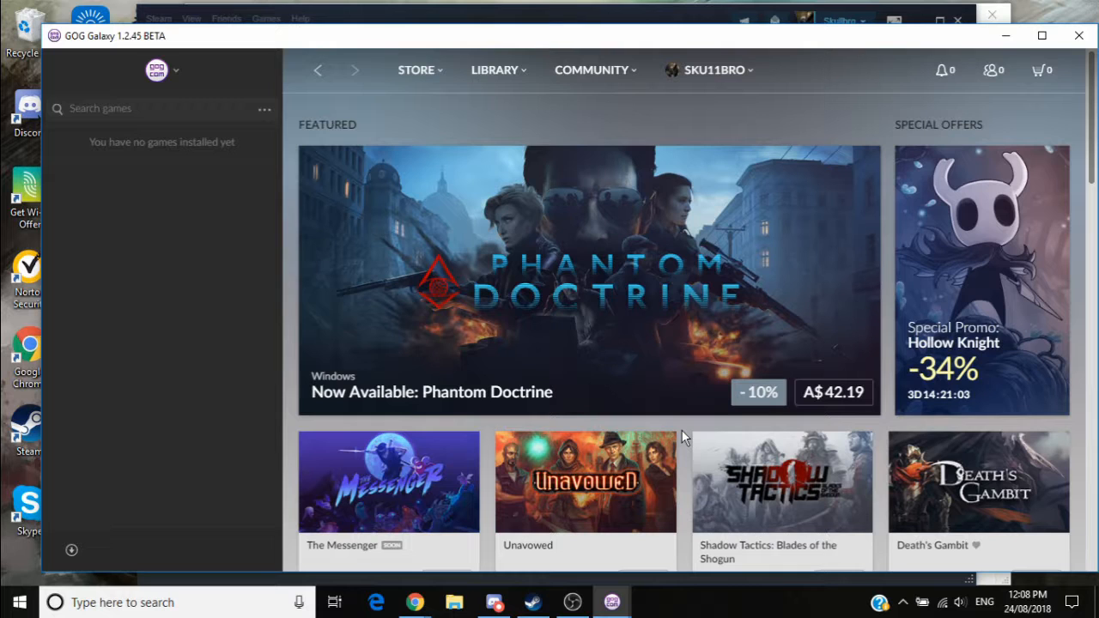
scroll("down", 3)
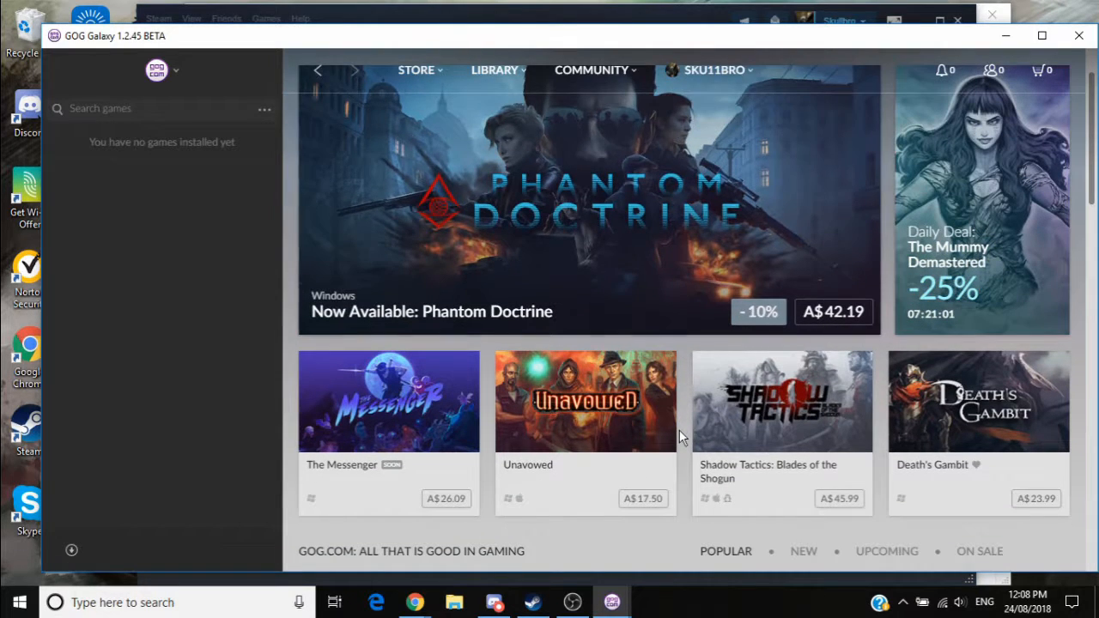